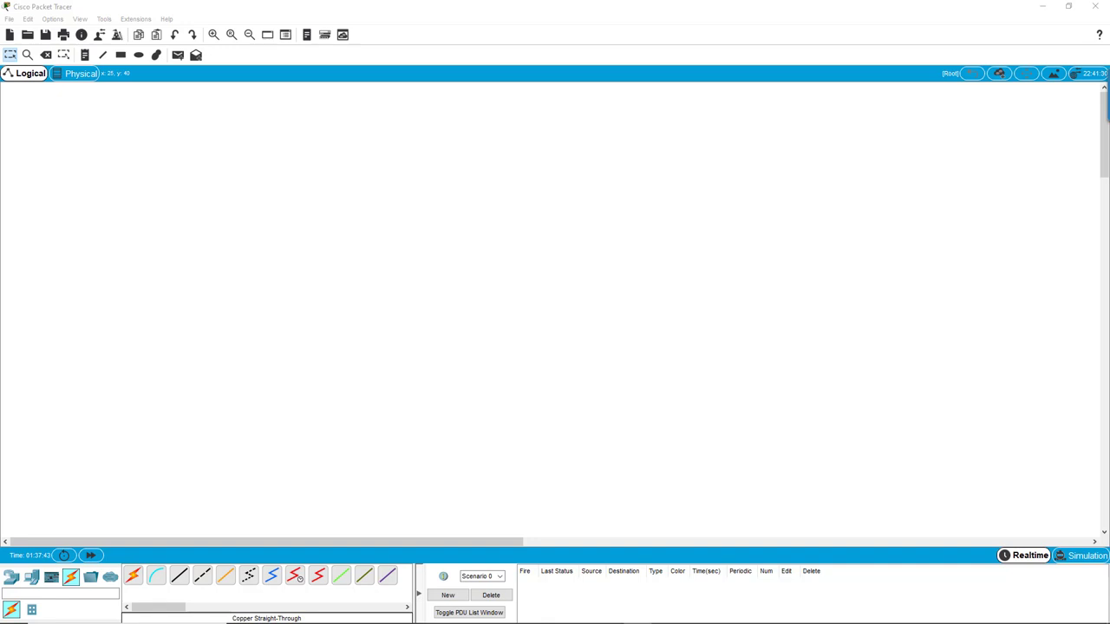
mouse_move(579, 315)
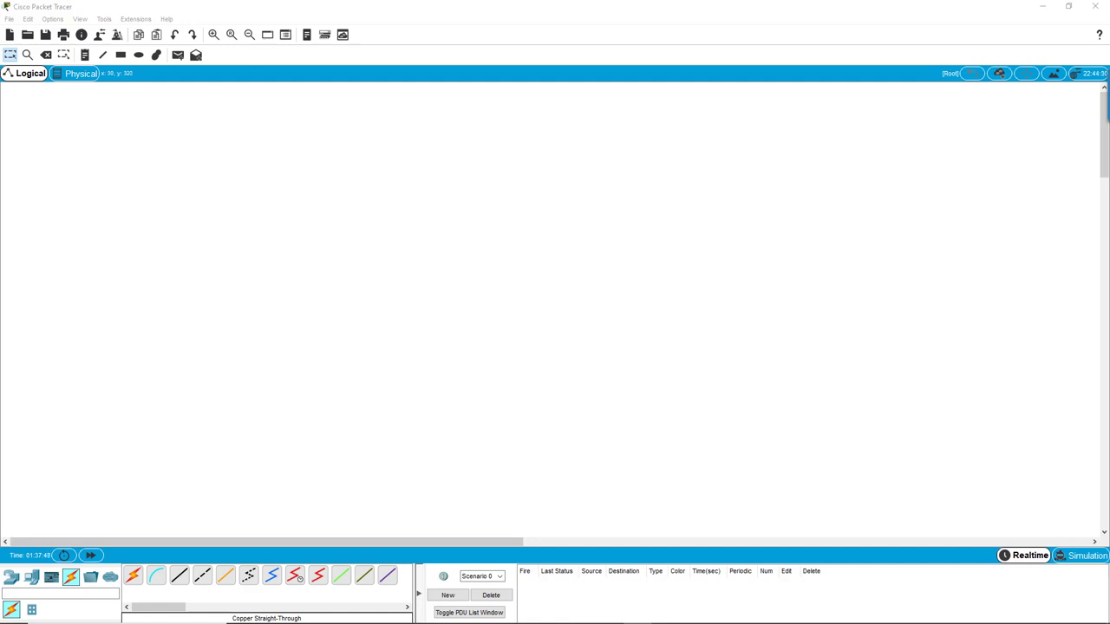
mouse_move(316, 302)
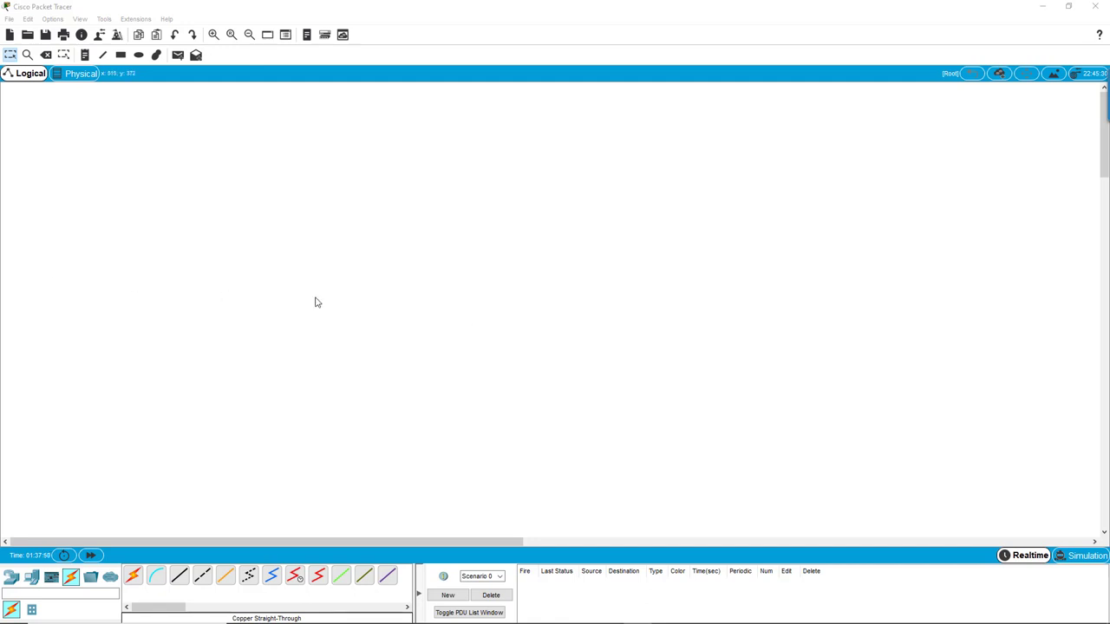
mouse_move(190, 416)
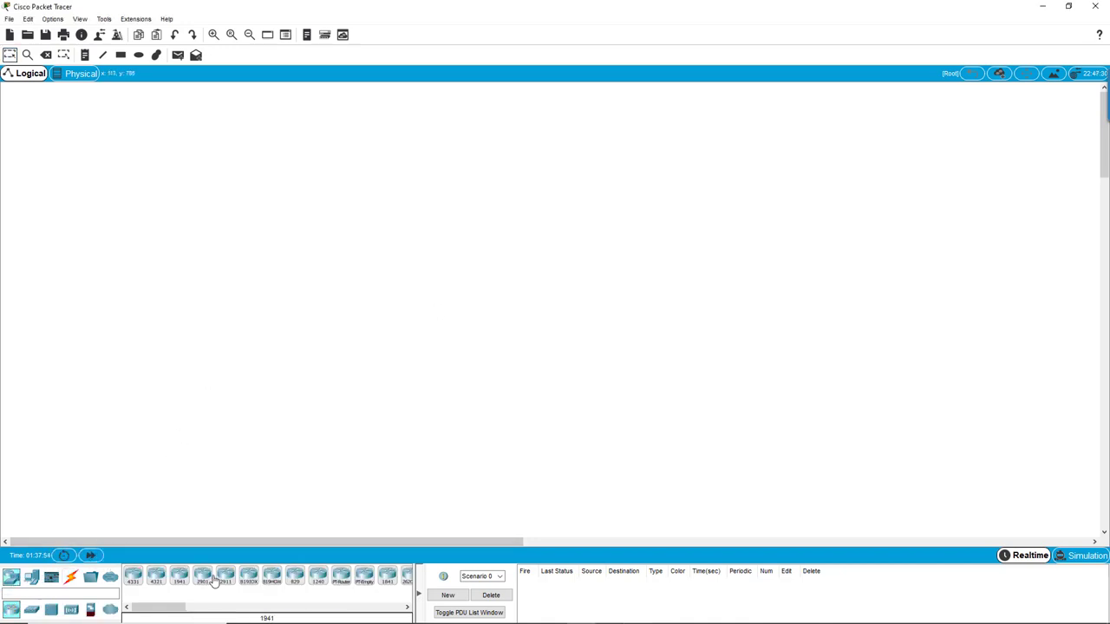
- Place a router, a 2960 switch and a PC-PT end device onto the logical workspace
click(241, 182)
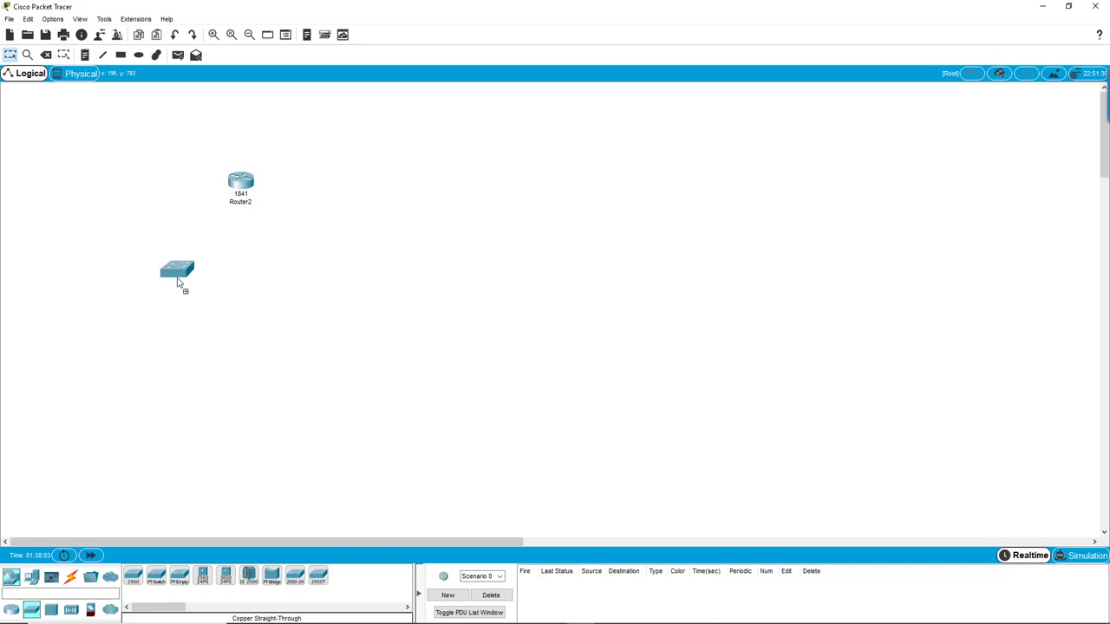
click(295, 284)
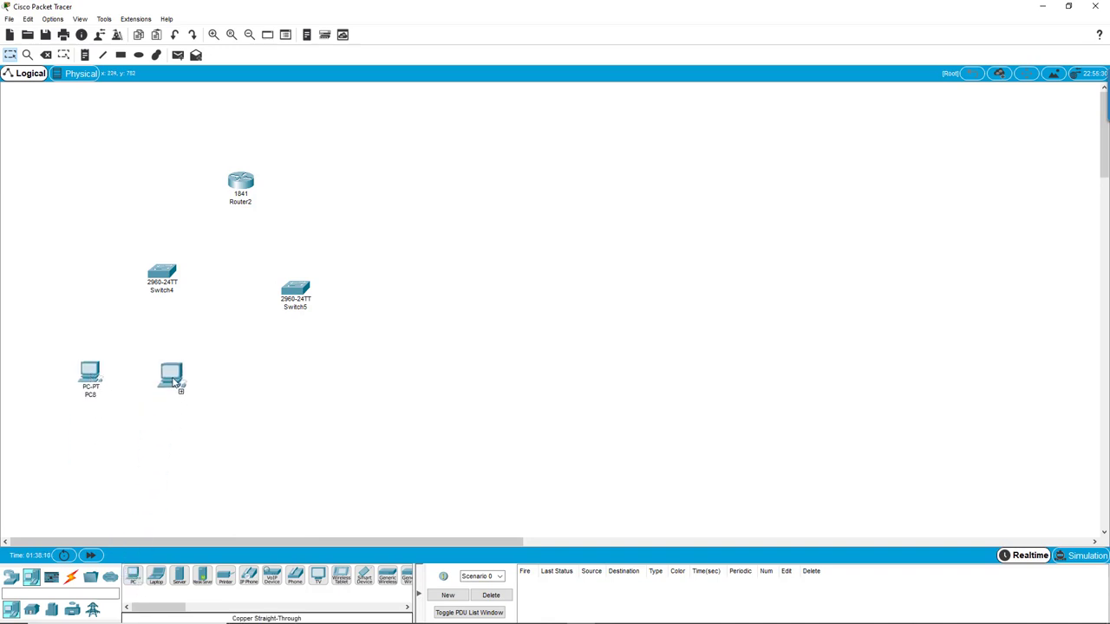
click(296, 382)
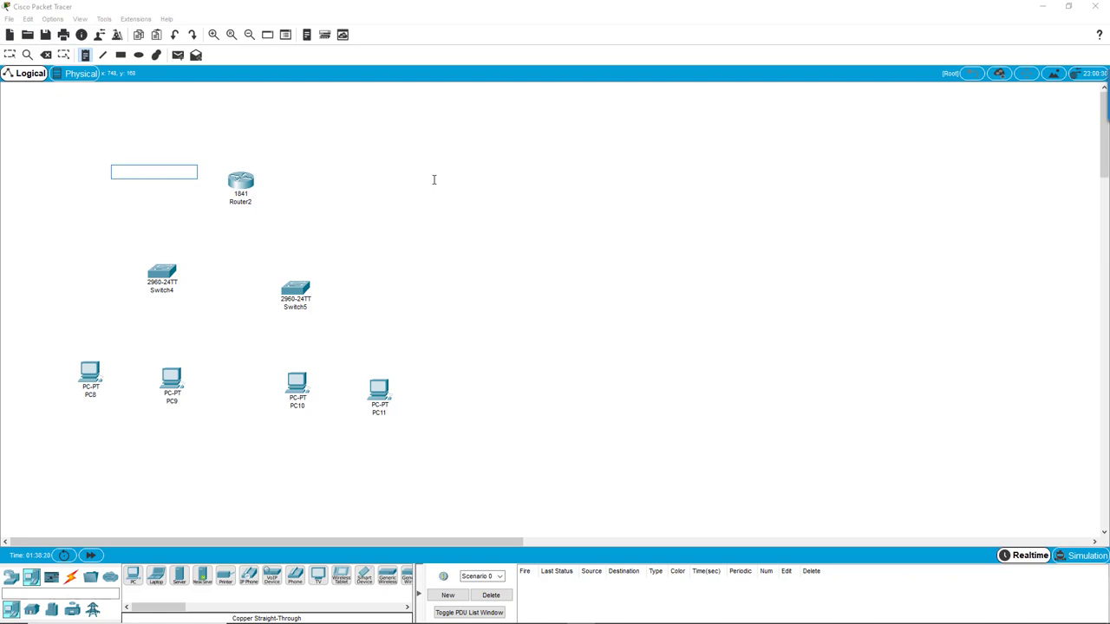
- Add a note reading 'Network 1 172.16.0.0/24' to the topology
text(Network)
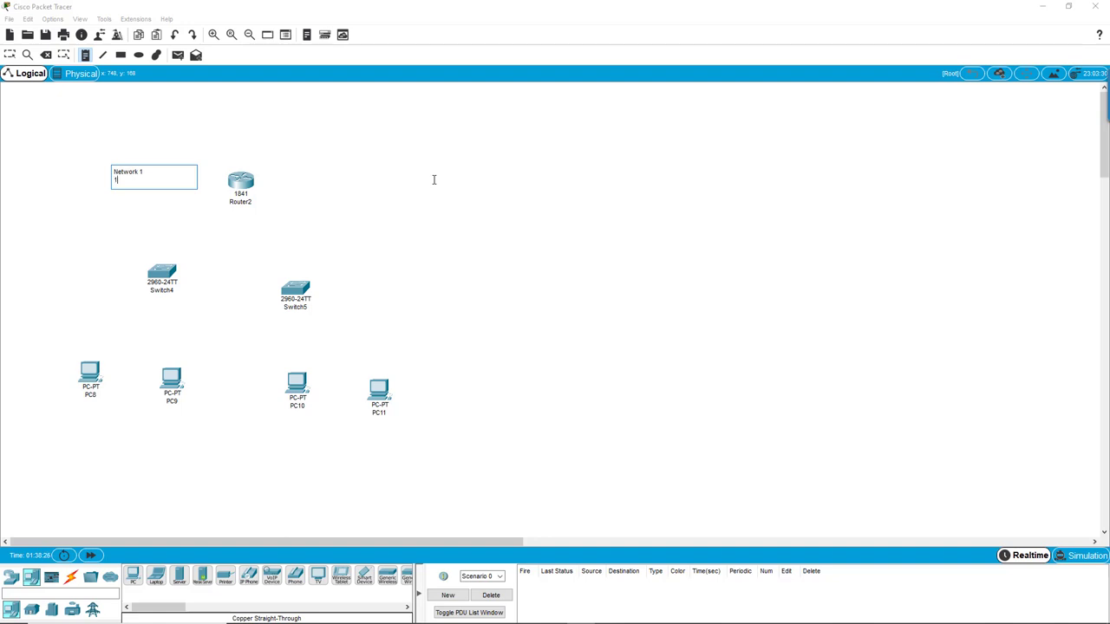
text(172.16.0.)
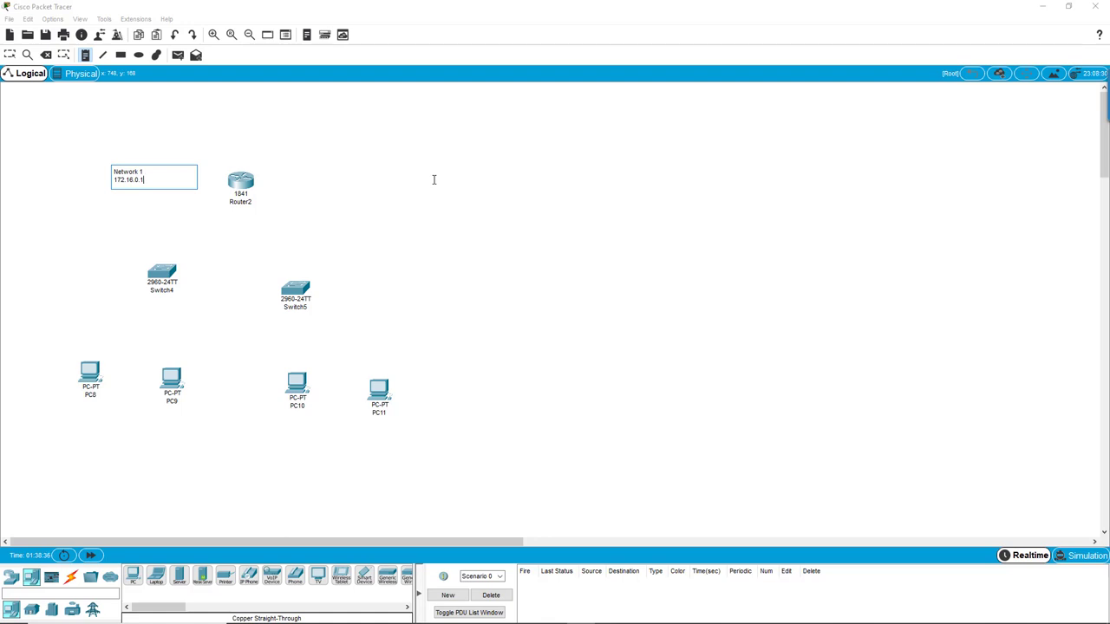
key(Backspace)
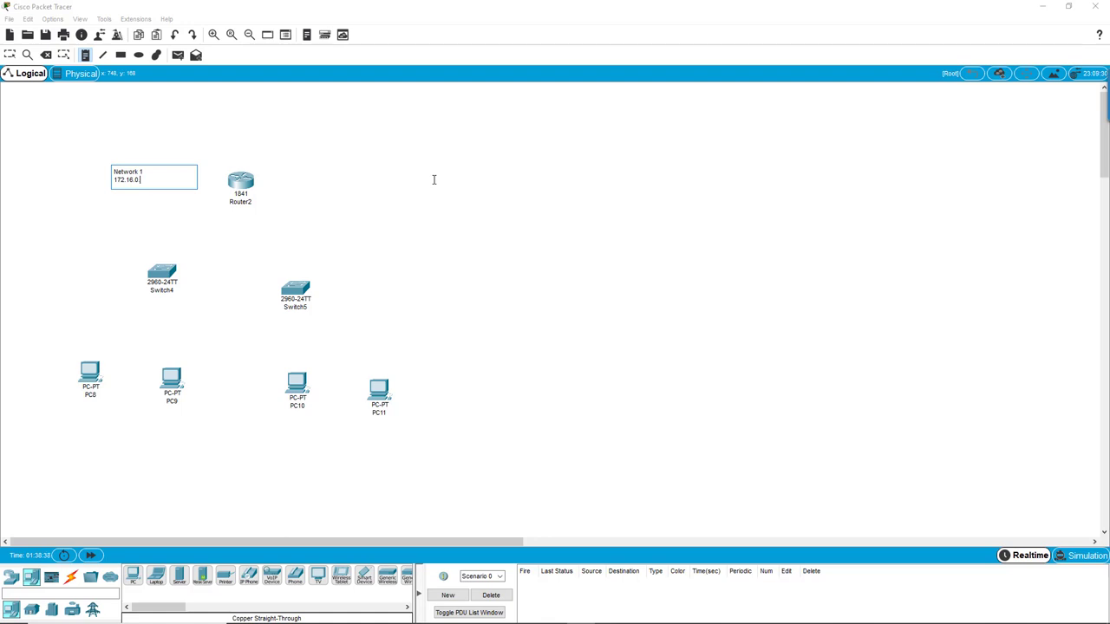
text(0)
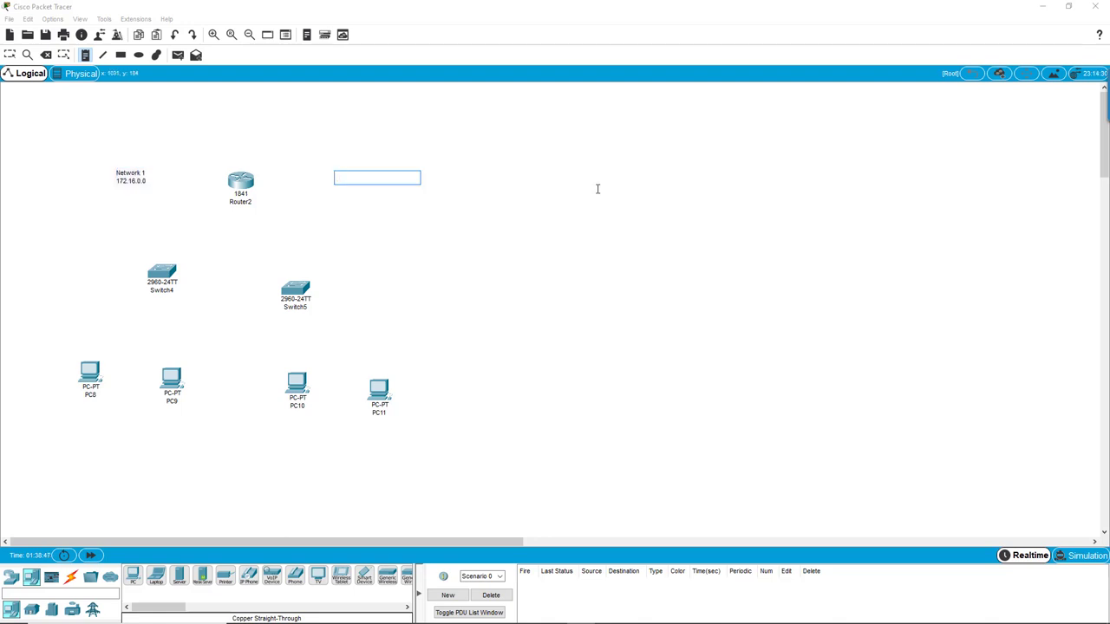
- Add a second note 'Network 2 172.16.1.0/24' and reopen the Network 1 note for editing
text(Network 2)
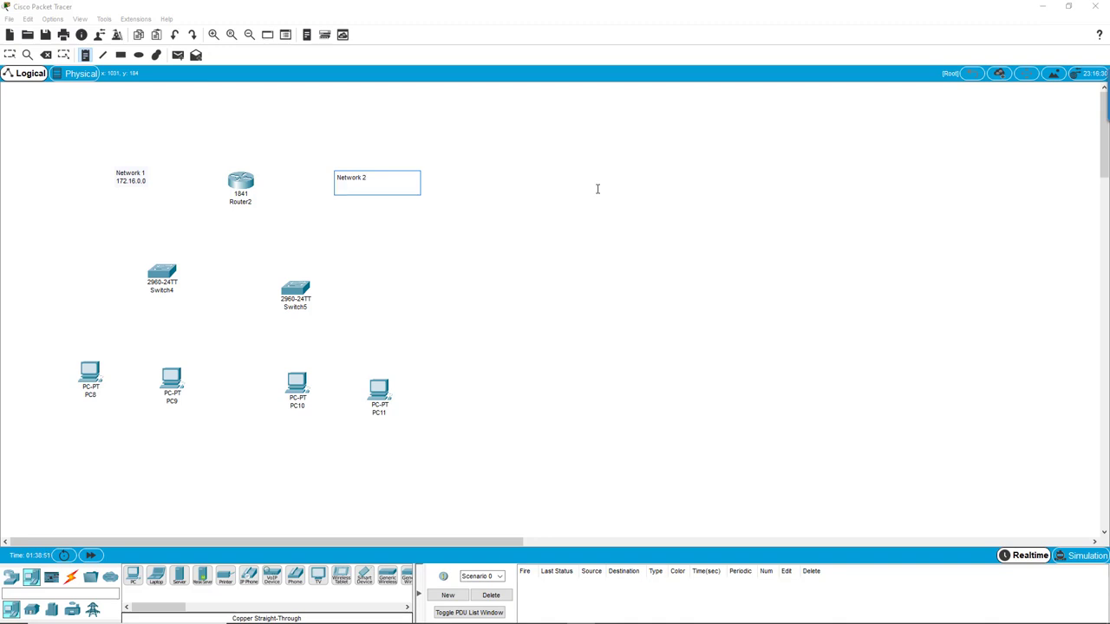
text(172.16)
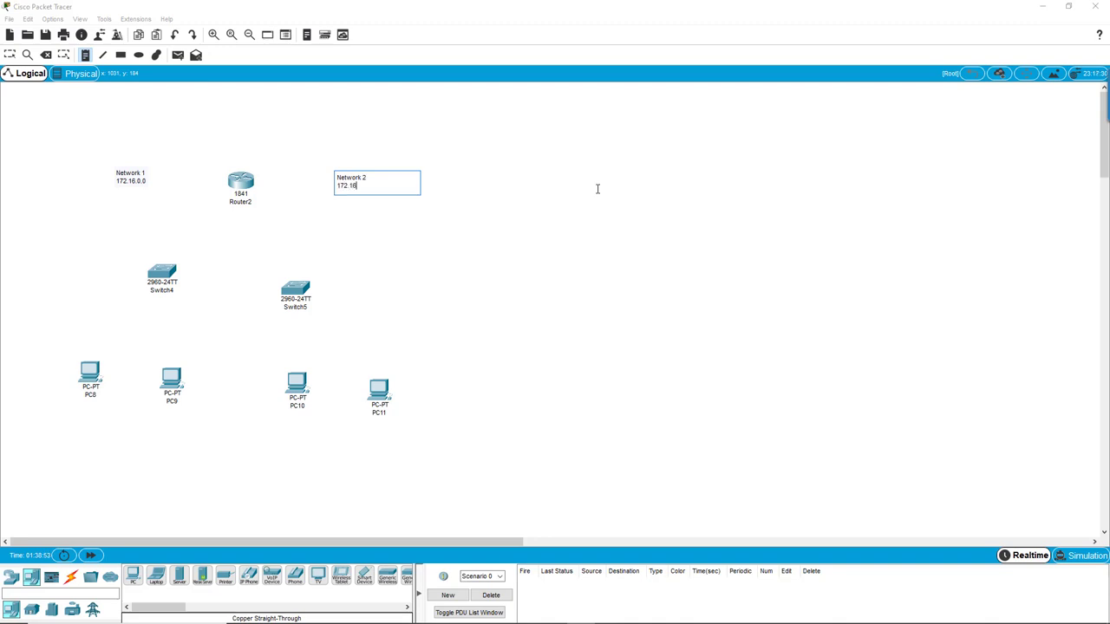
text(172.16.1.)
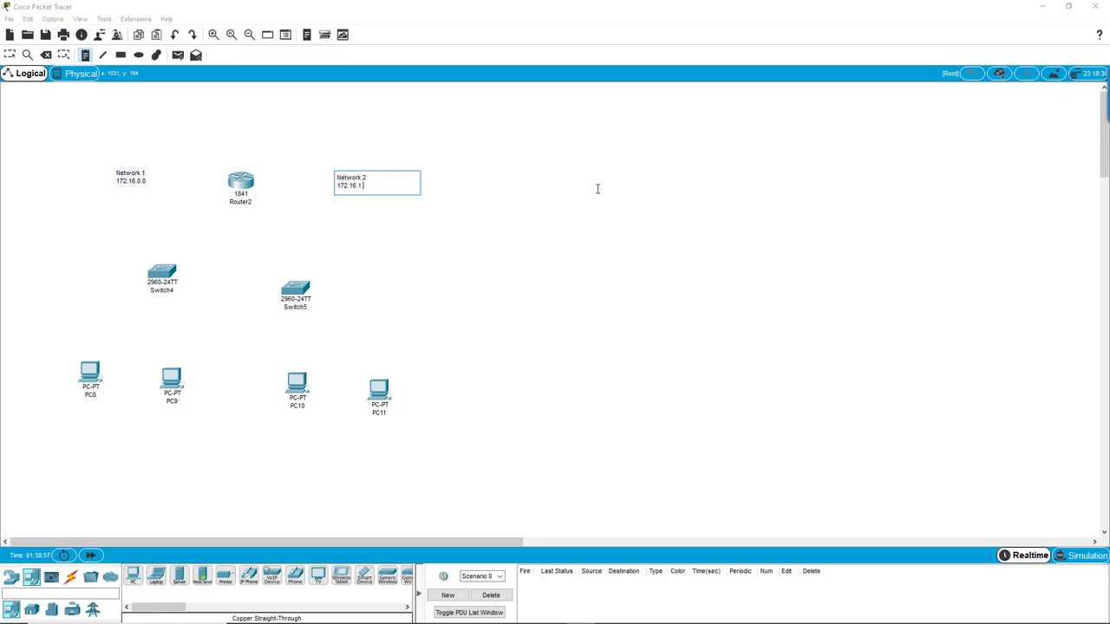
text(0)
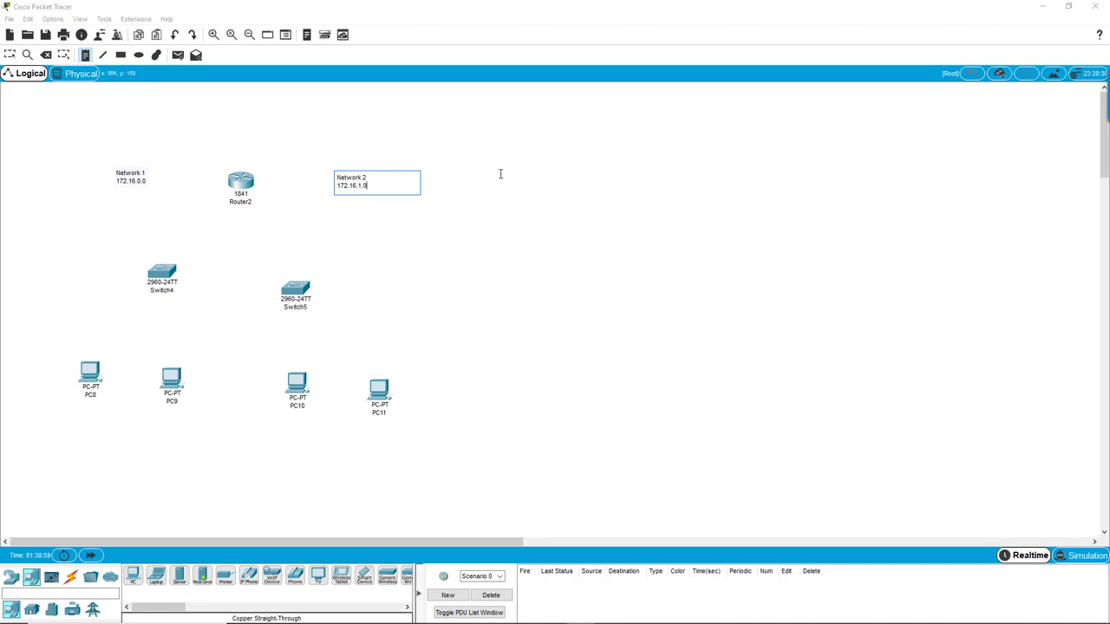
text(/24)
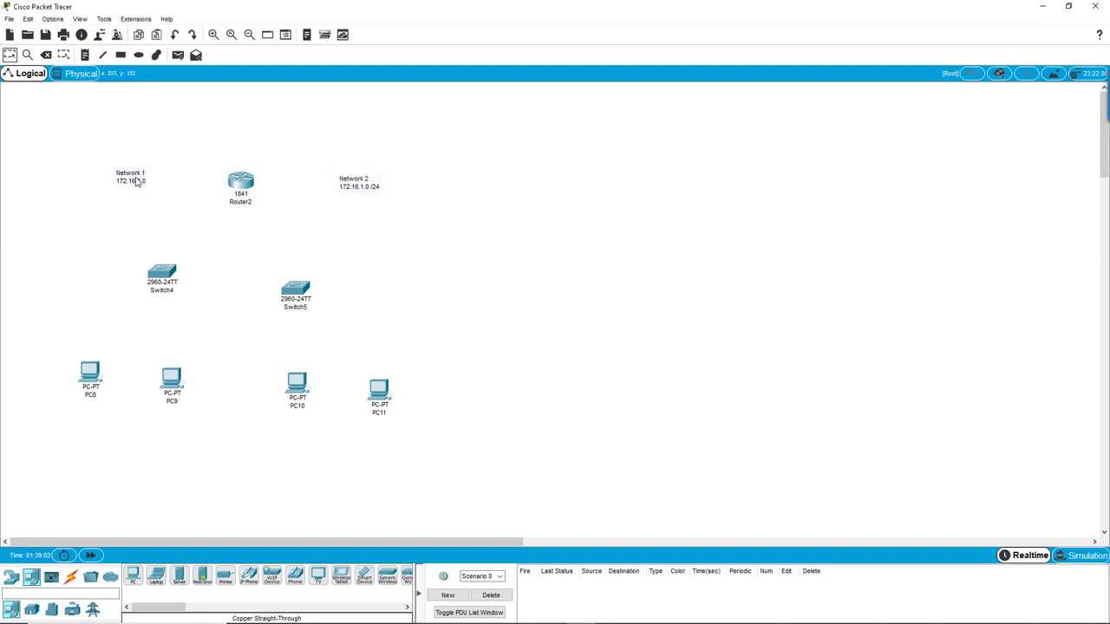
double_click(130, 178)
text(/24)
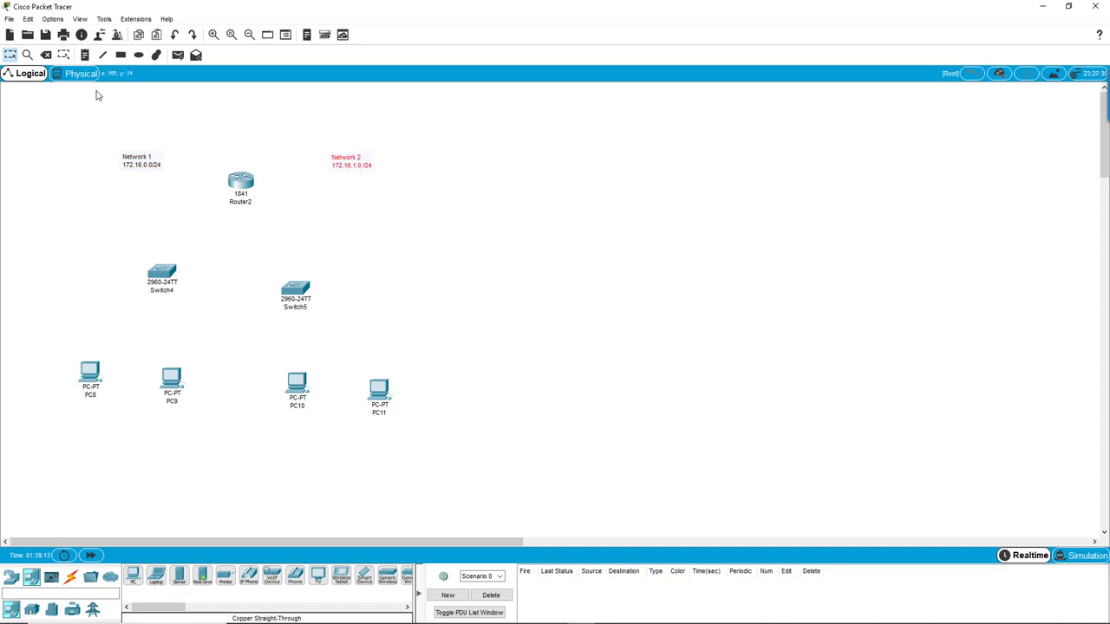
mouse_move(160, 194)
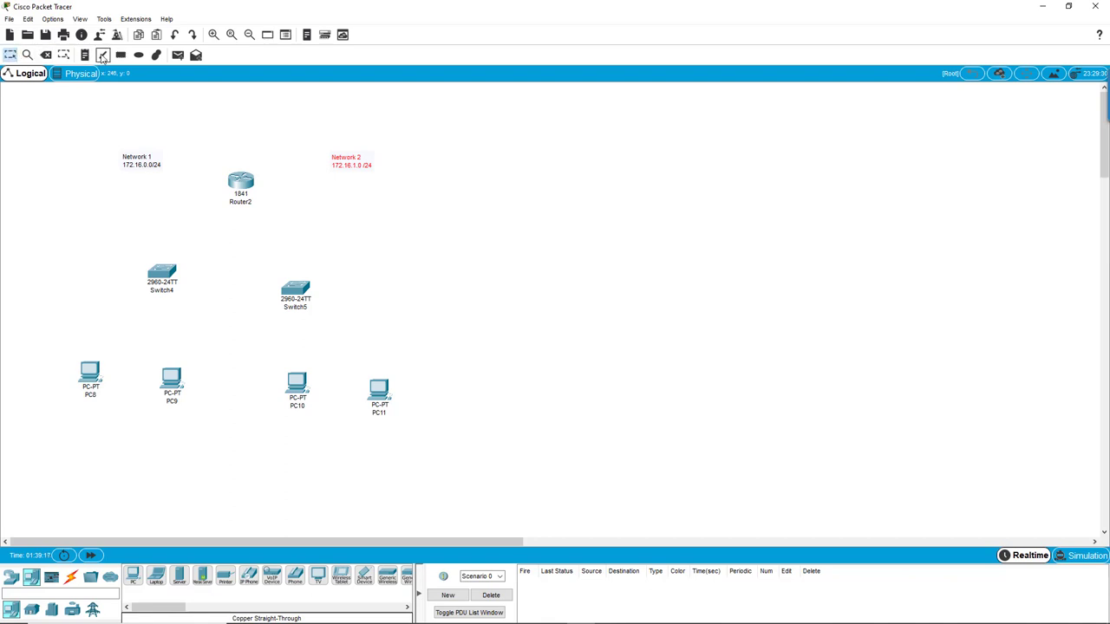
mouse_move(121, 54)
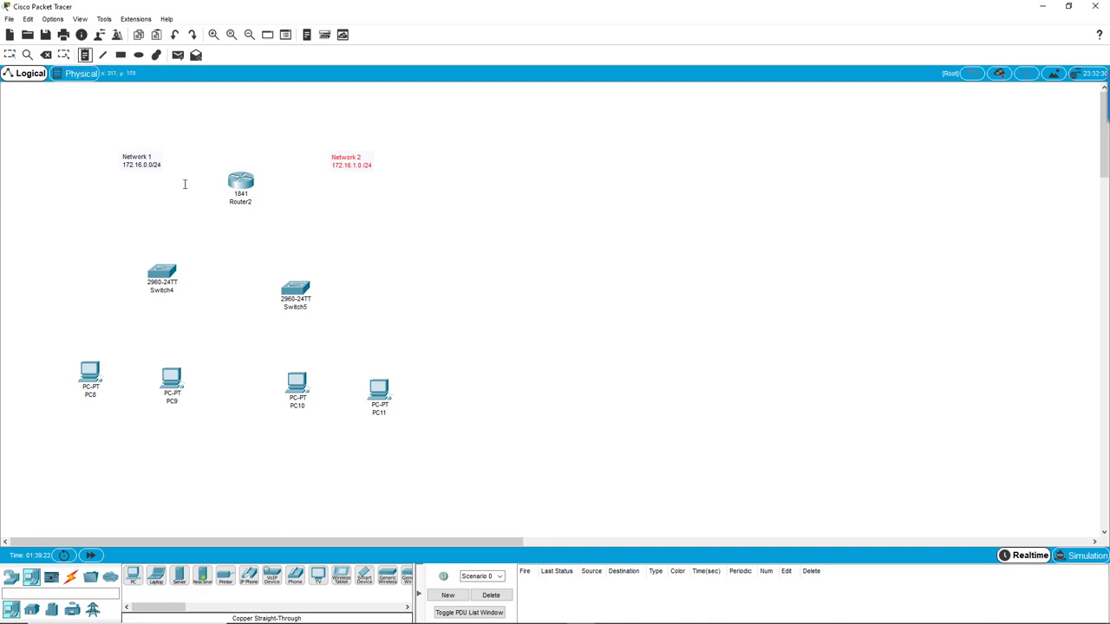
mouse_move(180, 182)
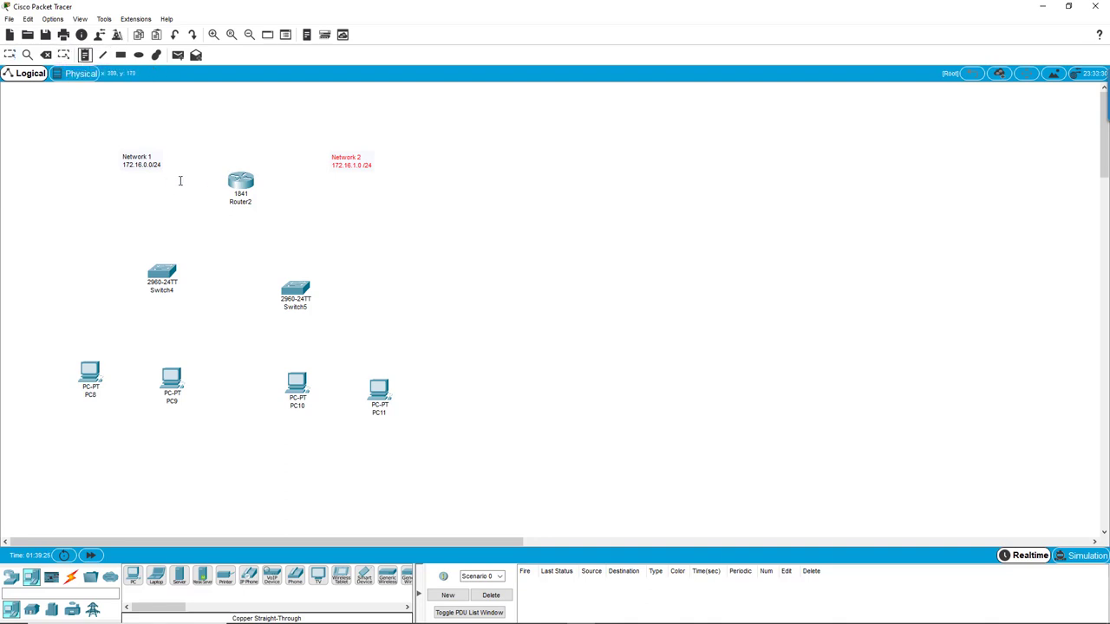
mouse_move(239, 182)
text(Fa0/0)
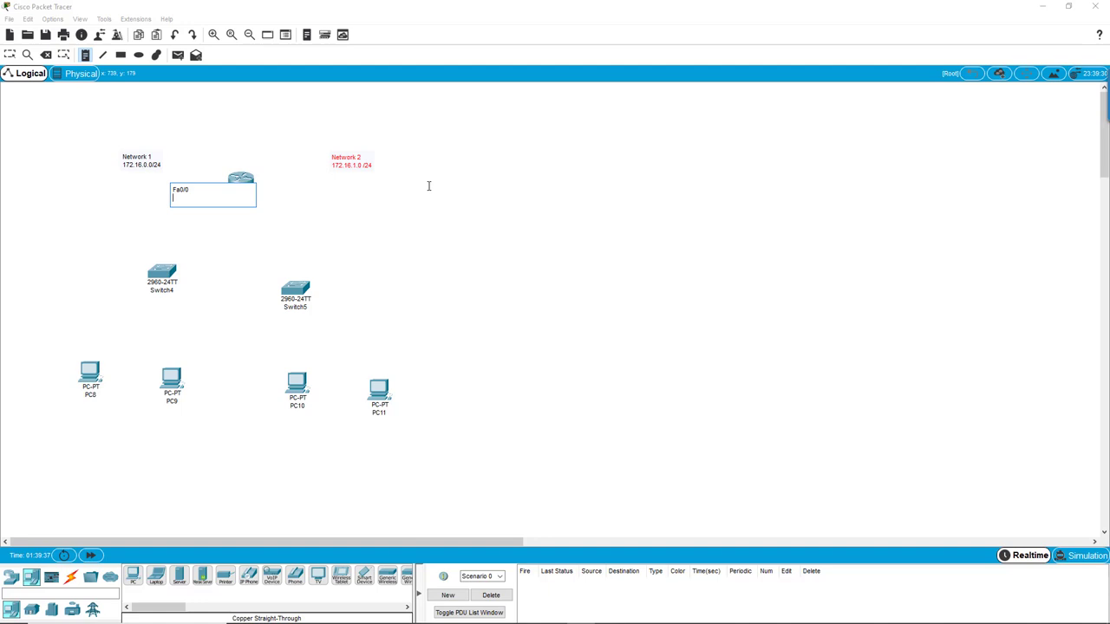
- Write the note 'Fa0/0 172.16.0.1' beside Router2
text(1)
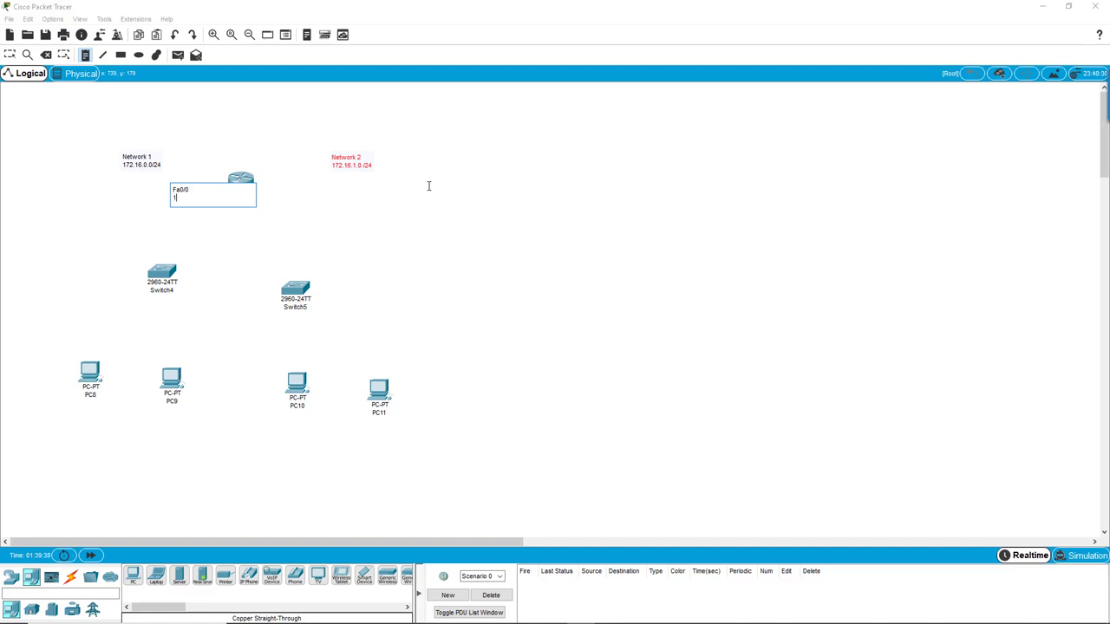
text(172.16.0.1)
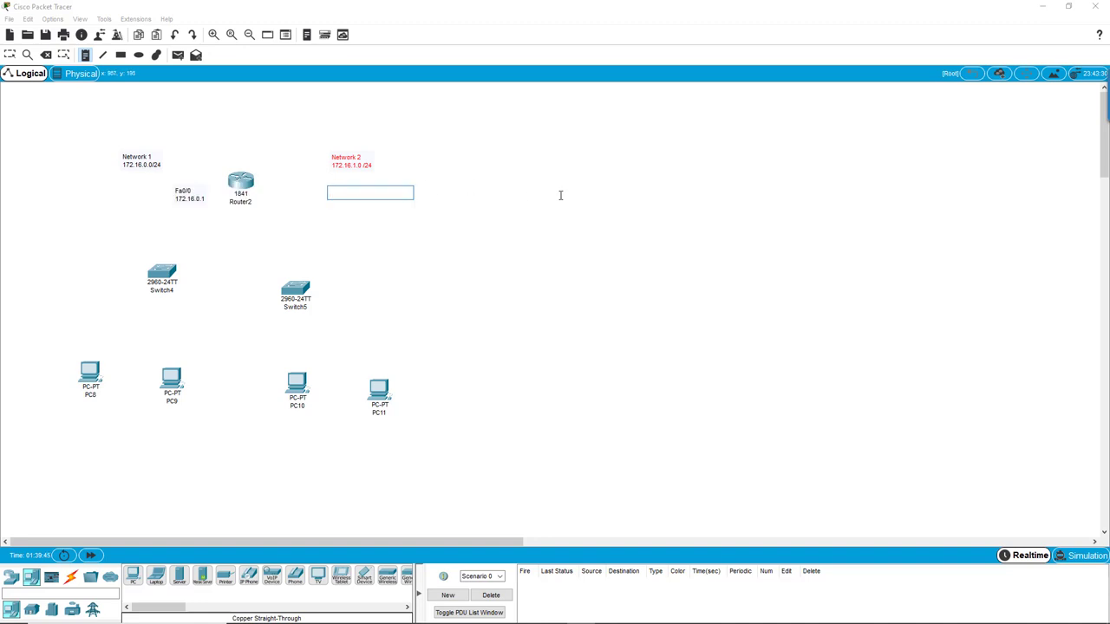
text(Fa)
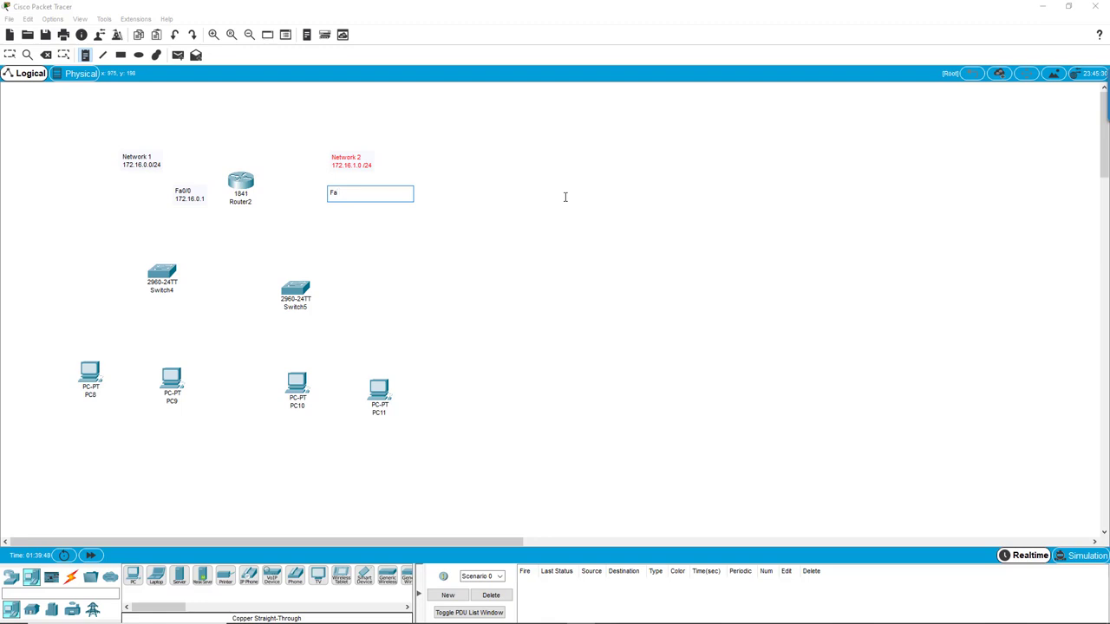
- Write the second note 'Fa0/1 172.16.1.1' beside Router2
key(Backspace)
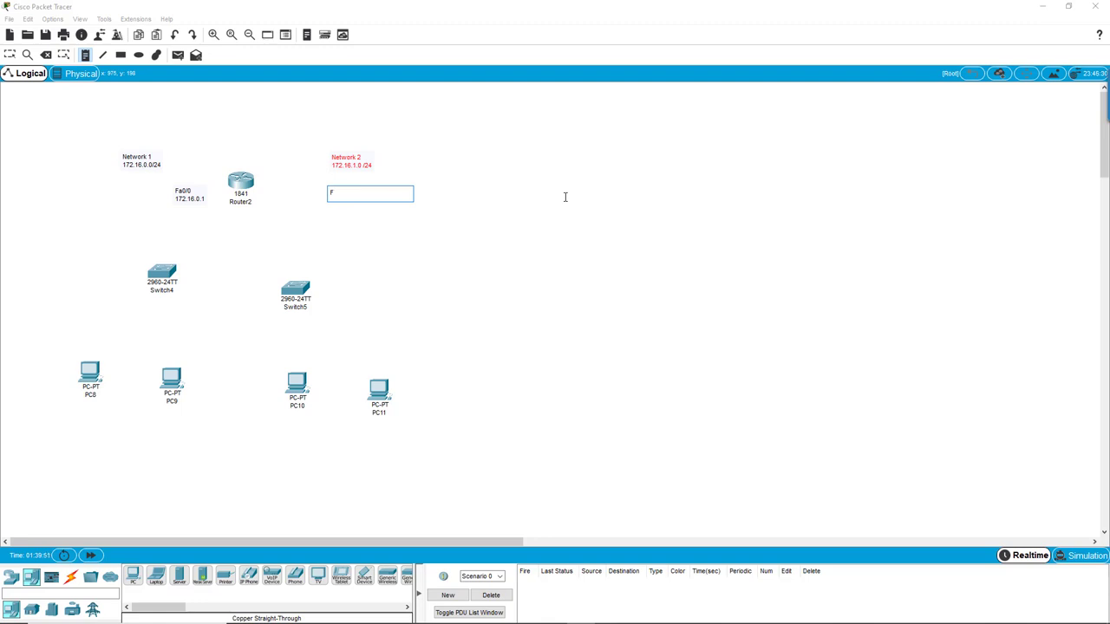
text(a0/1)
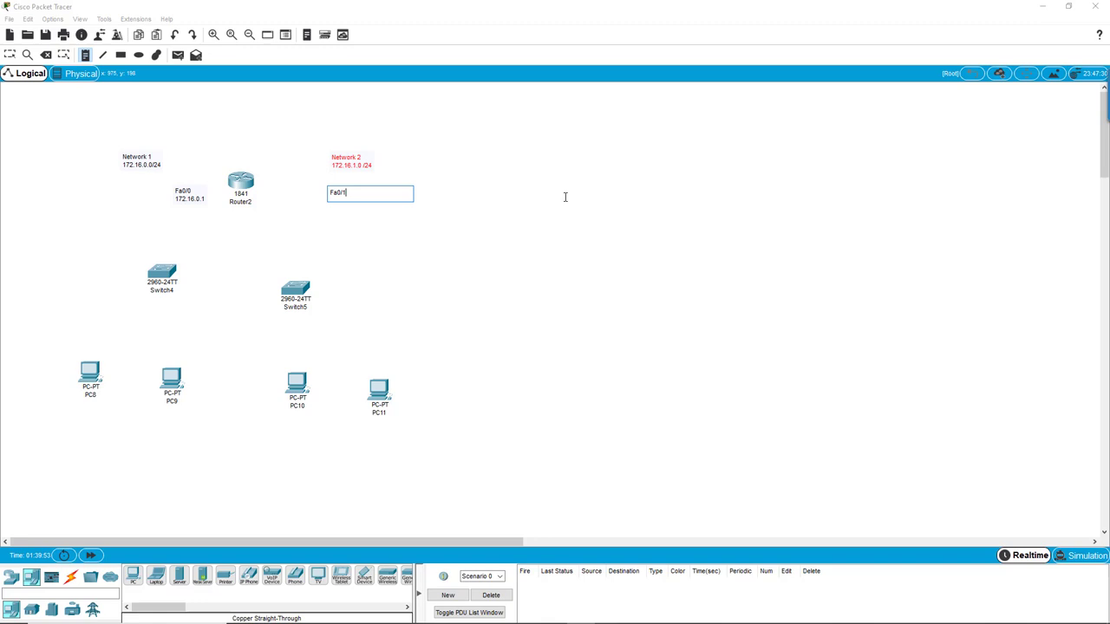
text(172.16.1.1)
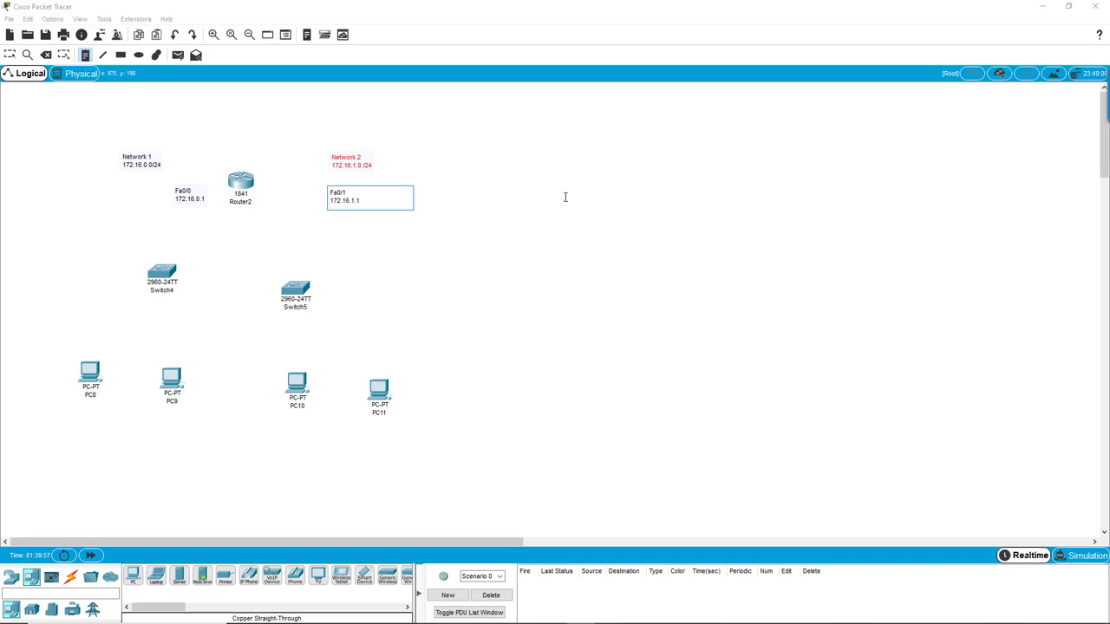
key(Return)
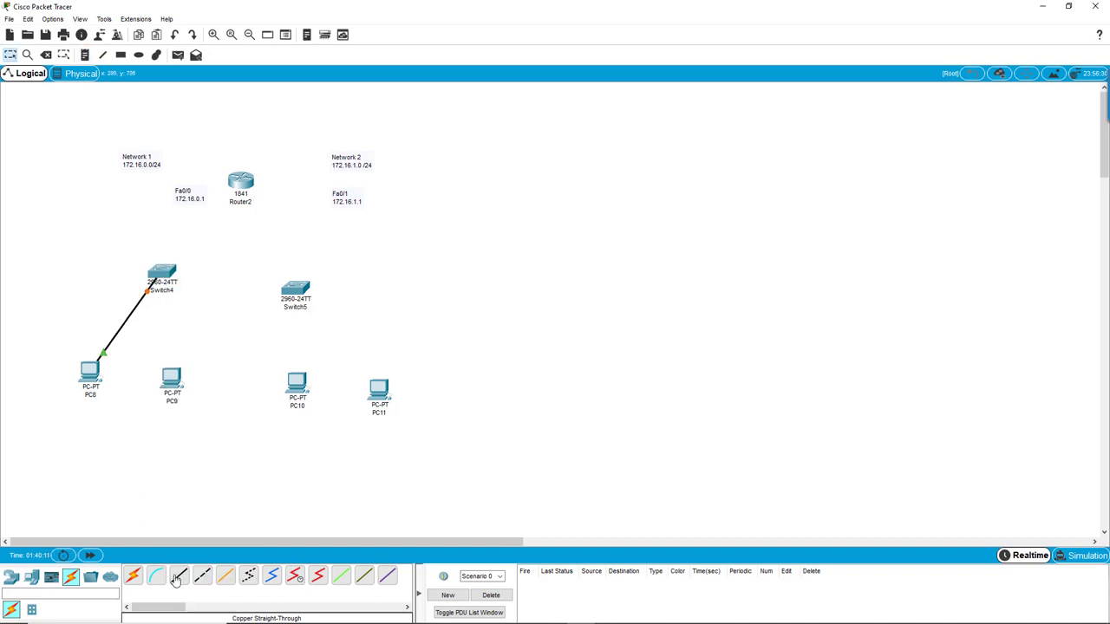
- Cable the left switch to Router2's Fa0/0 port with copper straight-through
click(163, 274)
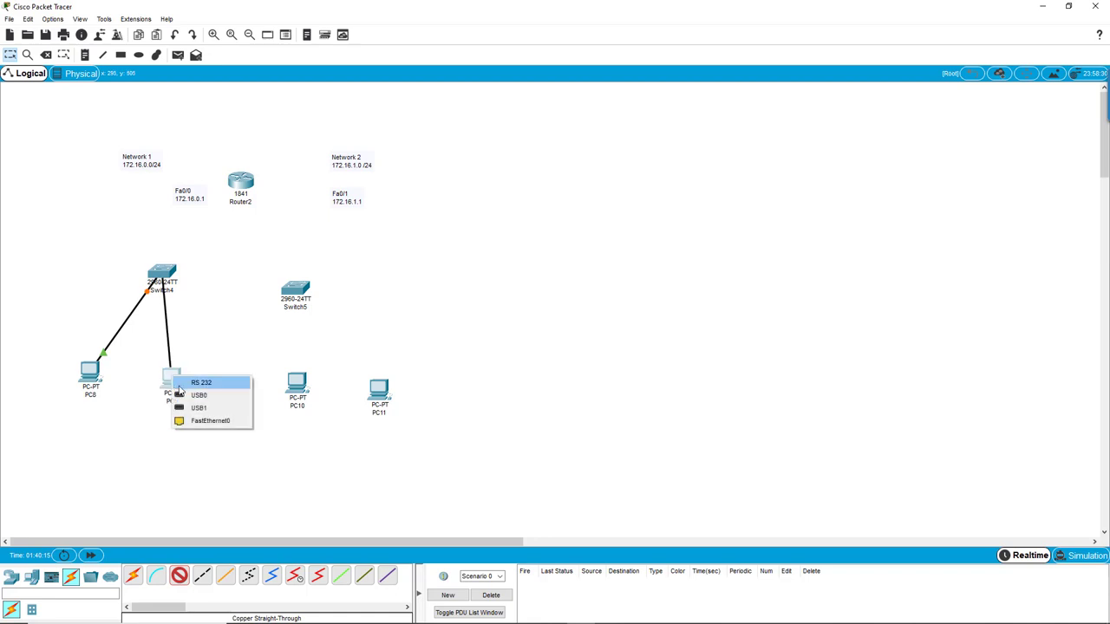
click(209, 421)
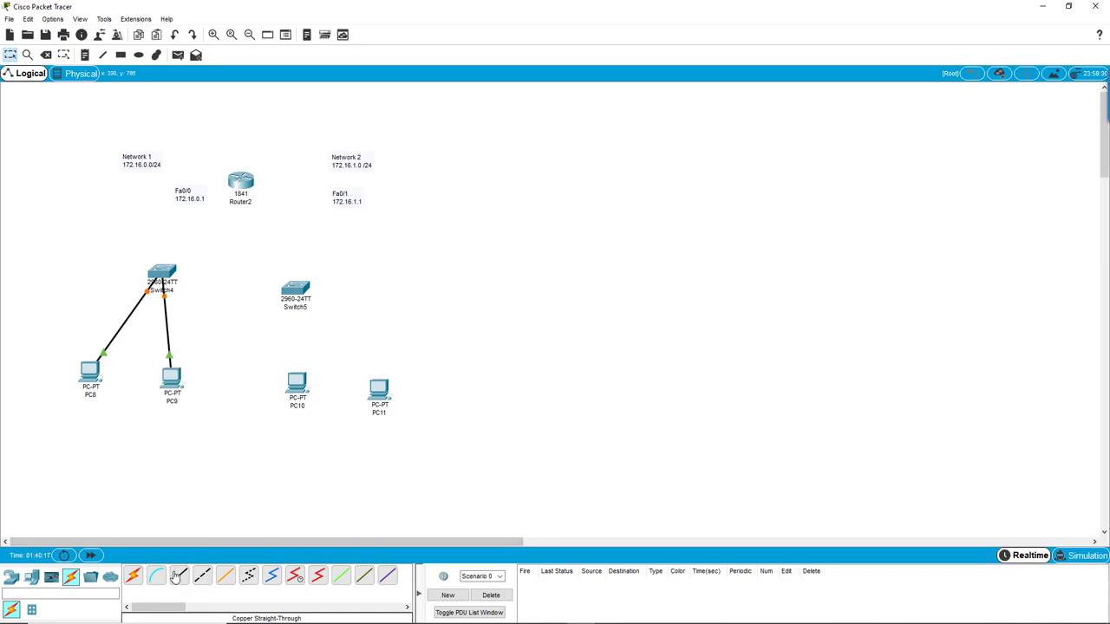
click(163, 274)
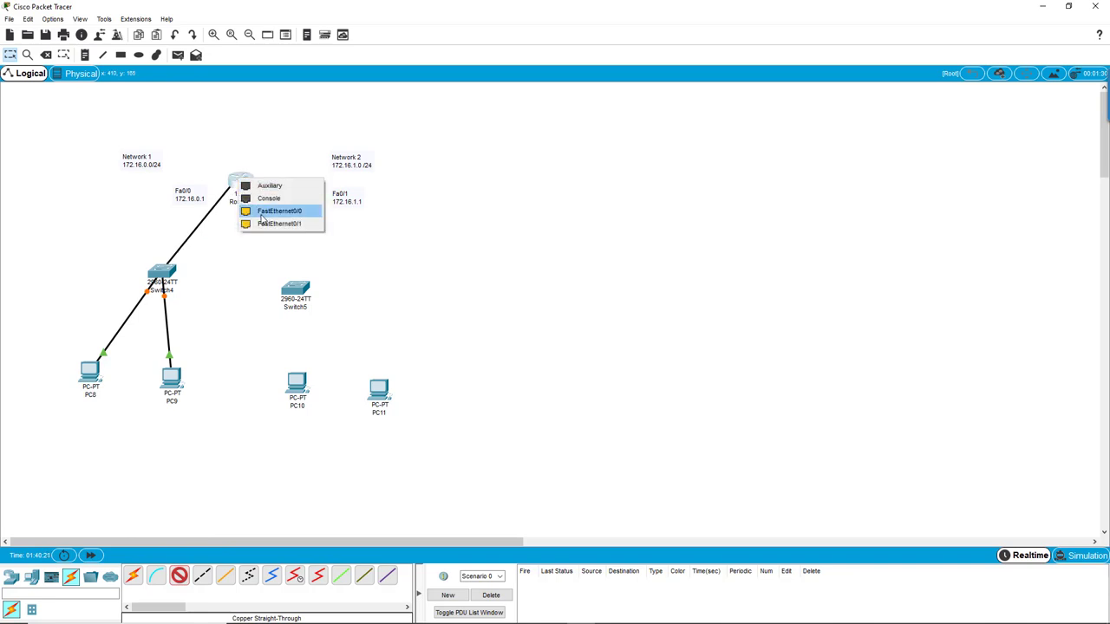
click(280, 211)
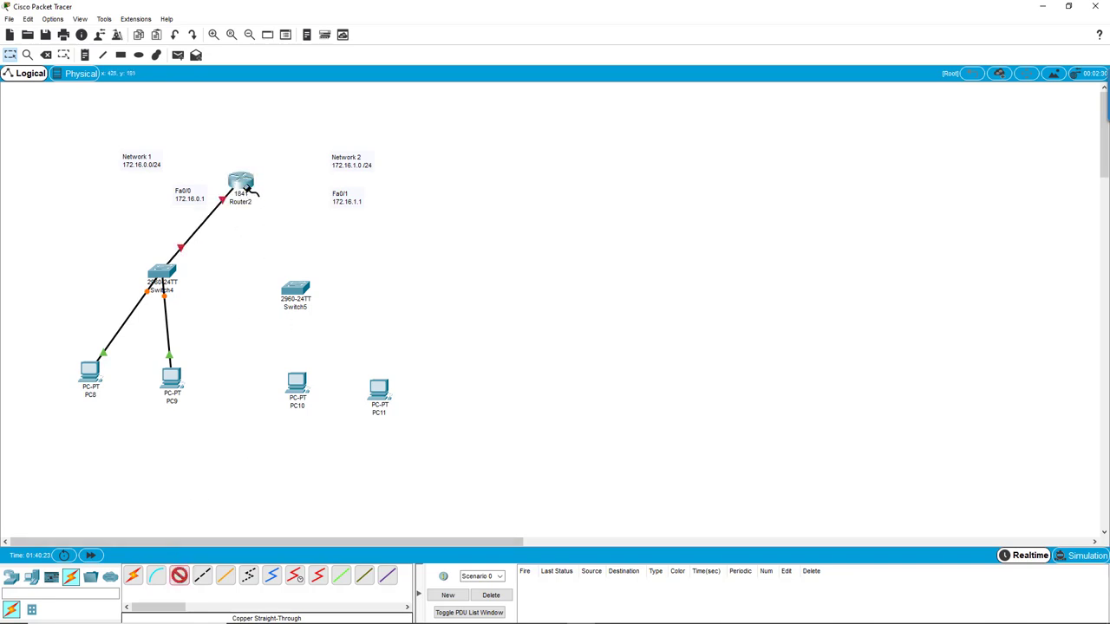
- Link Router2 to the second switch and plug a cable into PC10's FastEthernet0
drag(239, 187, 296, 291)
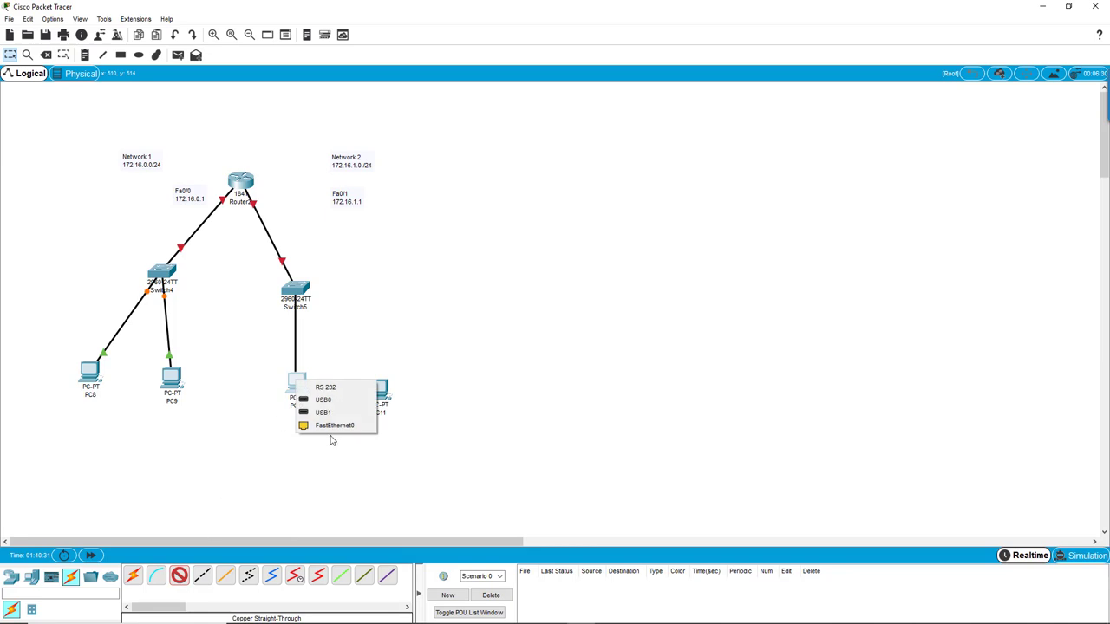
click(333, 425)
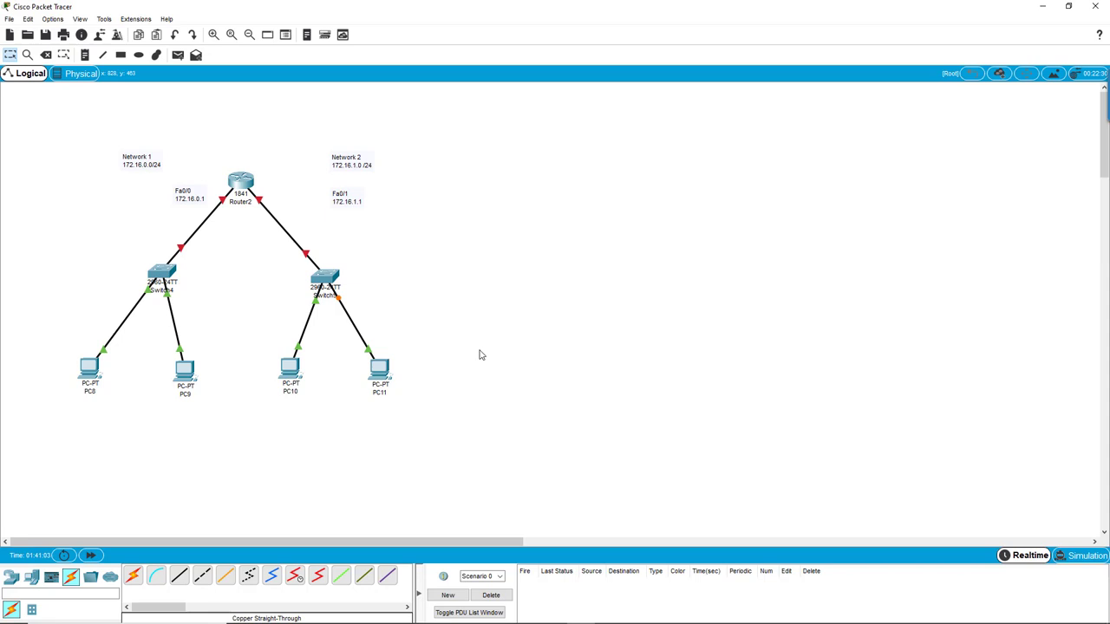
mouse_move(154, 256)
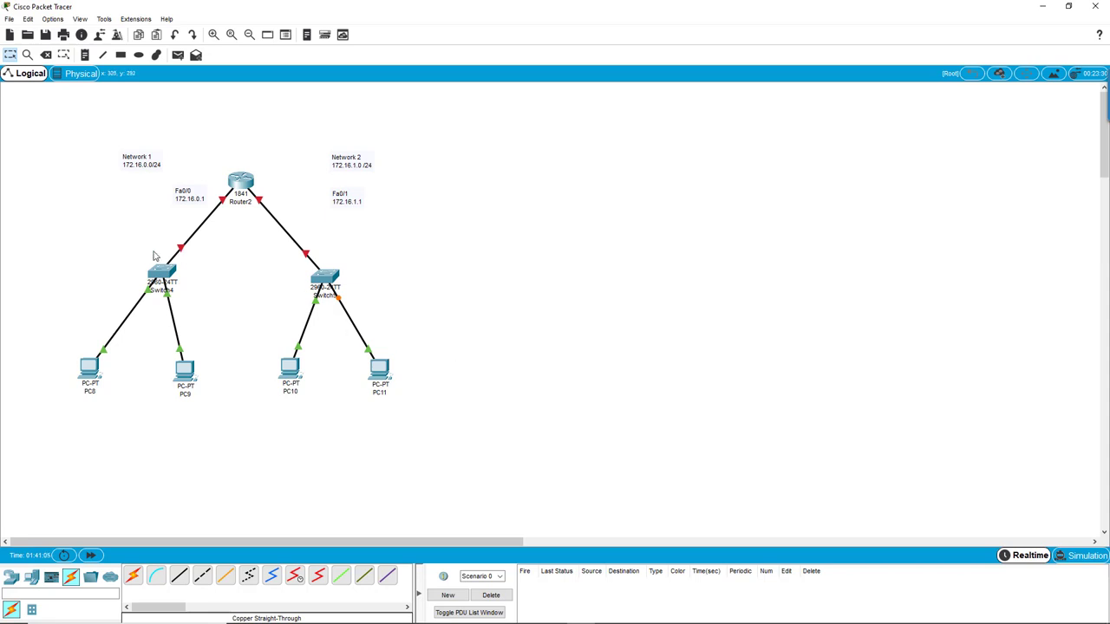
mouse_move(241, 182)
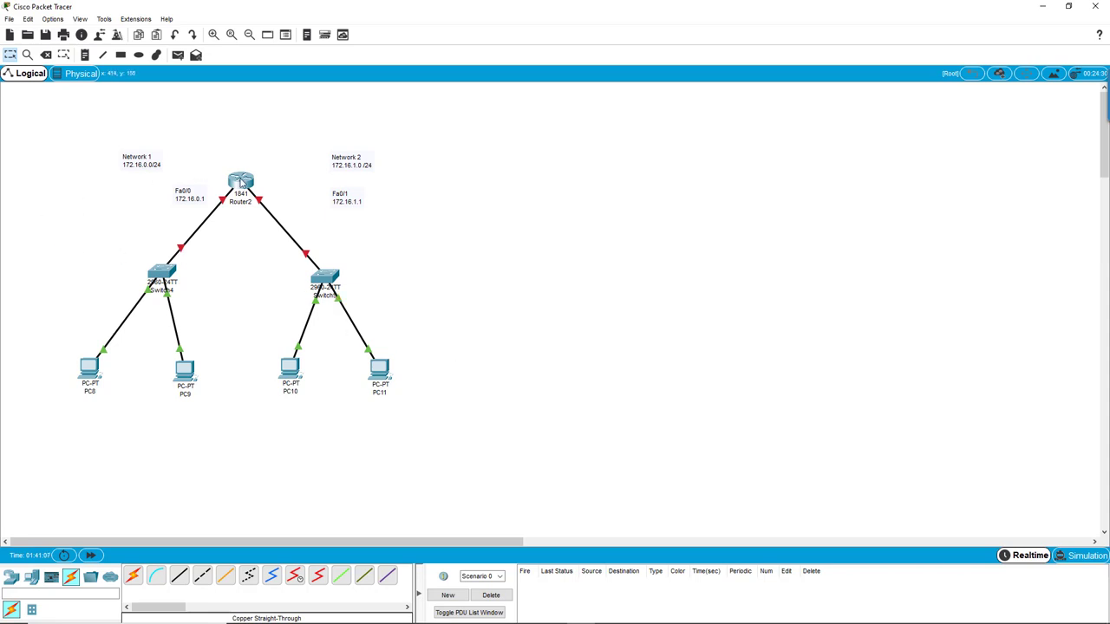
mouse_move(241, 182)
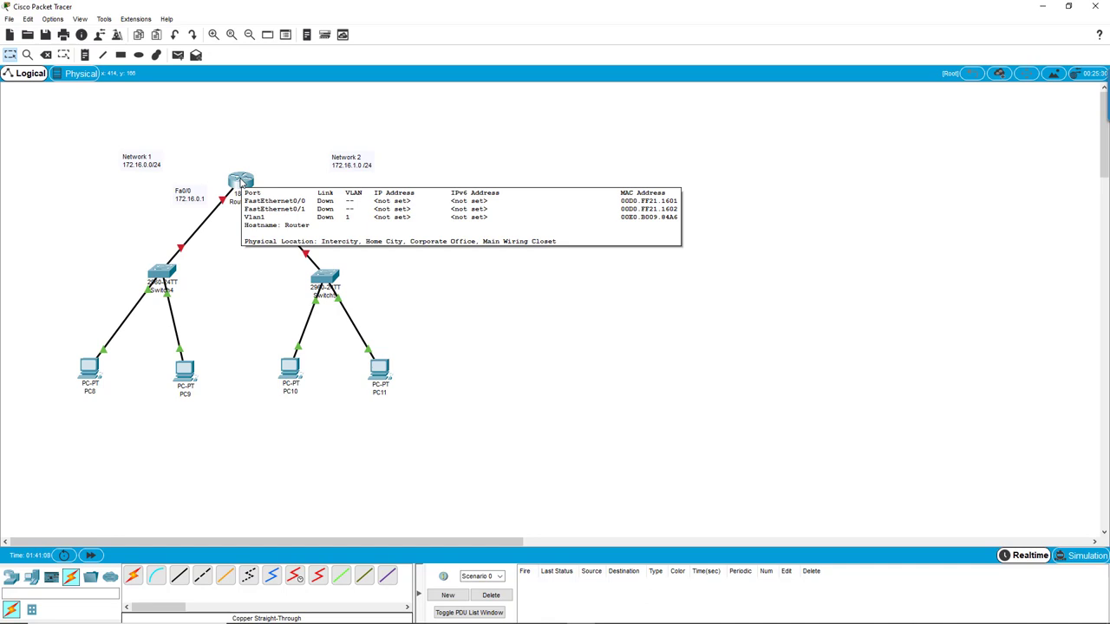
- In Router2's CLI enter enable, config t and interface Fa0/0 configuration mode
double_click(239, 182)
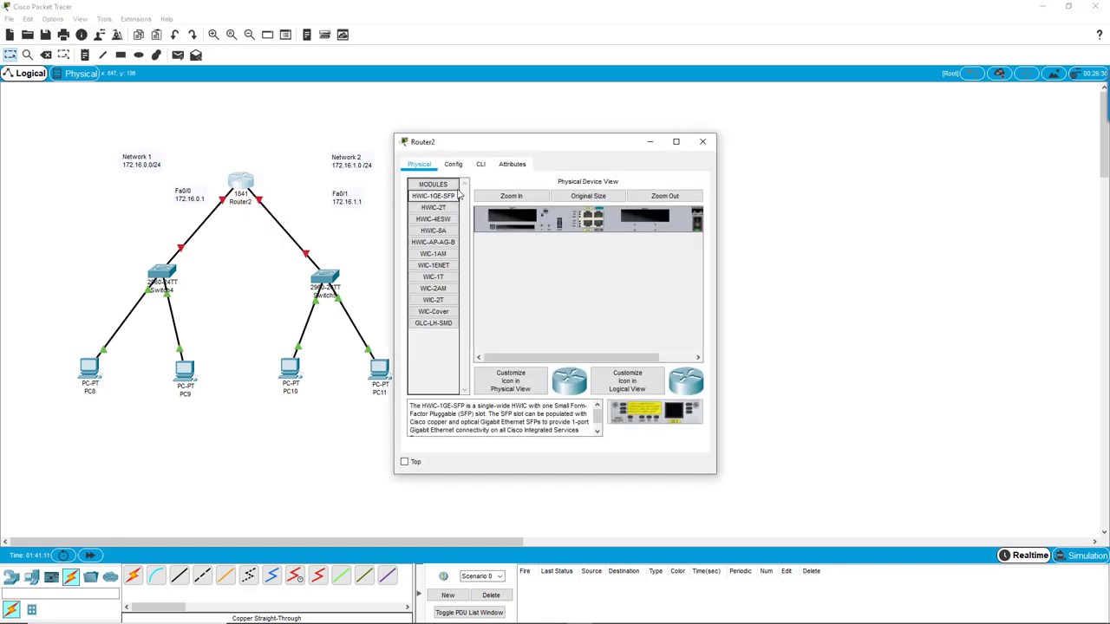
click(480, 163)
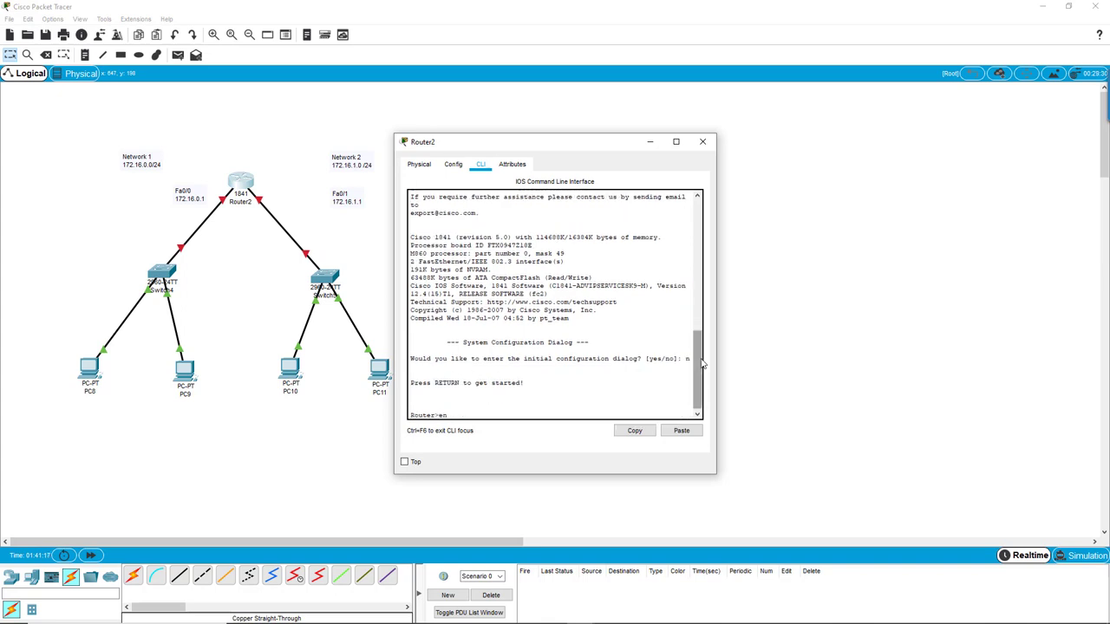
text(enable)
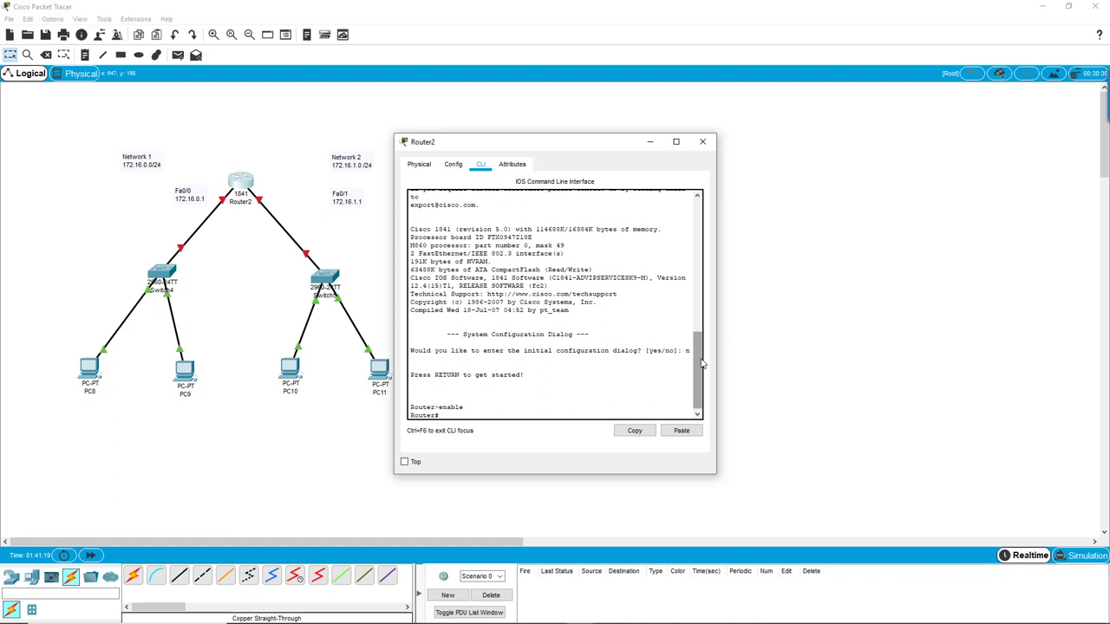
text(config t)
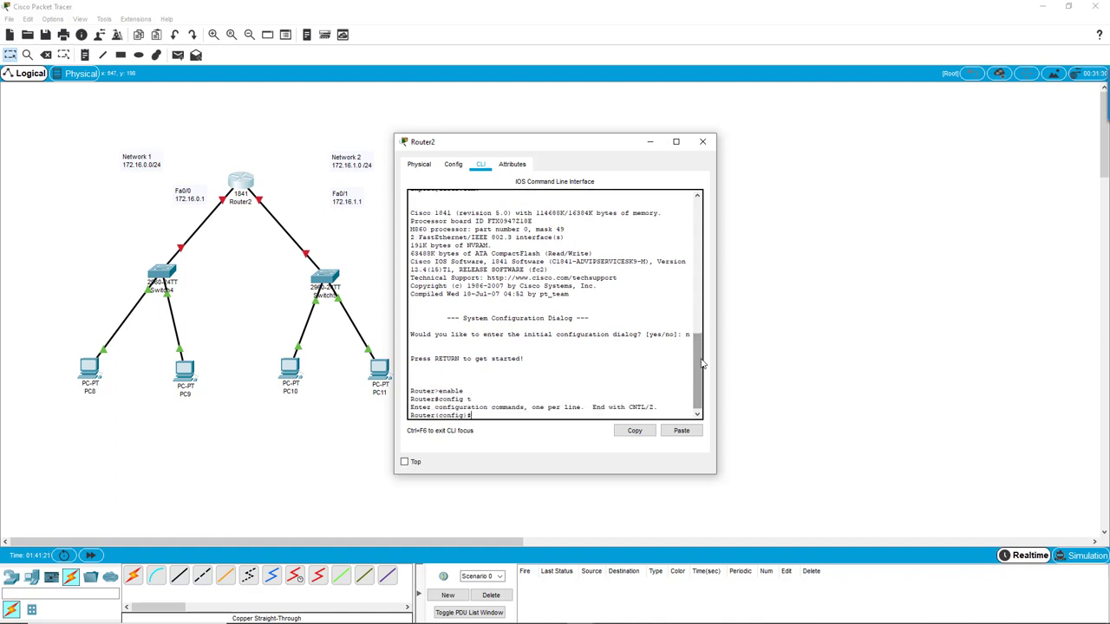
text(int)
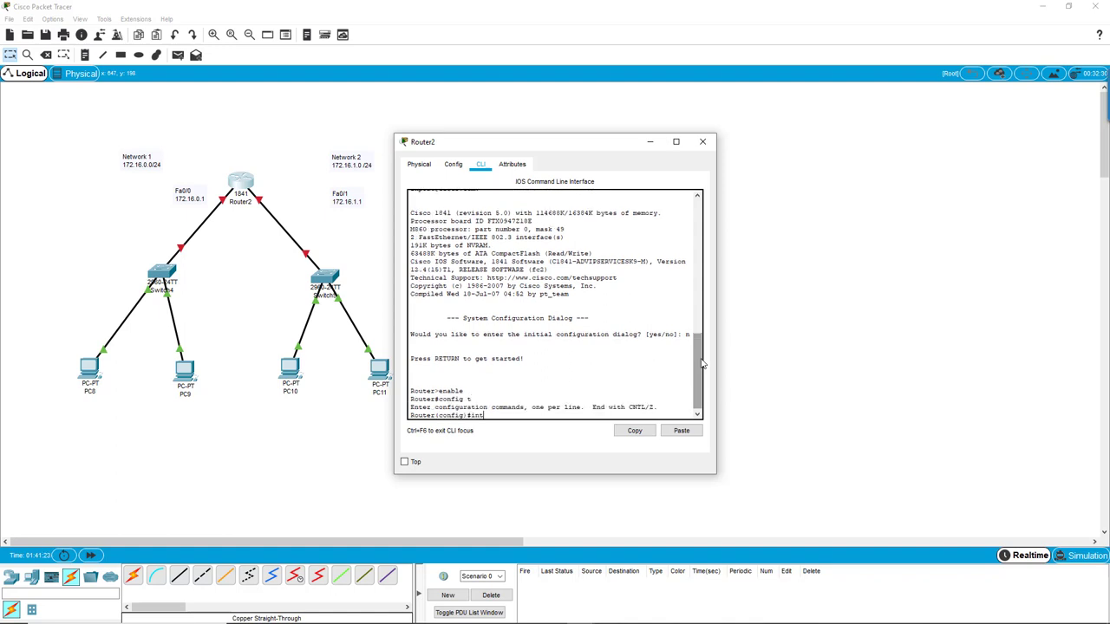
text(fa)
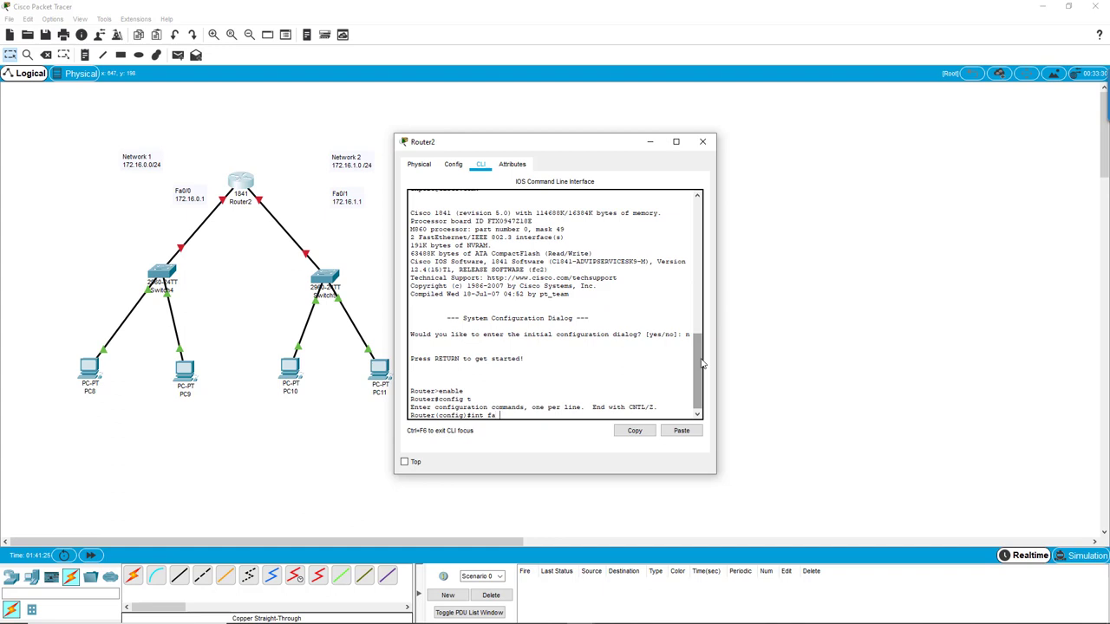
text(0/)
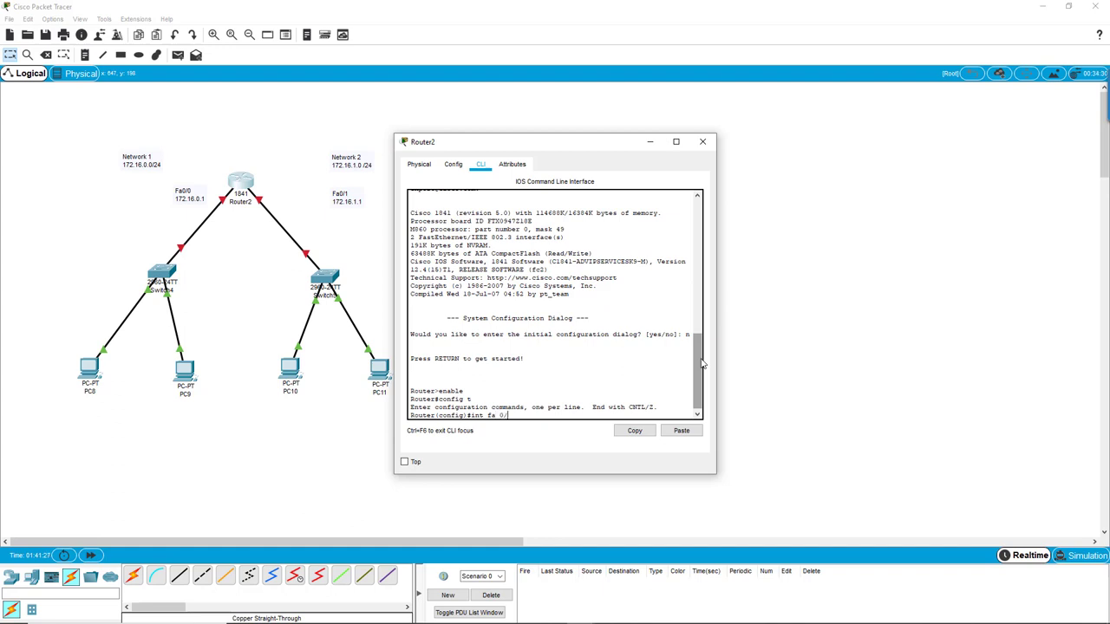
key(Return)
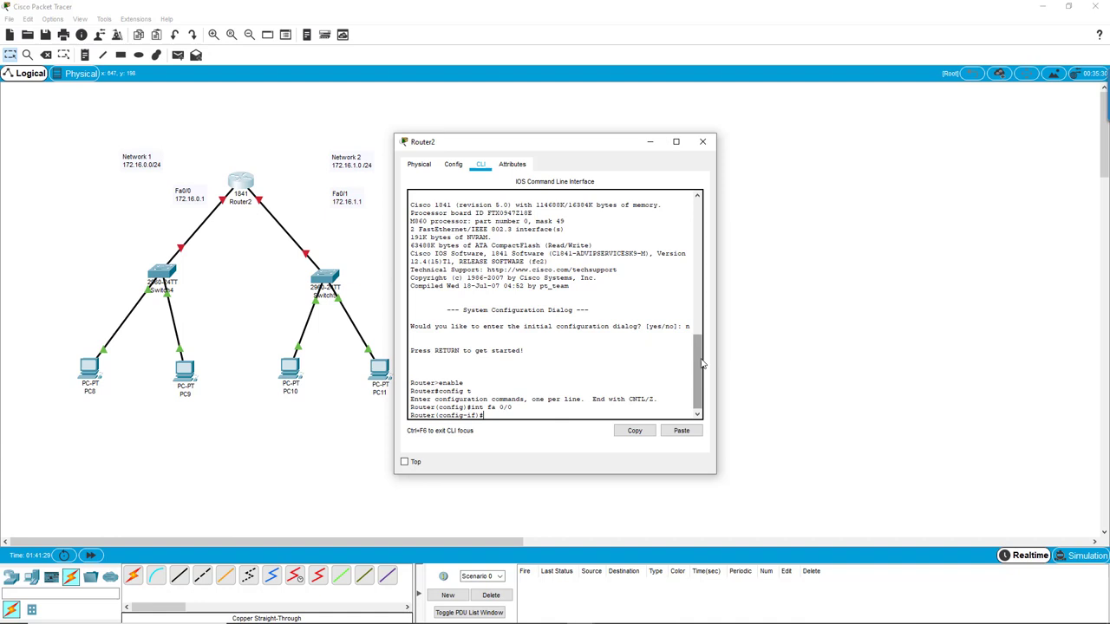
- Assign 172.16.0.1 255.255.255.0 to Fa0/0 and bring it up with no shutdown
text(ip)
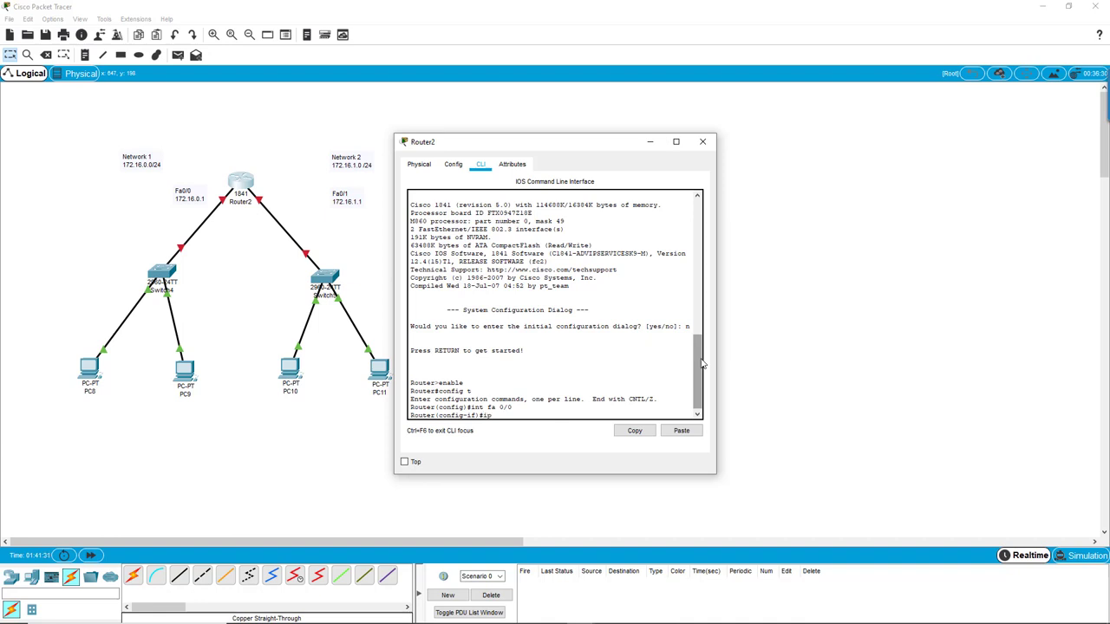
text(address)
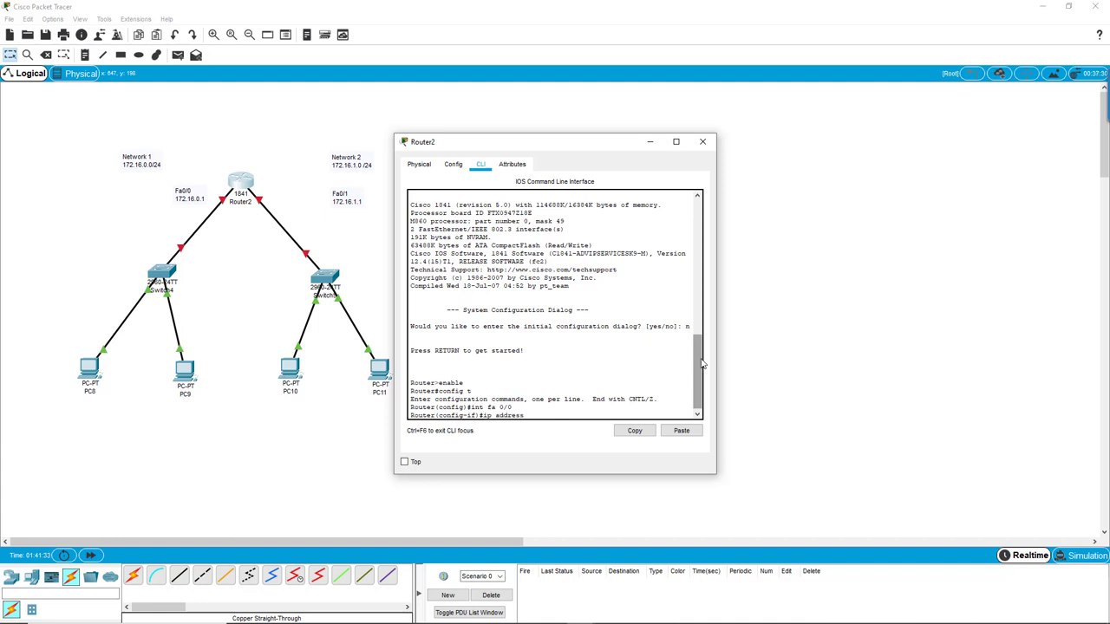
text(i)
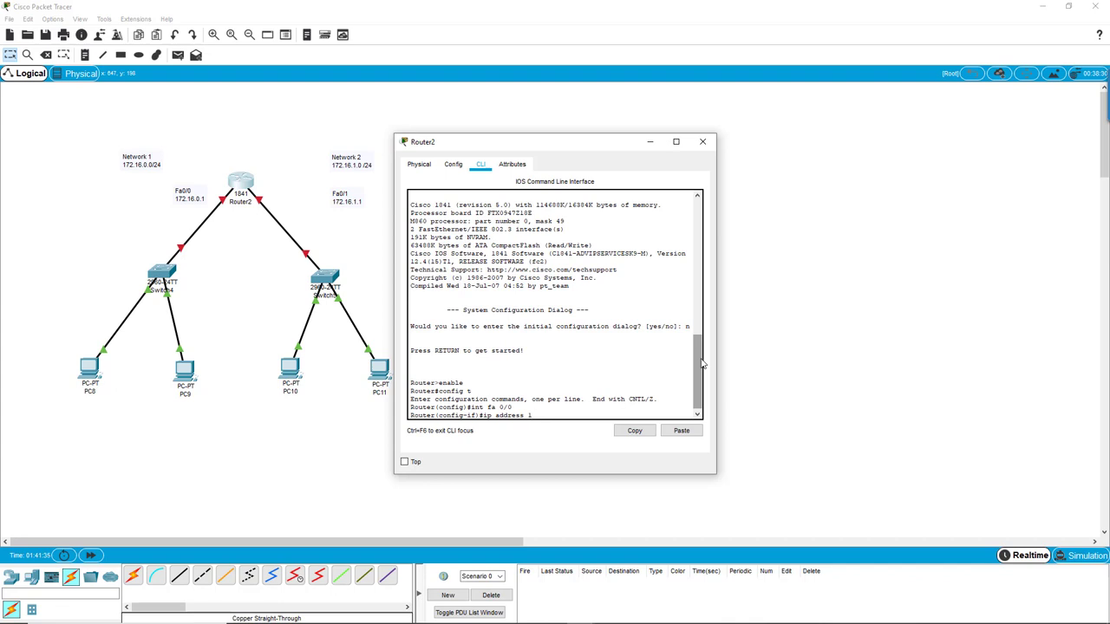
text(172.16.0.)
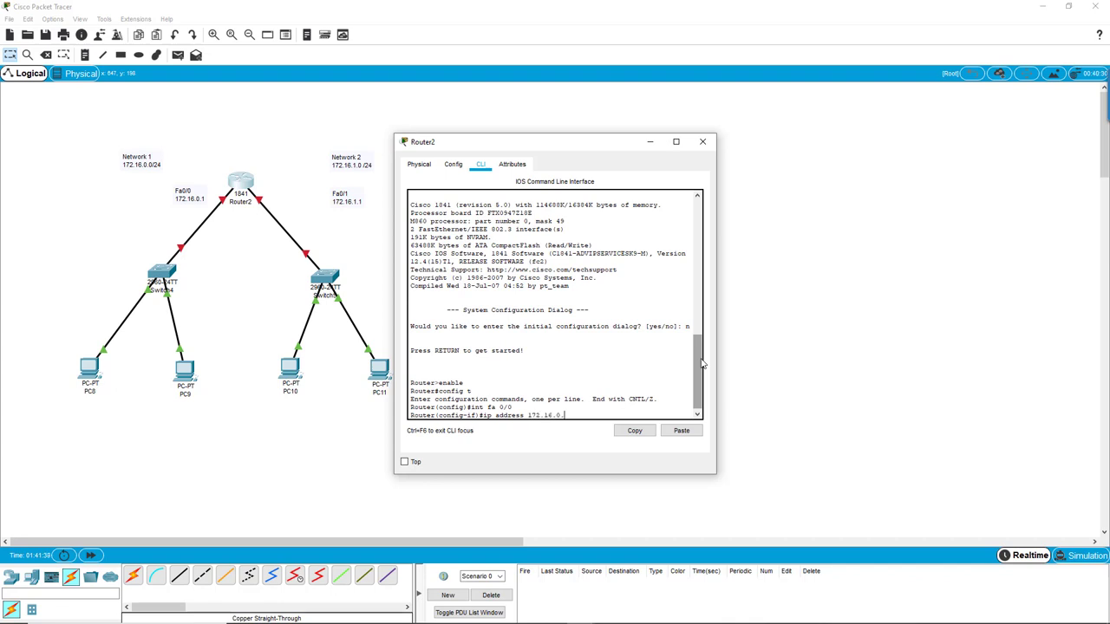
text(255.255.255.0)
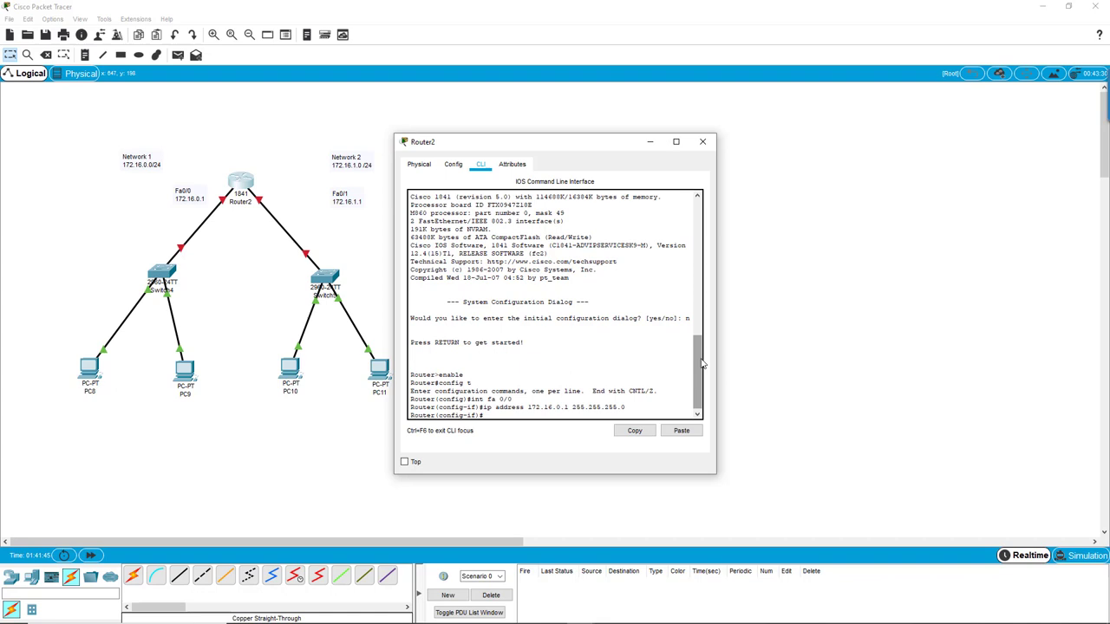
text(no shut)
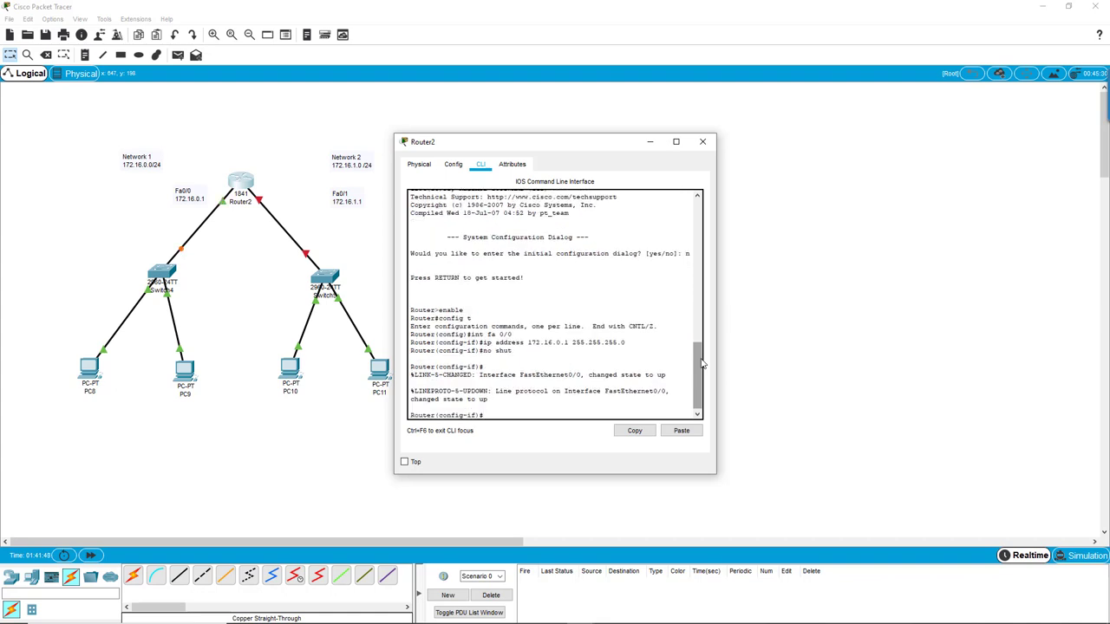
- Exit Fa0/0 and enter interface Fa0/1 configuration mode
text(exit)
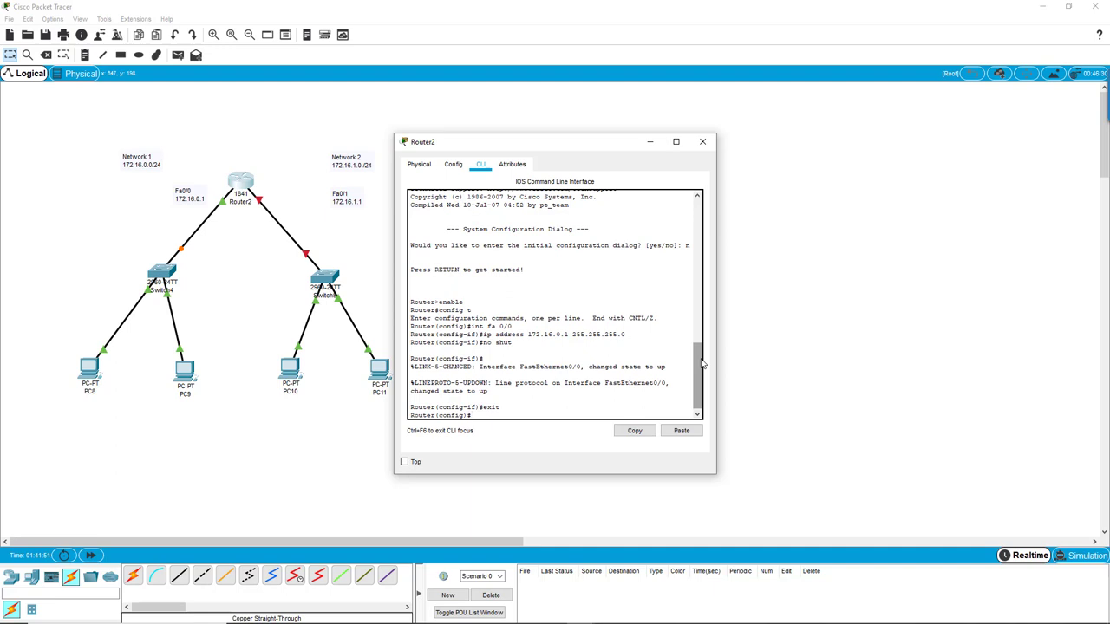
text(in)
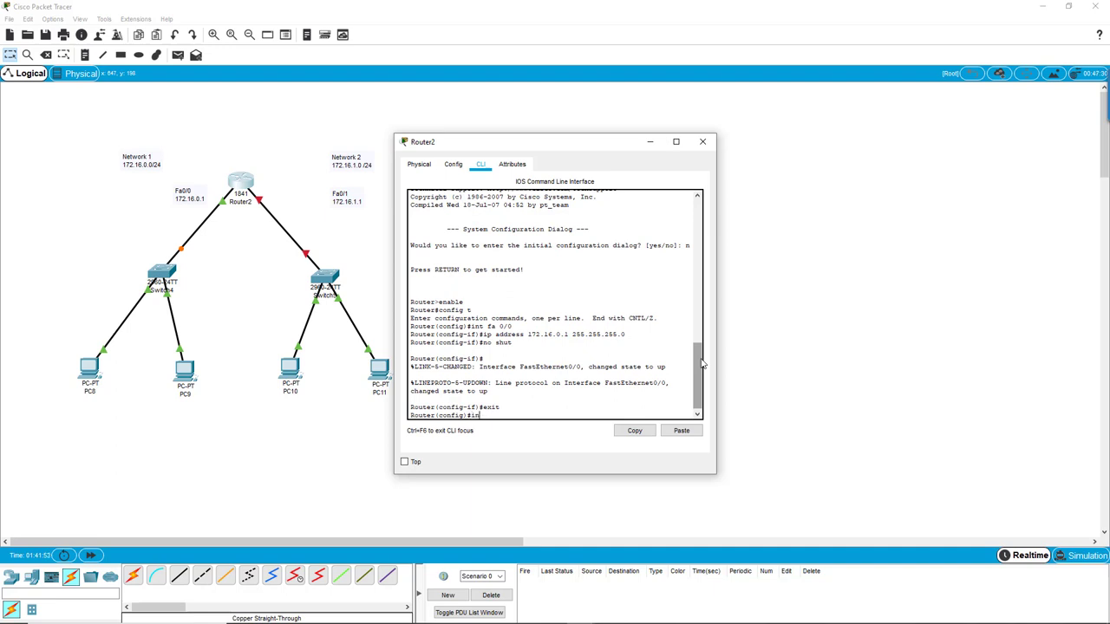
text(f)
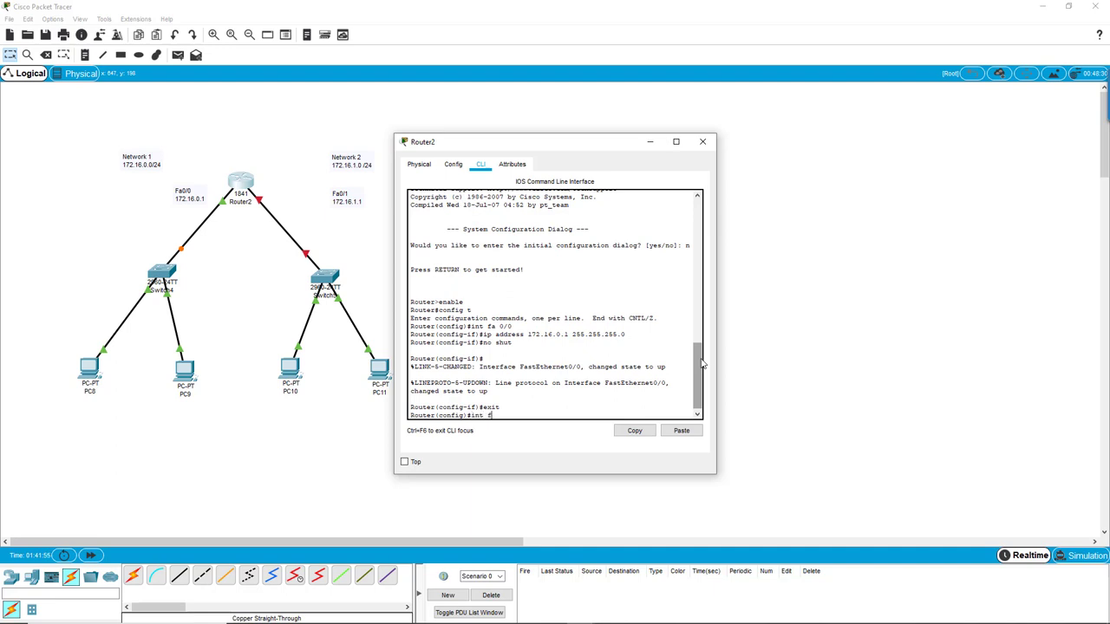
text(a0)
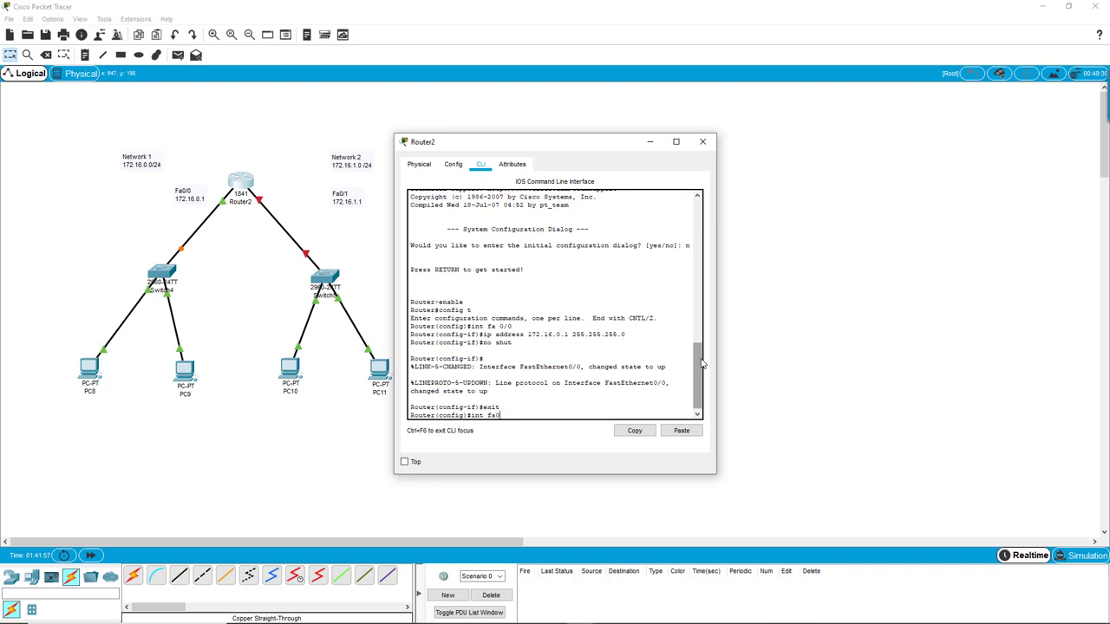
text(/1)
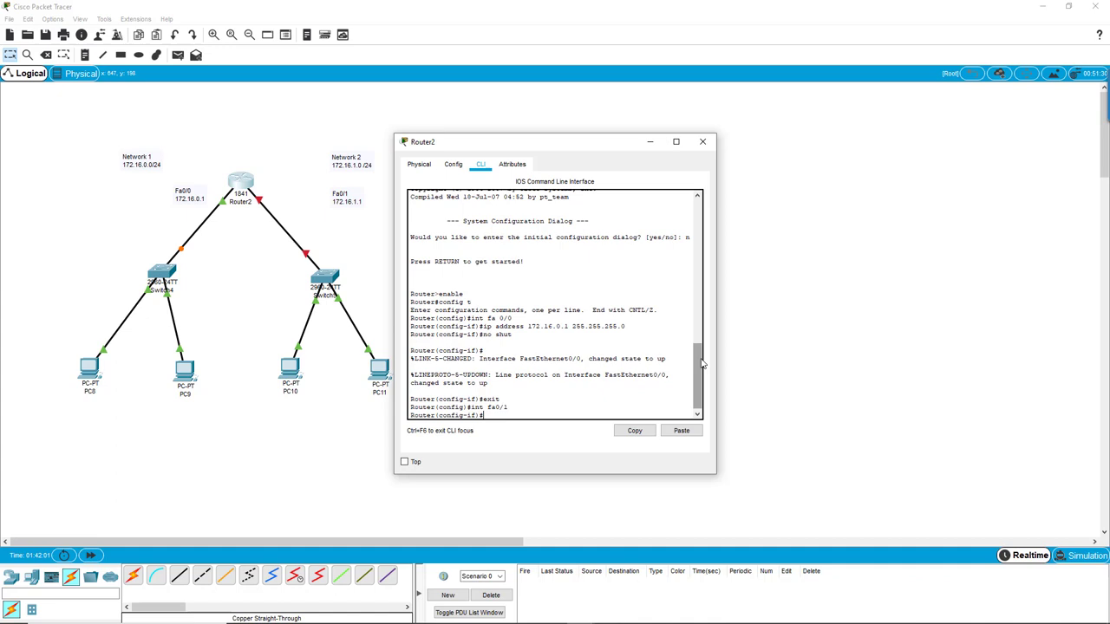
- Assign 172.16.1.1 255.255.255.0 to Fa0/1 and bring the interface up
text(ip addre)
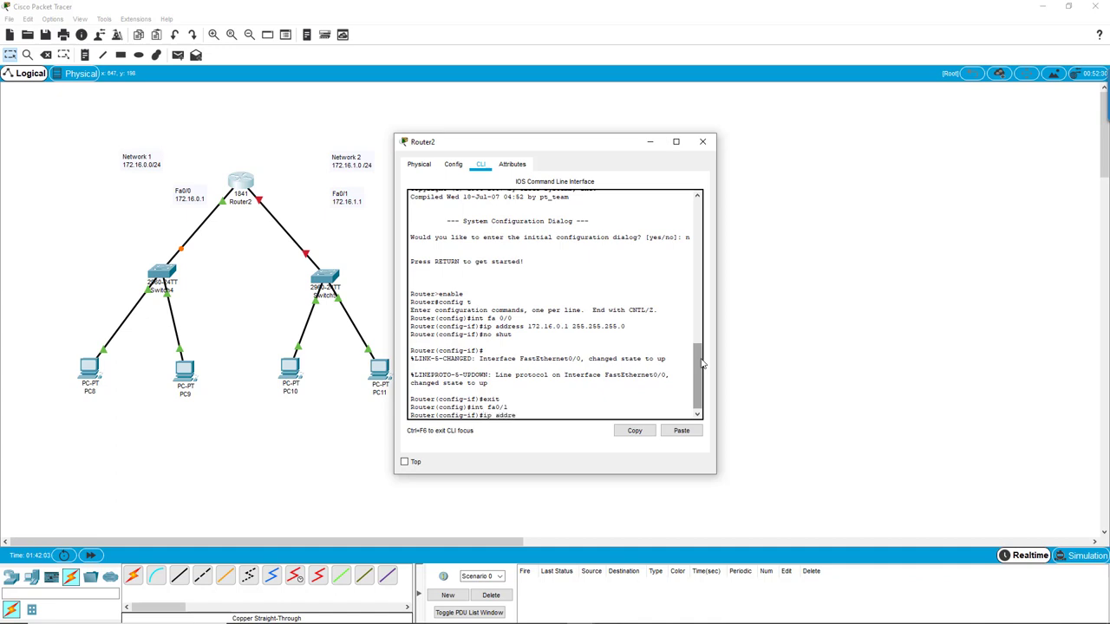
text(ss)
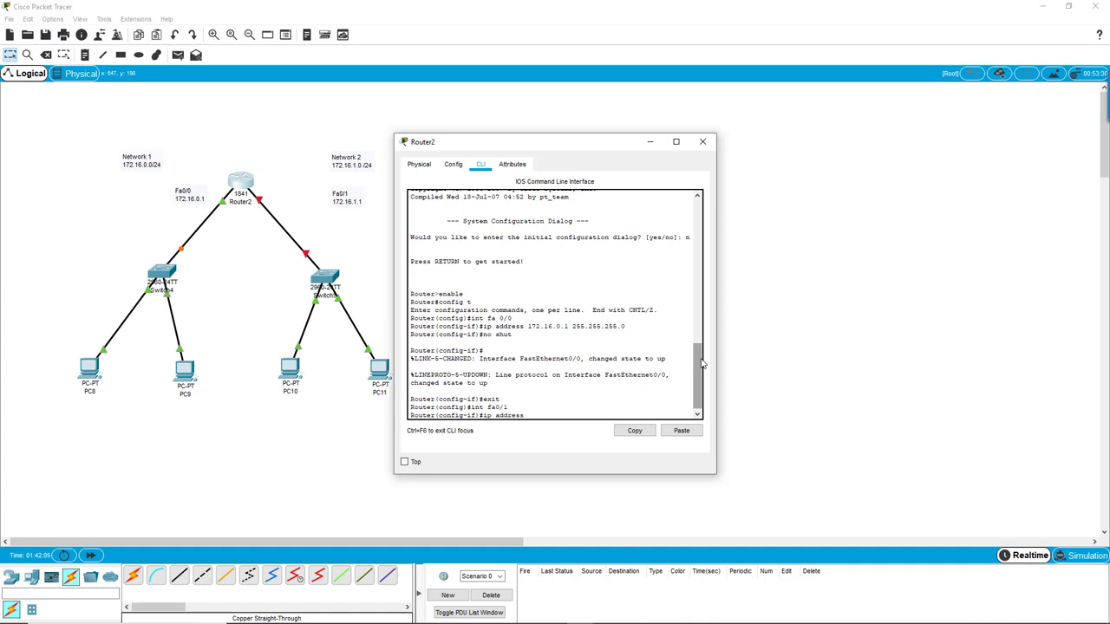
text(172)
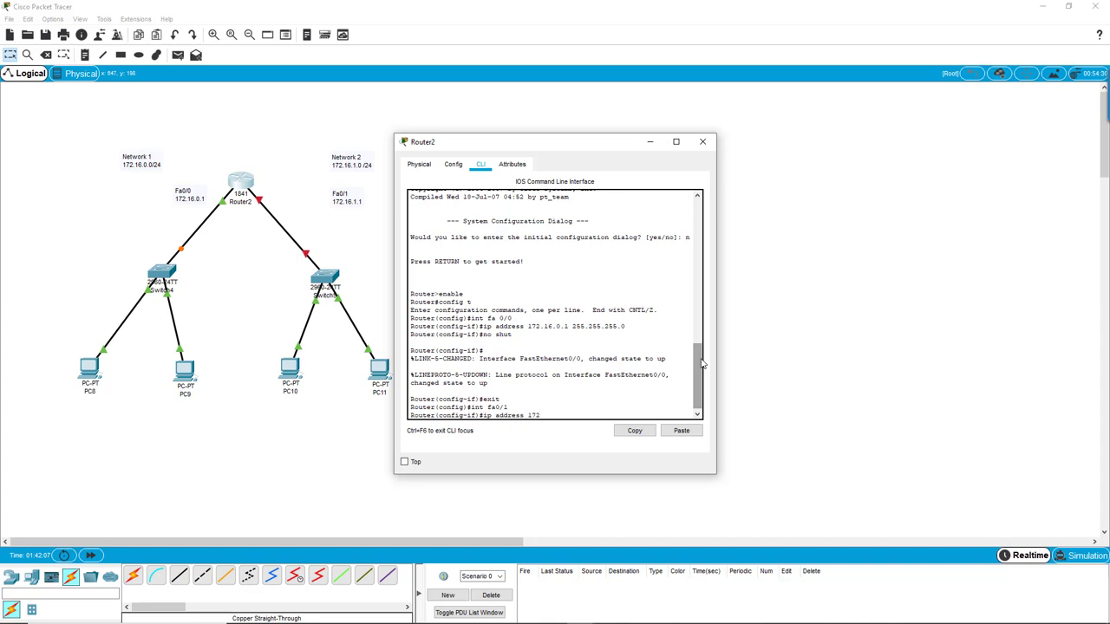
text(.16.1.1)
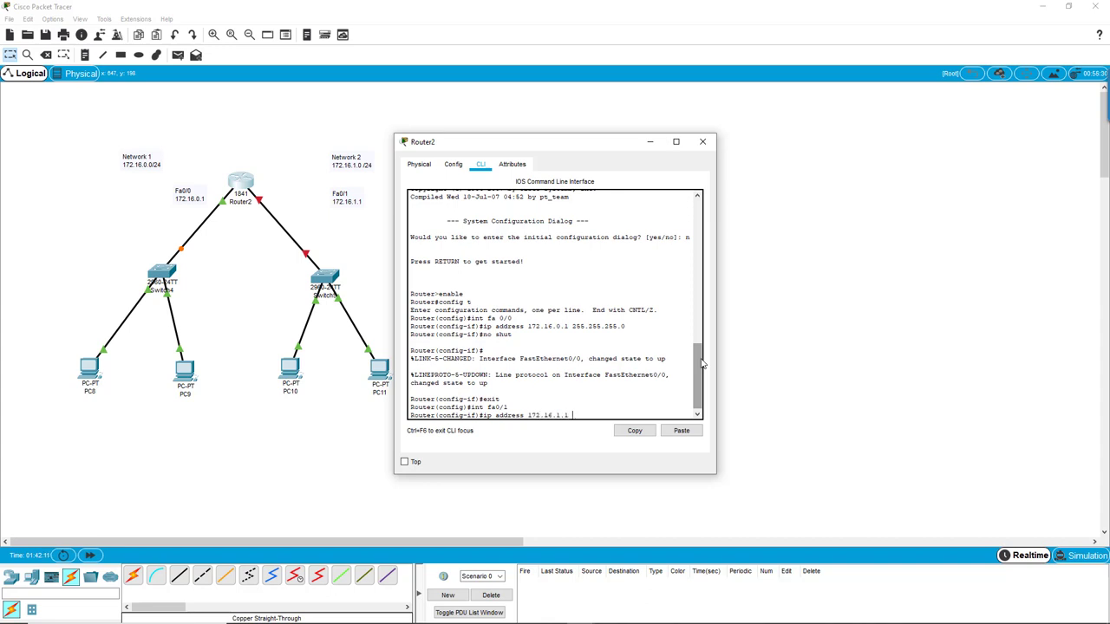
text(255.255.25)
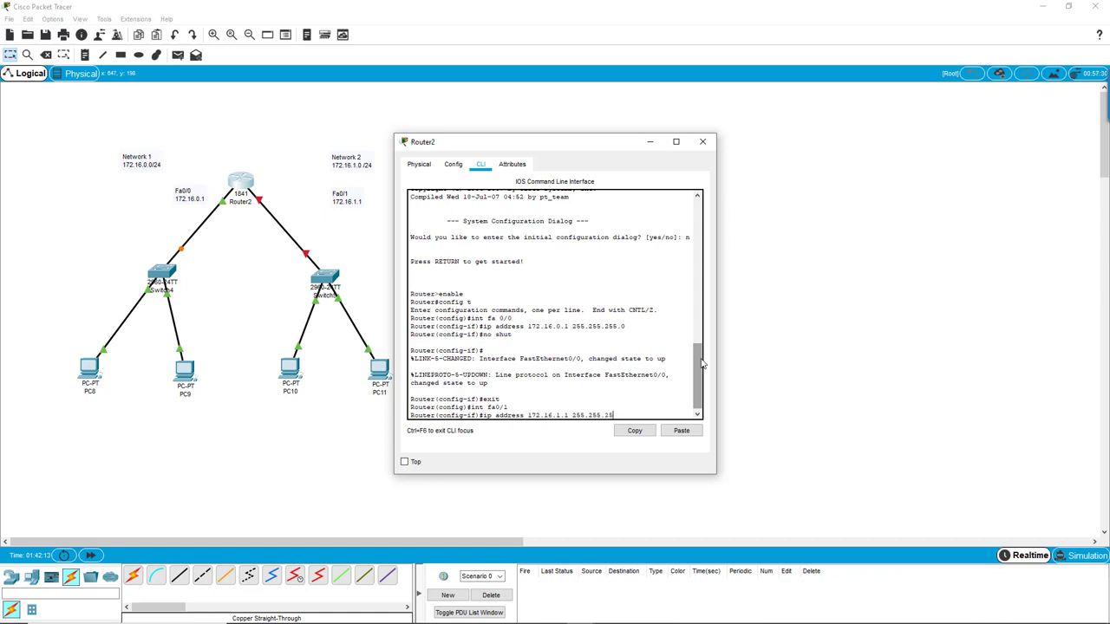
key(Return)
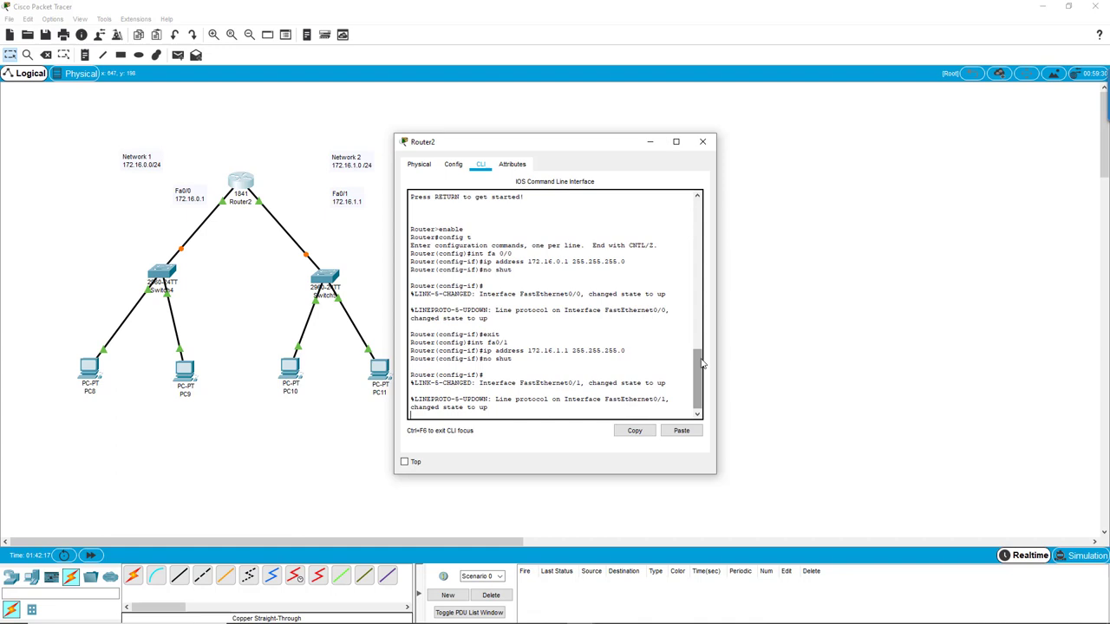
scroll(down, 3)
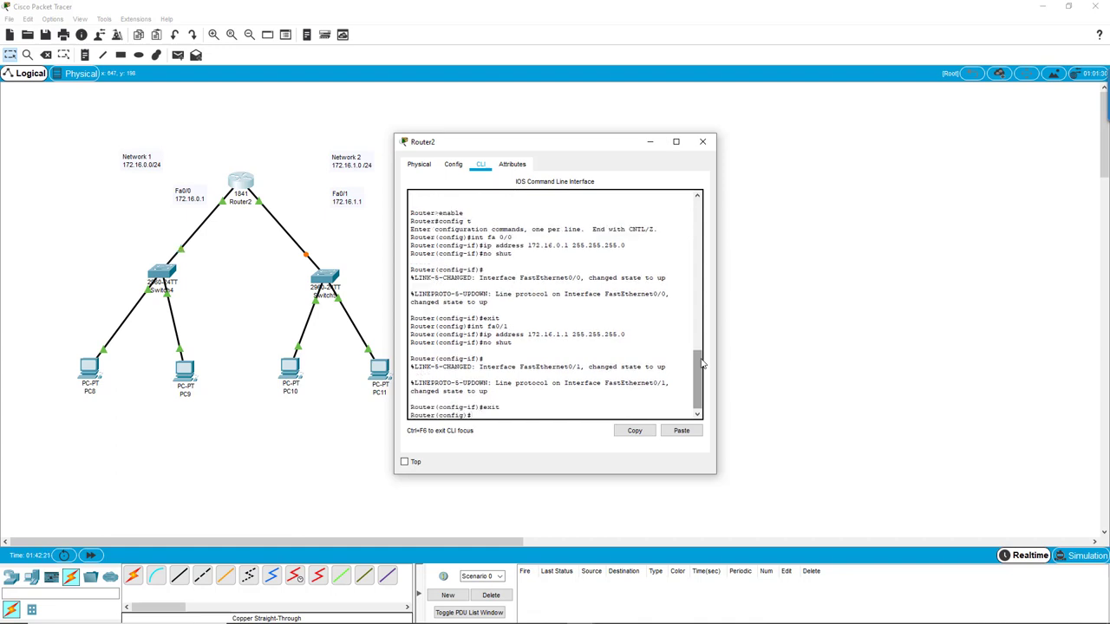
- Save Router2's running configuration with 'do write memory'
text(do write memory)
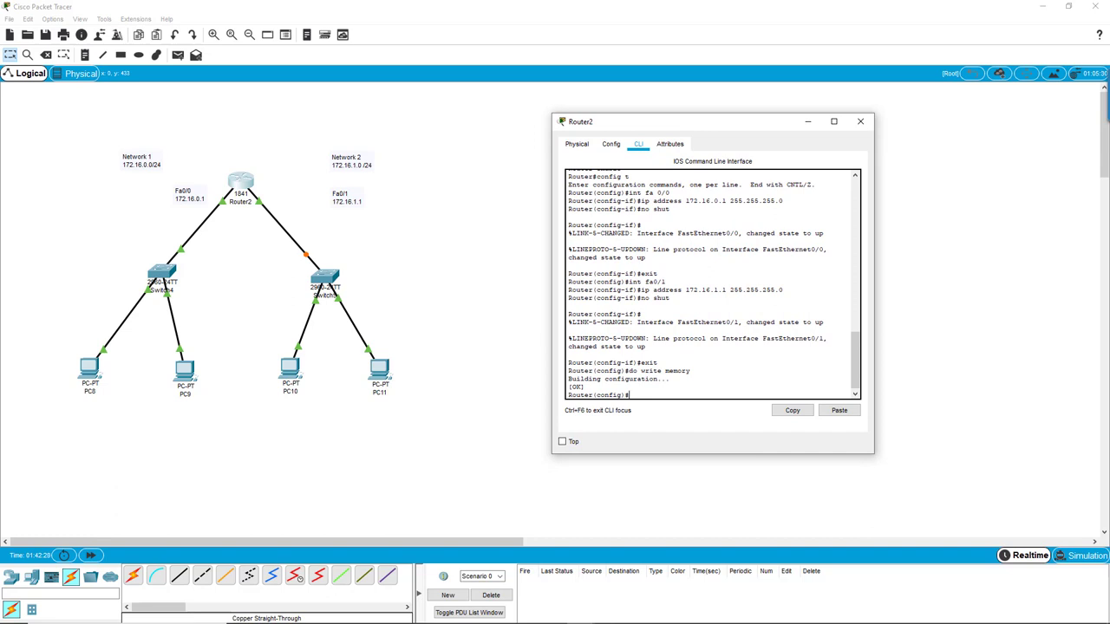
mouse_move(735, 344)
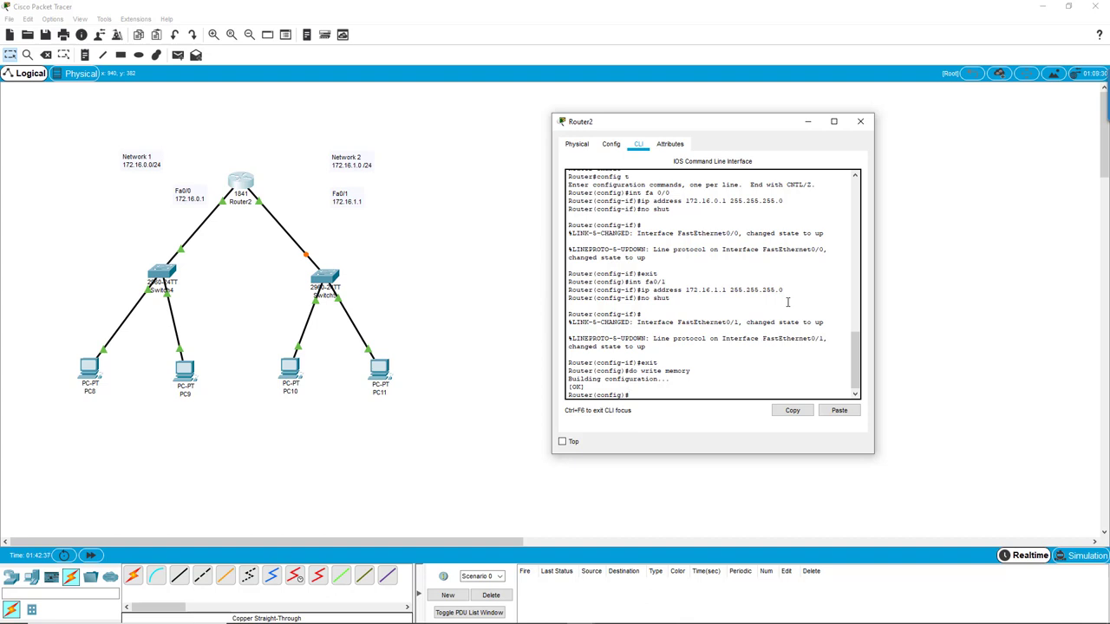
- Create interface Loopback 1 on Router2
text(int loo)
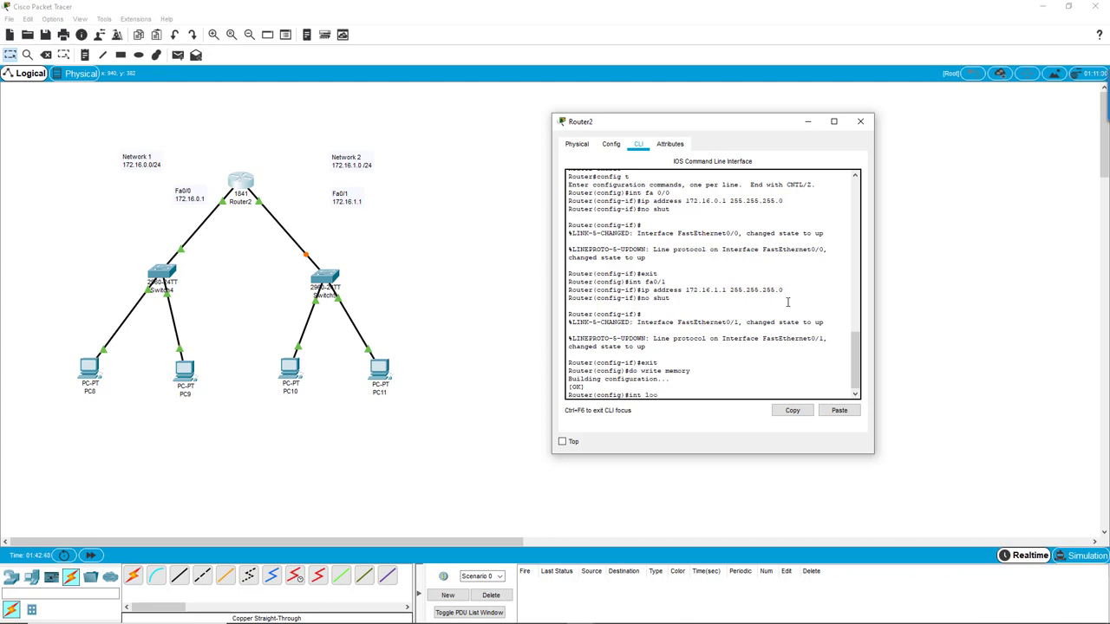
text(pback)
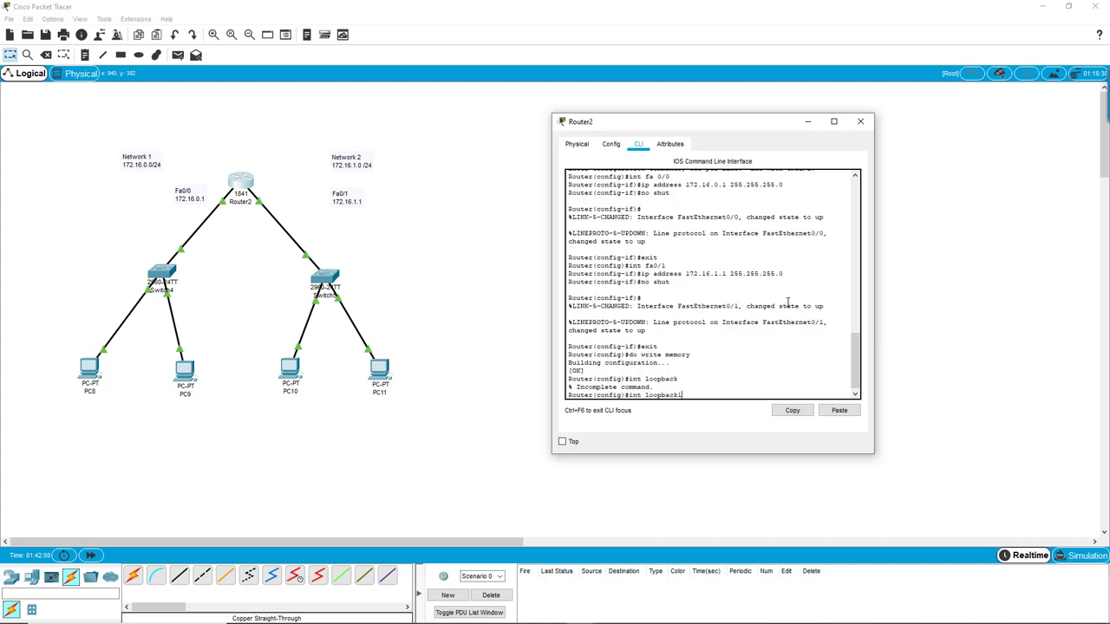
text(1)
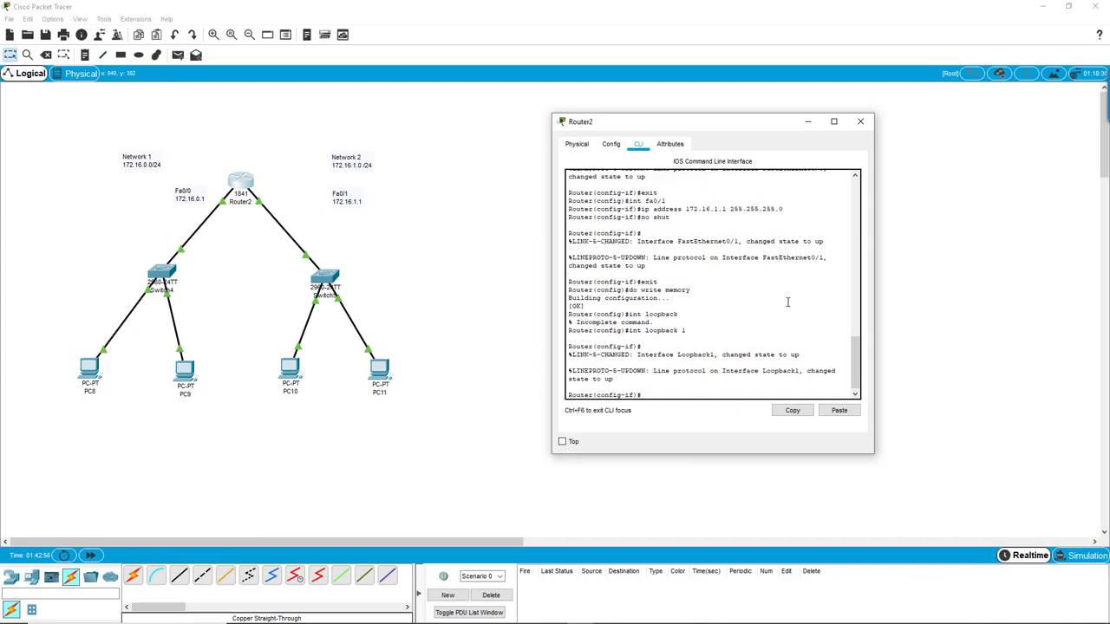
- Assign 1.1.1.1 255.255.255.255 to Loopback1 and enable it
text(ip a)
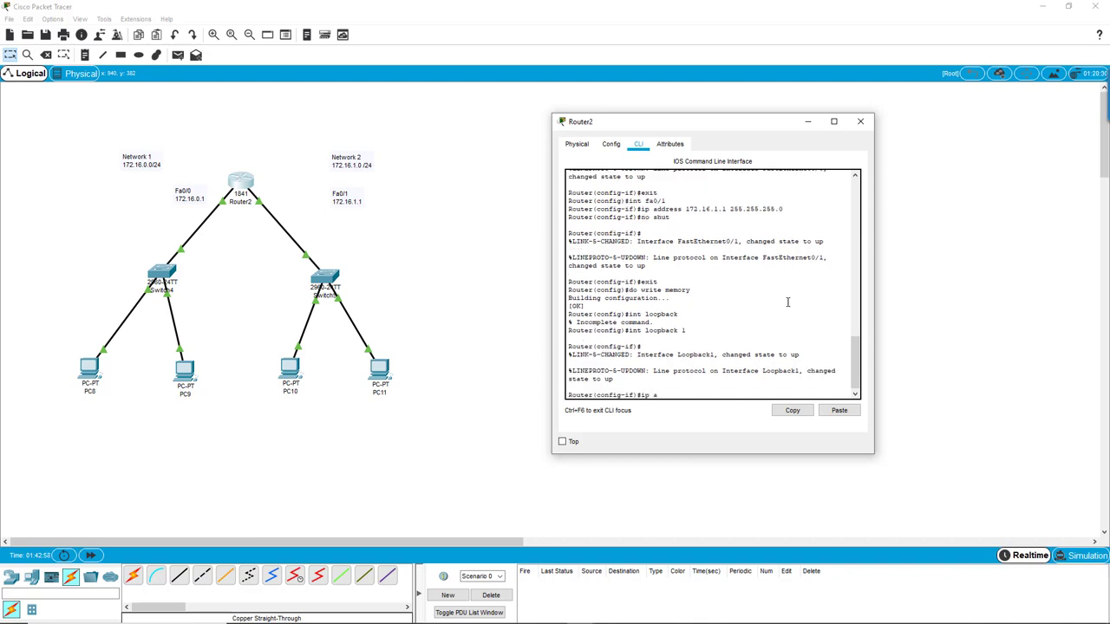
text(ddress)
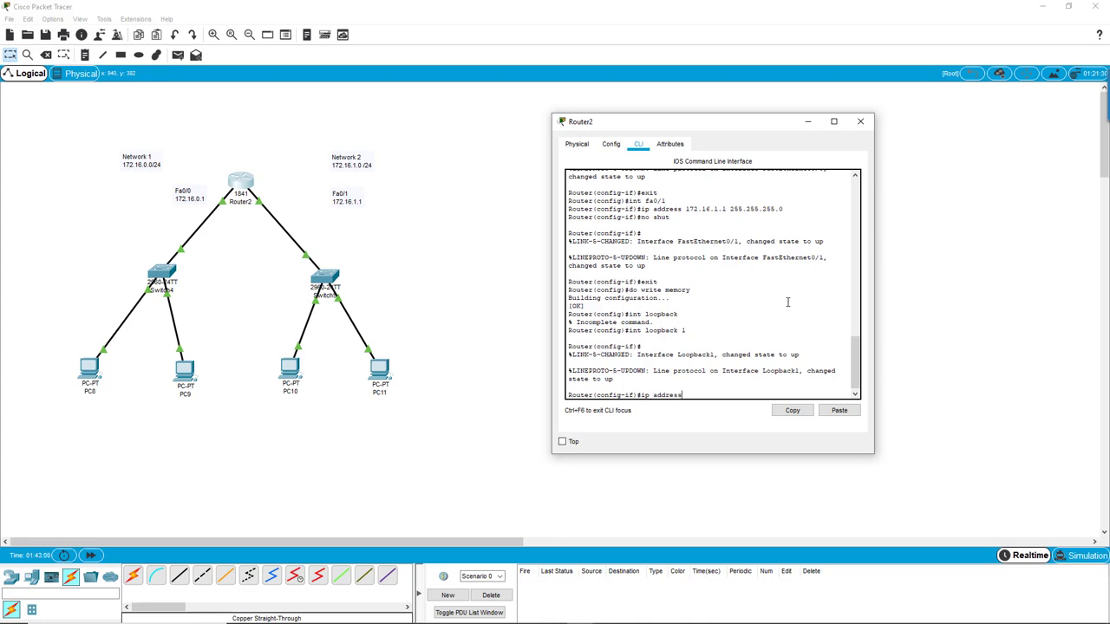
text(1.1.1.1)
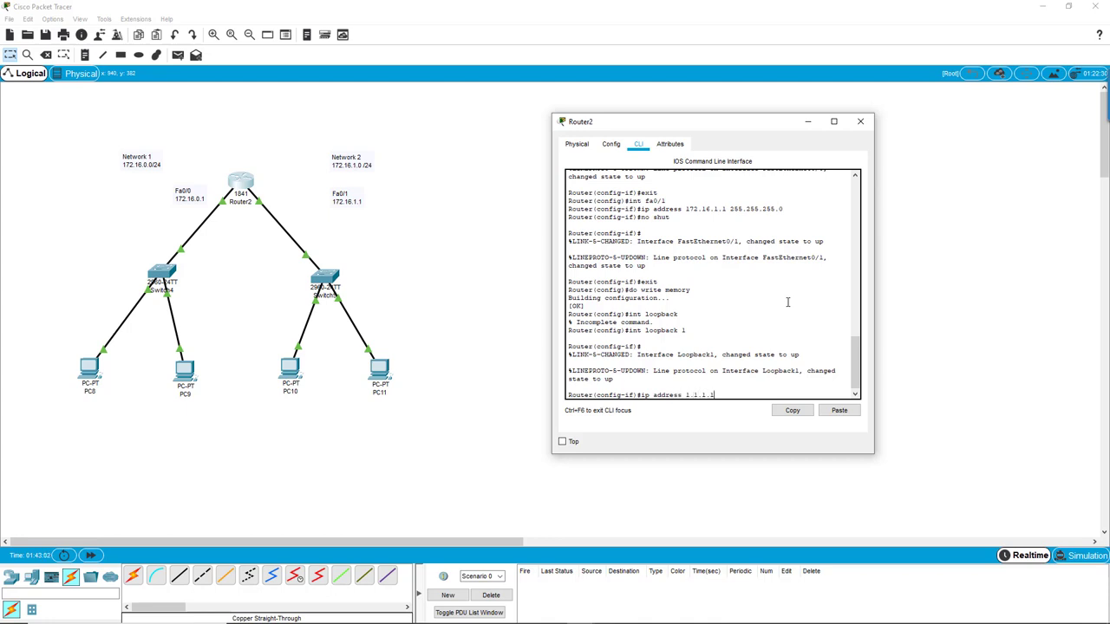
text(255)
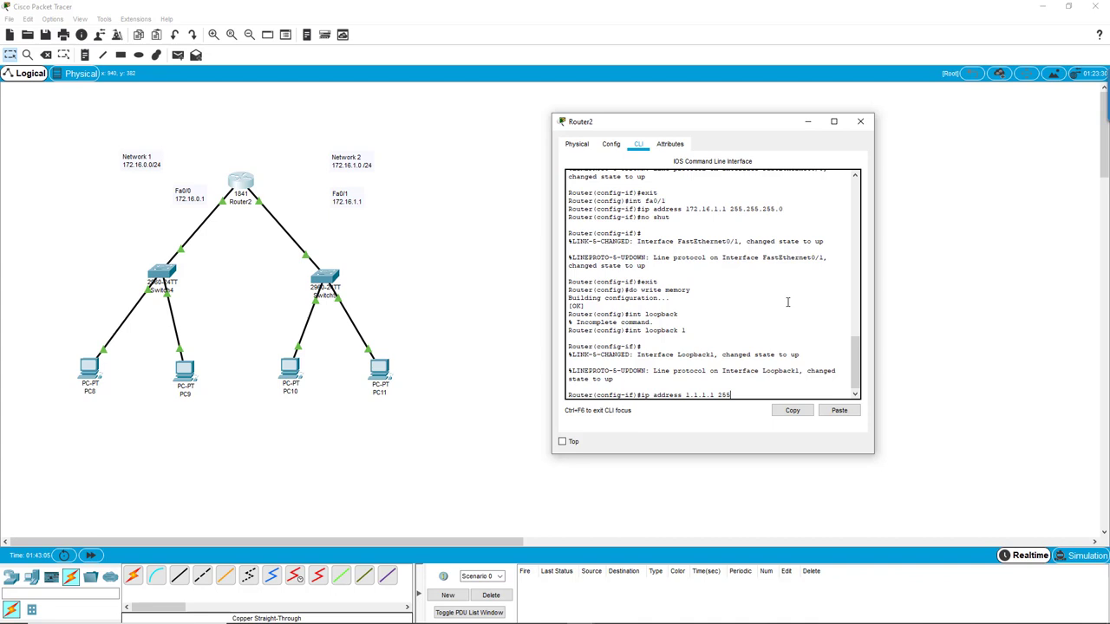
text(.255.255.2)
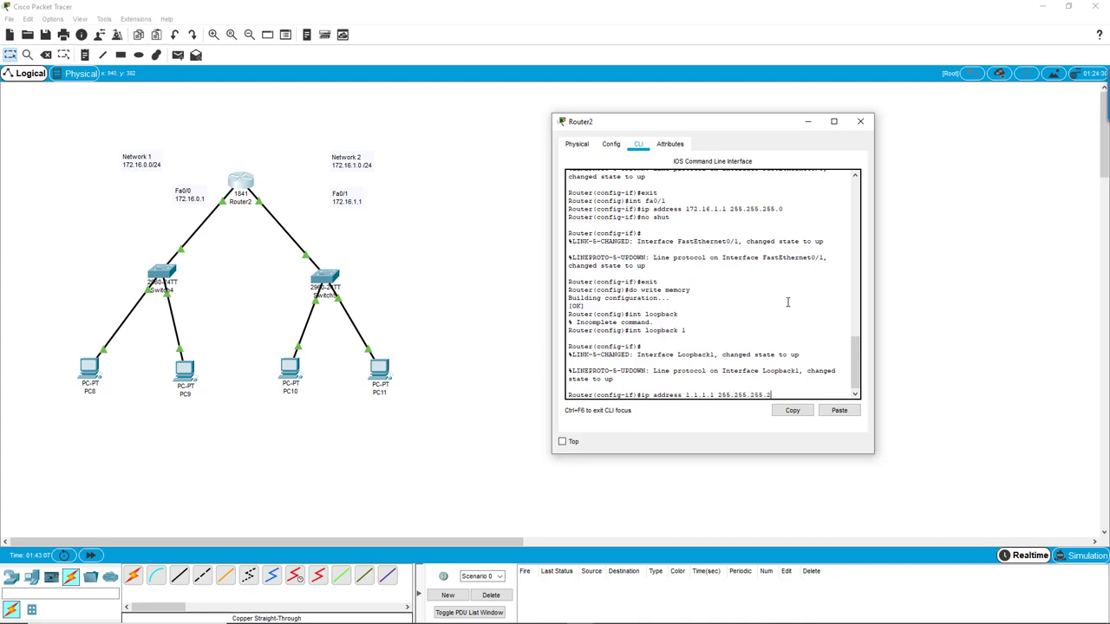
key(Return)
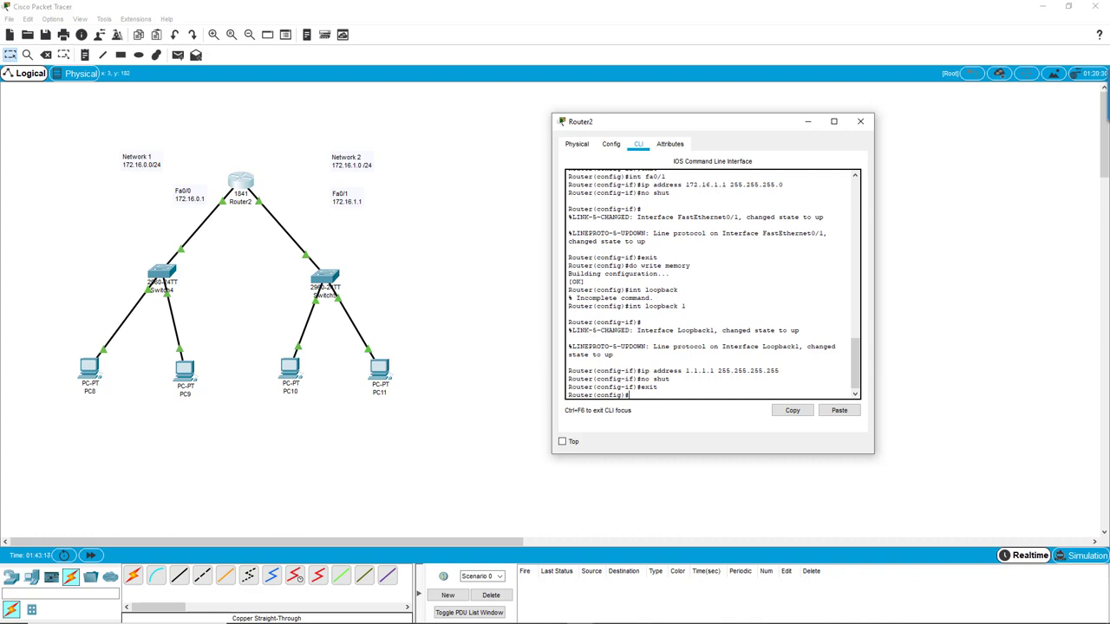
mouse_move(354, 395)
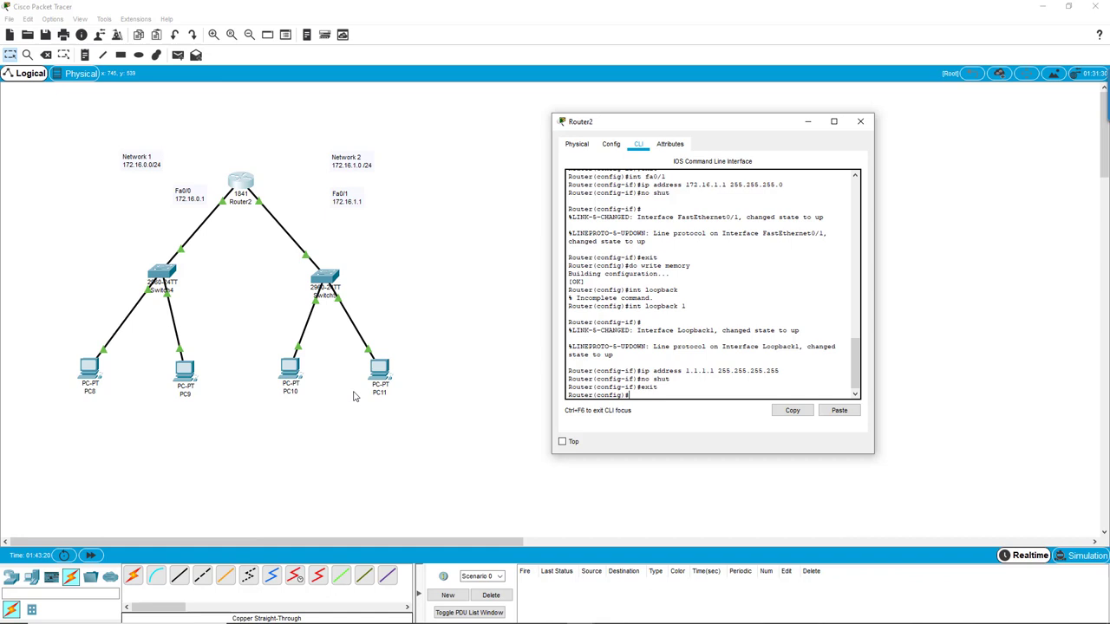
mouse_move(199, 197)
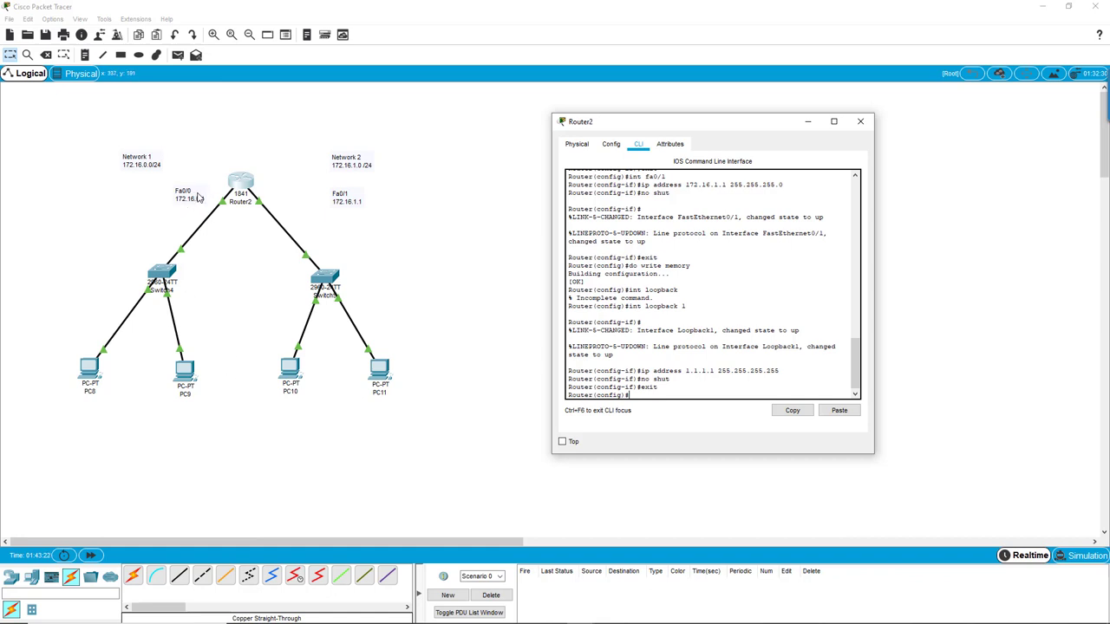
mouse_move(215, 215)
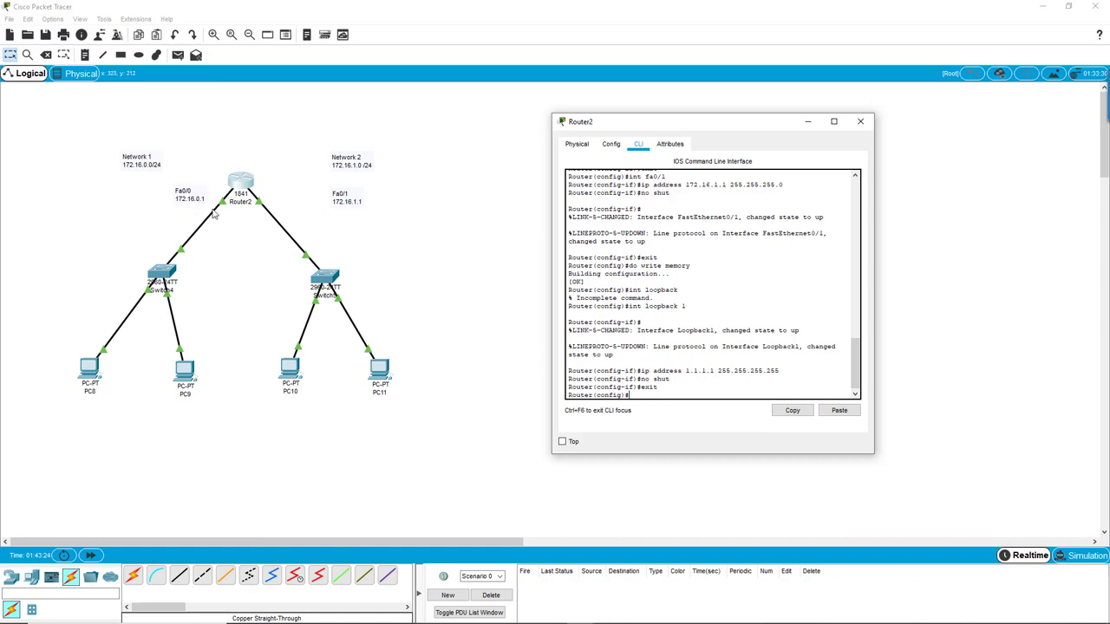
mouse_move(197, 198)
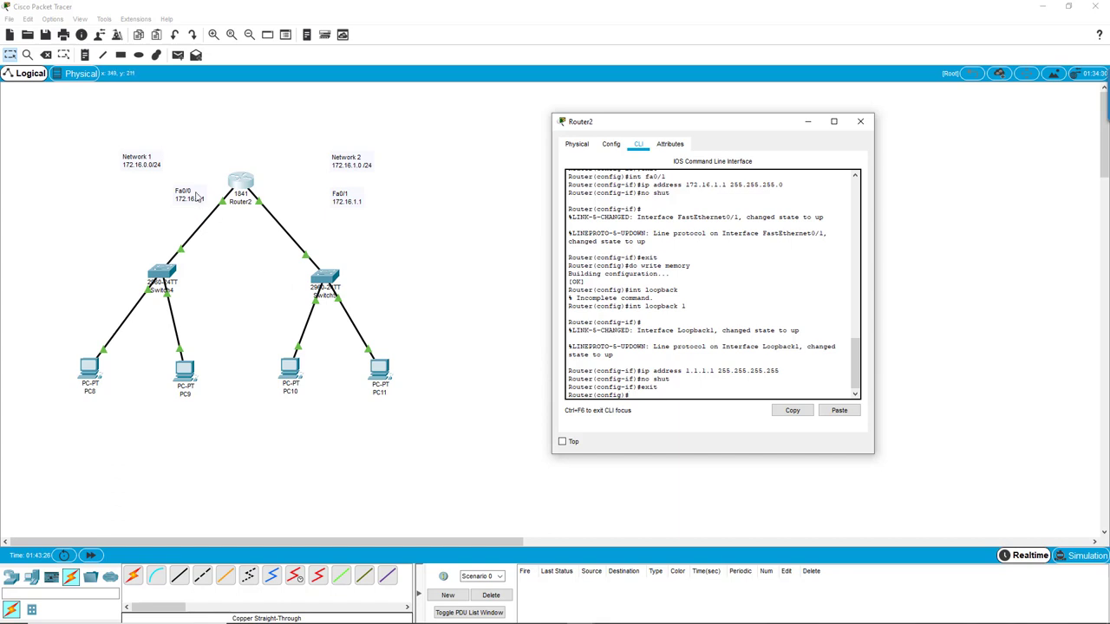
mouse_move(233, 201)
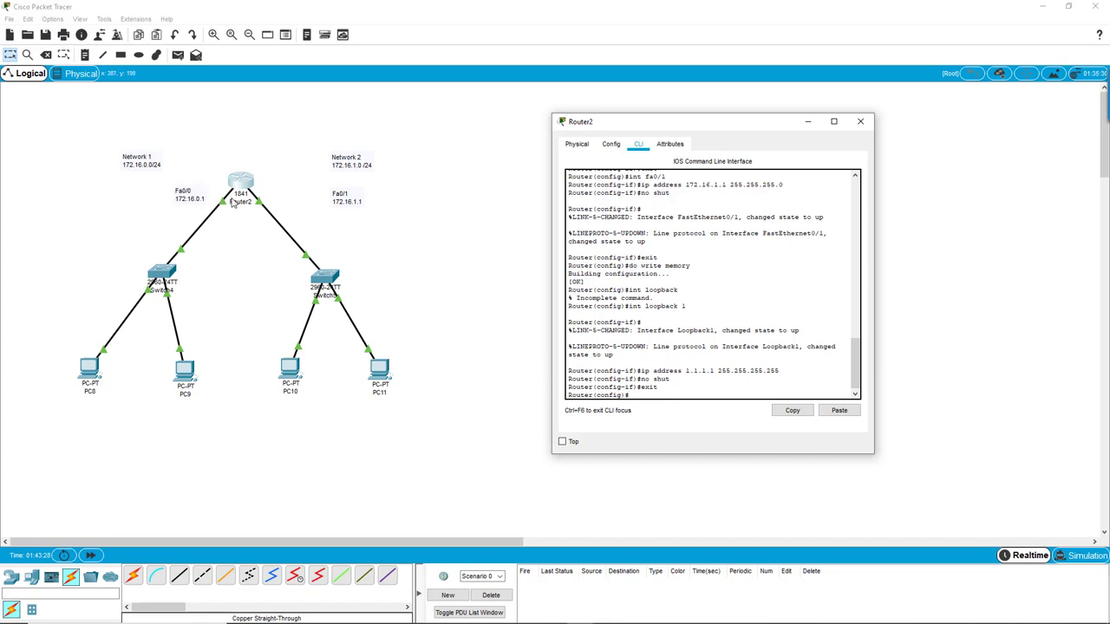
mouse_move(368, 222)
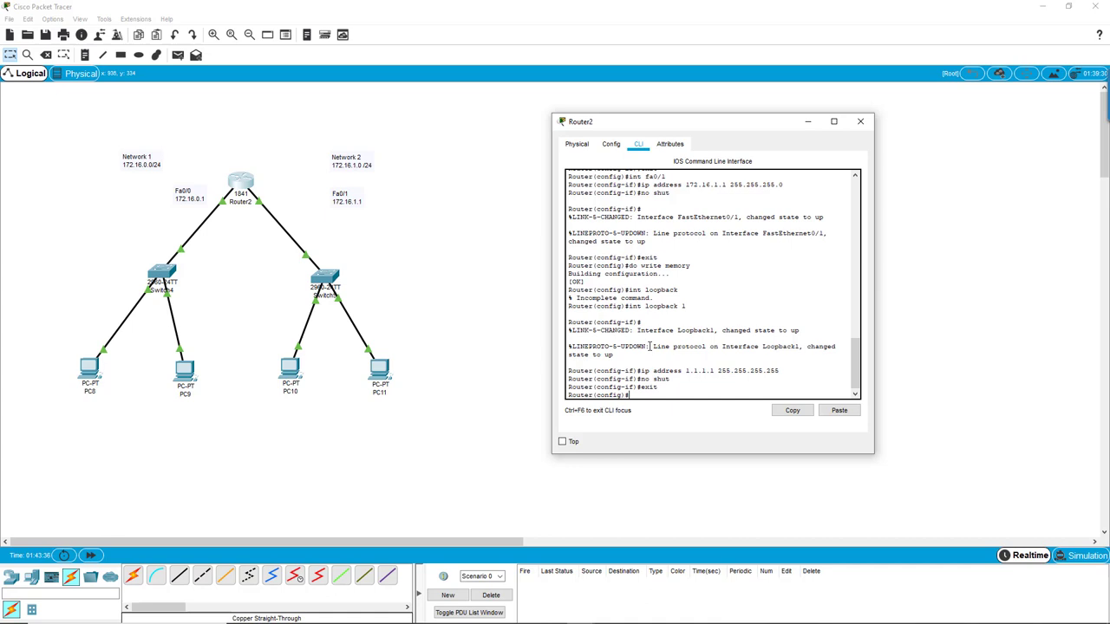
- Exclude 172.16.0.1 from DHCP with ip dhcp excluded-address
text(ip)
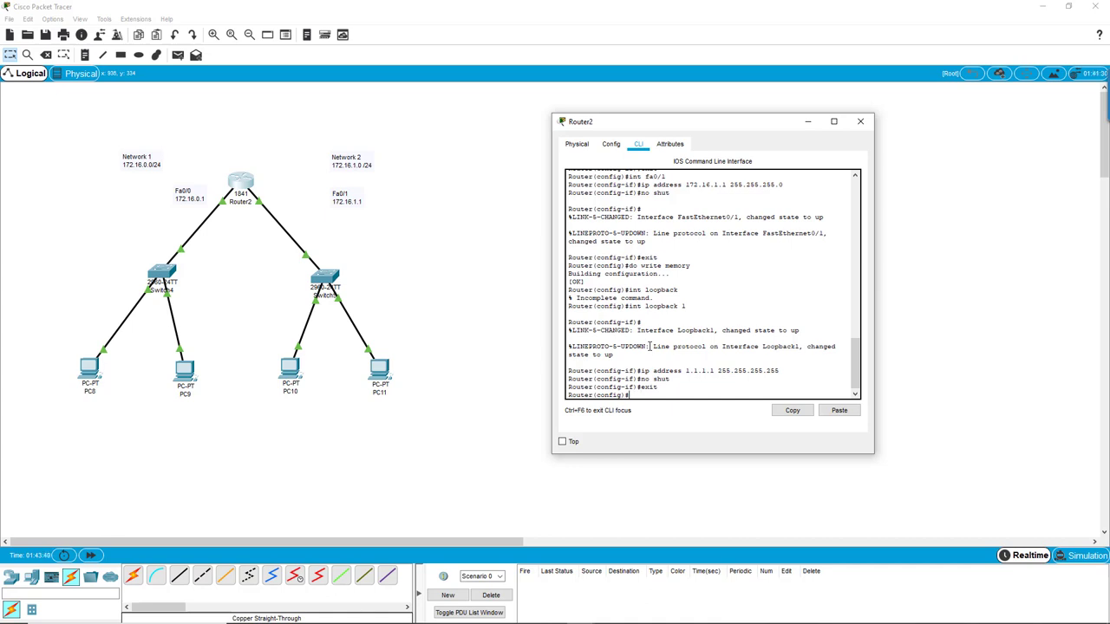
text(ip)
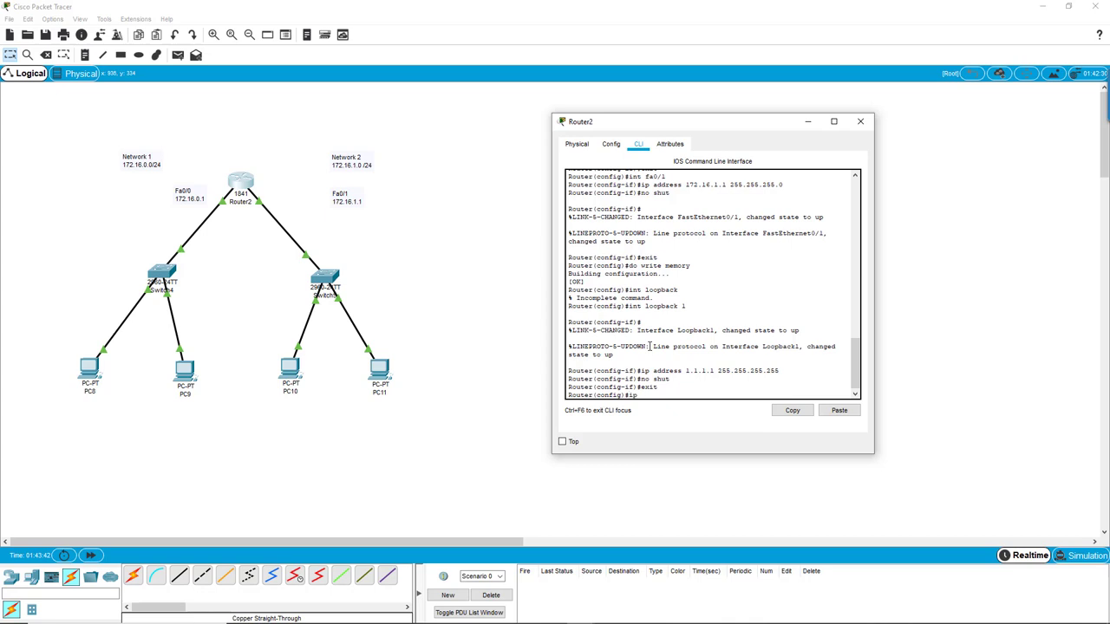
text(dhcp)
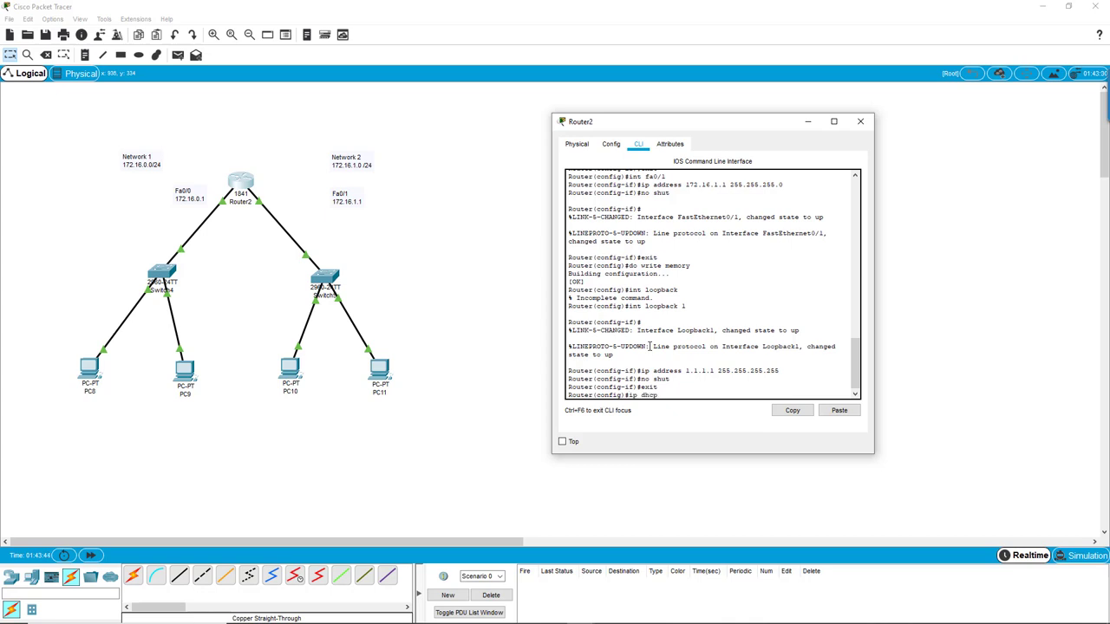
text(excluded-a)
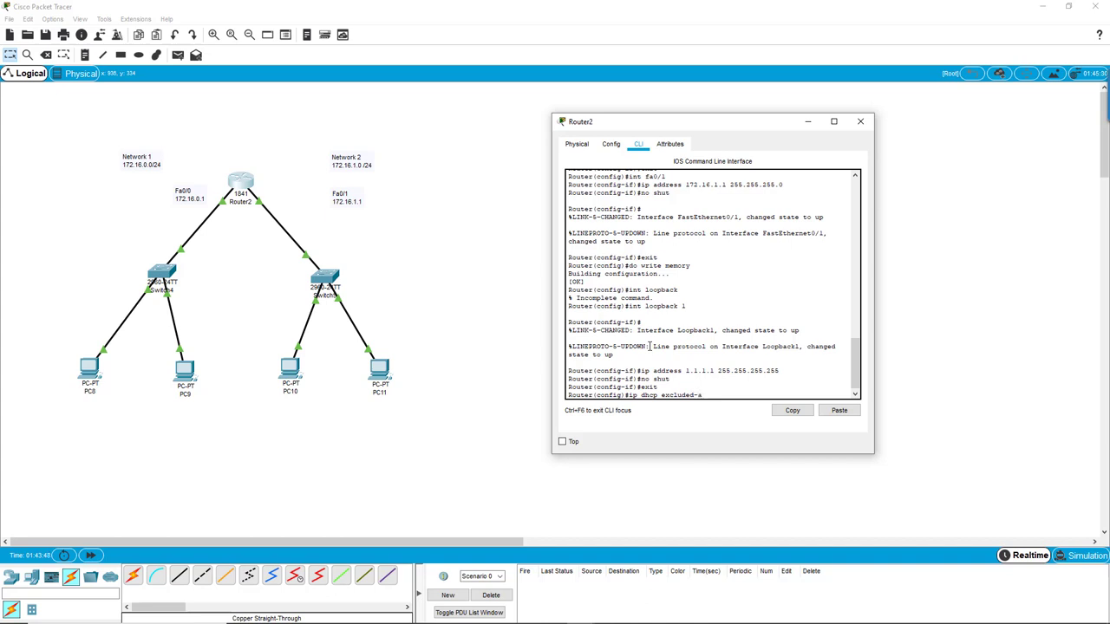
text(ddress)
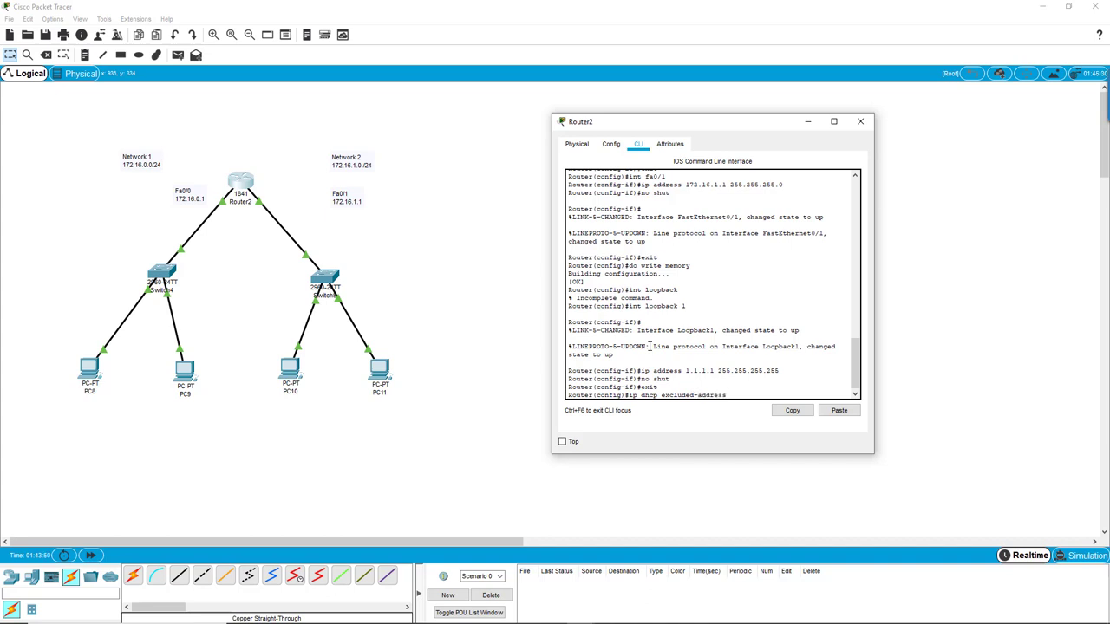
text(172.16)
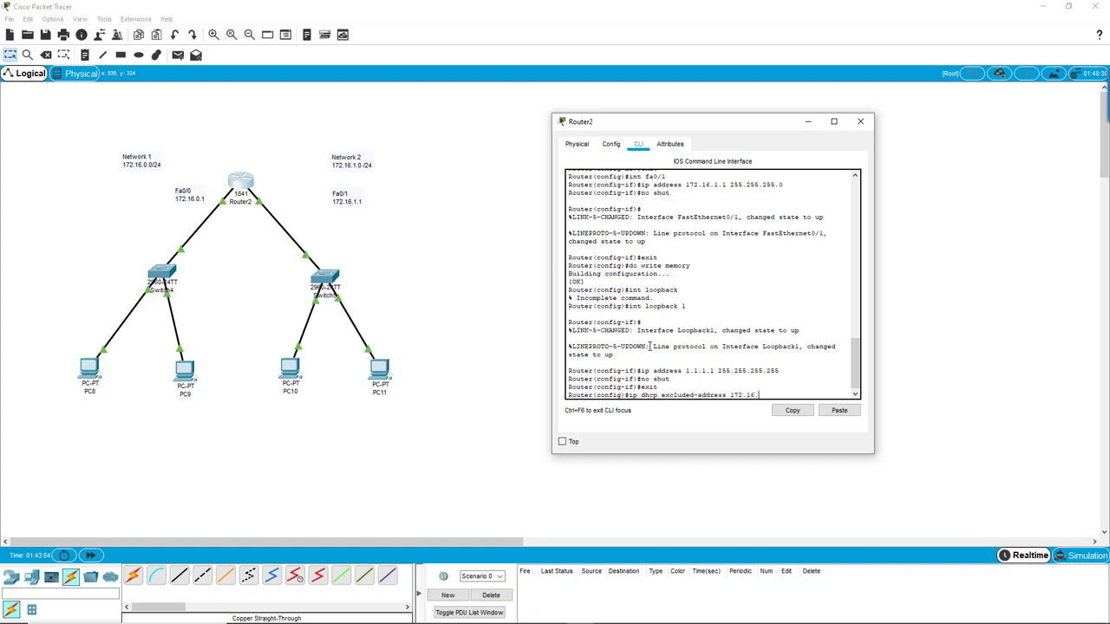
text(.1)
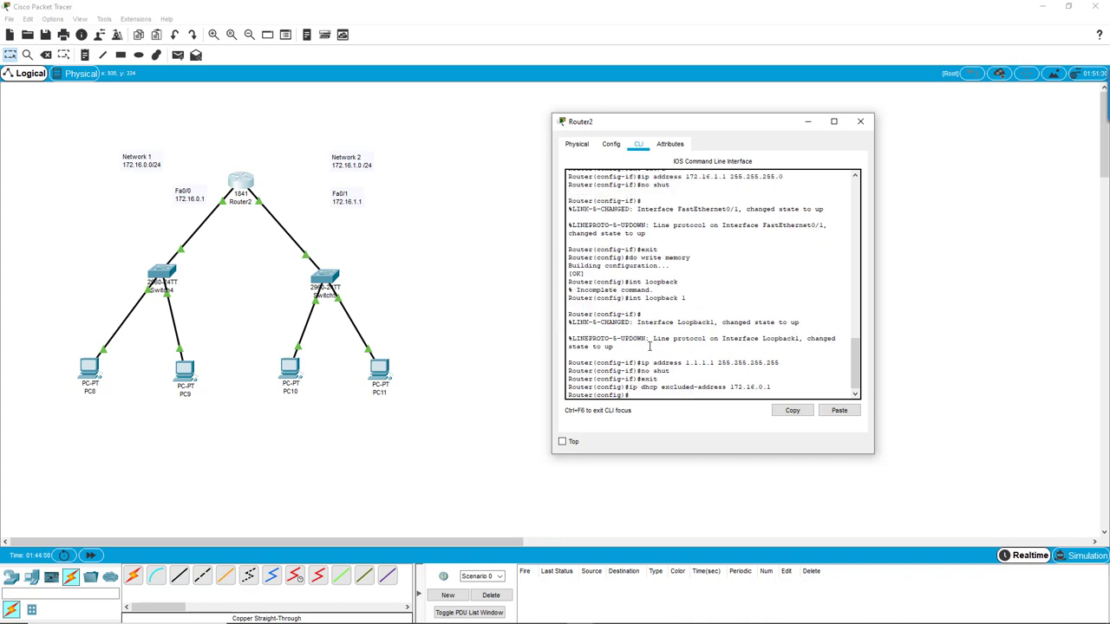
- Create DHCP pool NET1 serving network 172.16.0.0 255.255.255.0
text(ip)
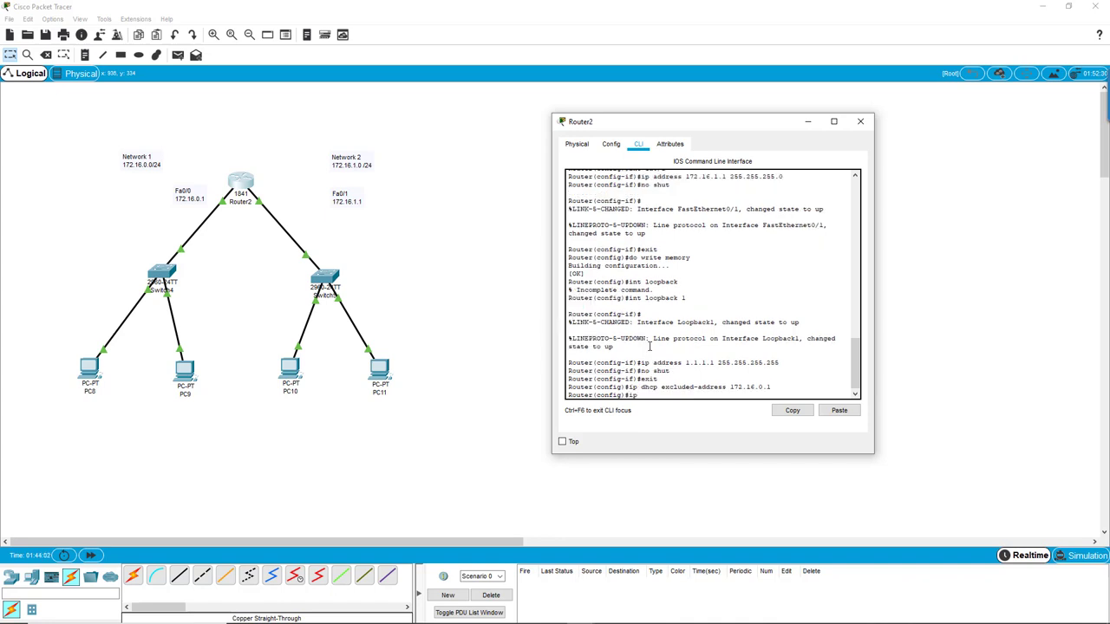
text(dhcp pool)
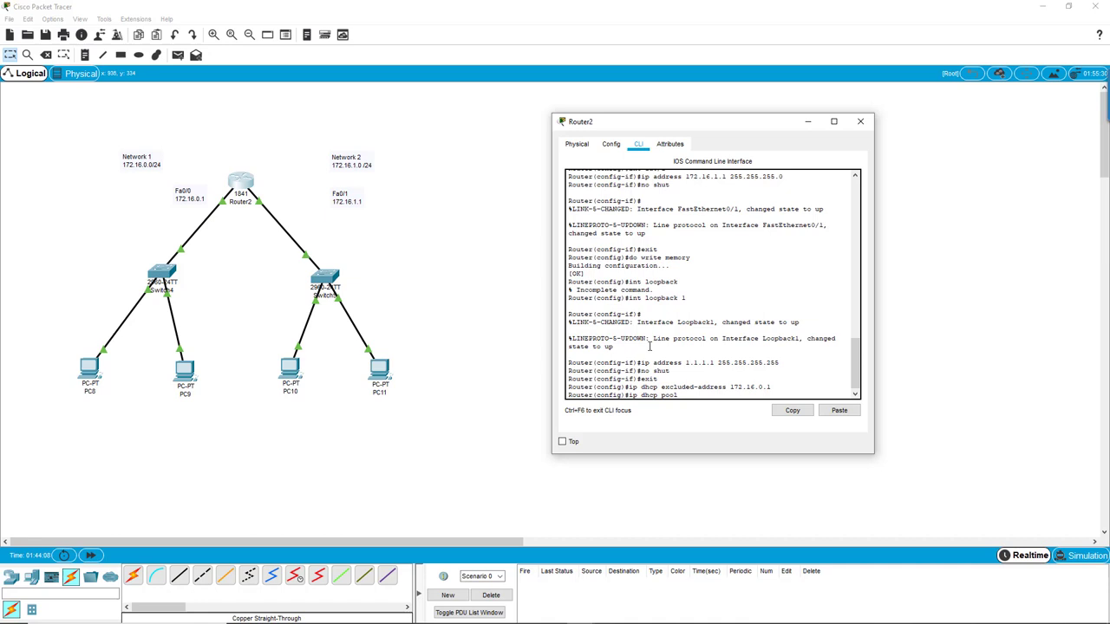
text(NET1)
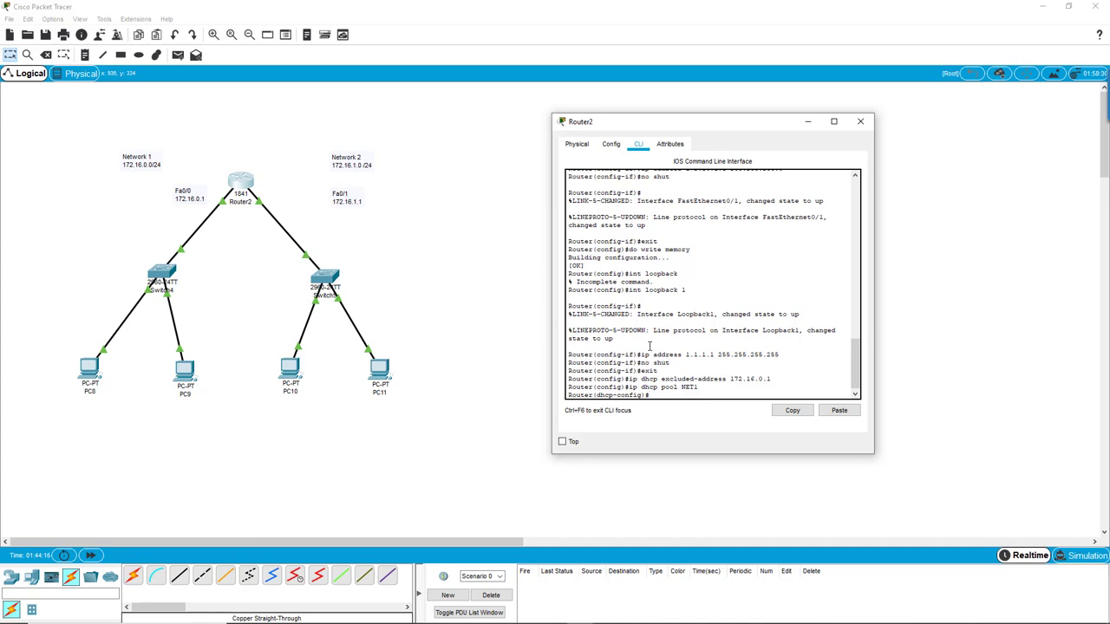
text(network)
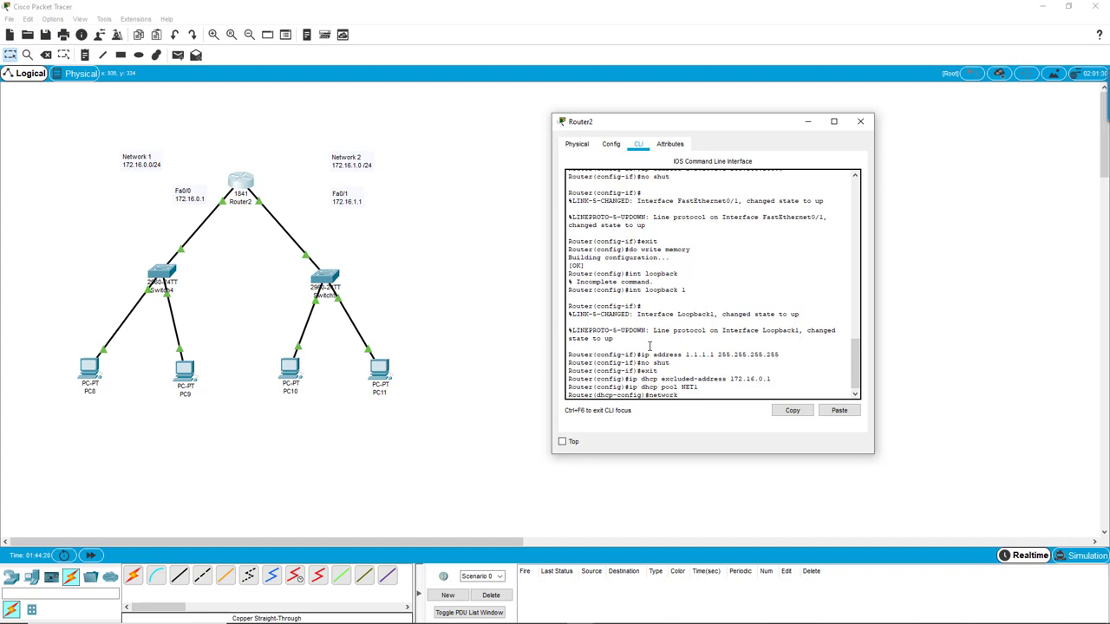
text(17)
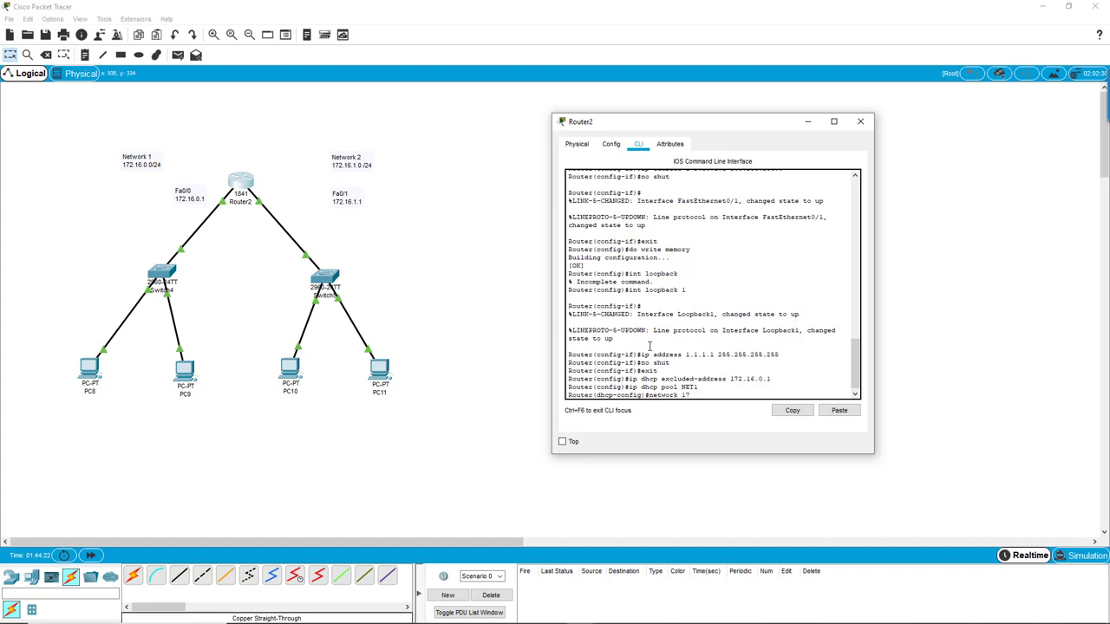
text(172)
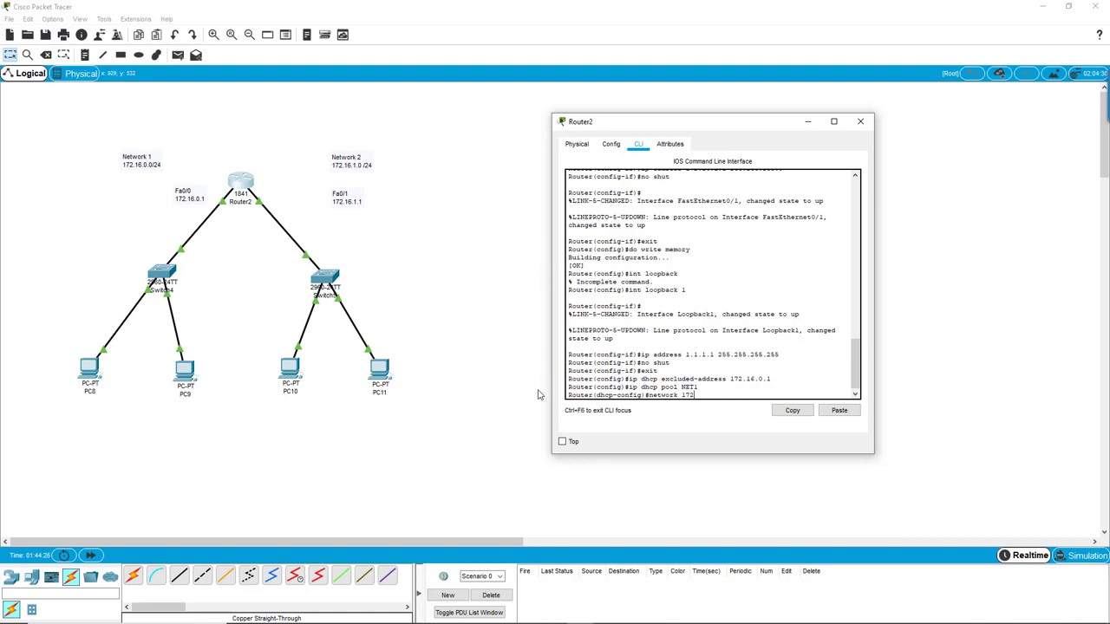
text(.16)
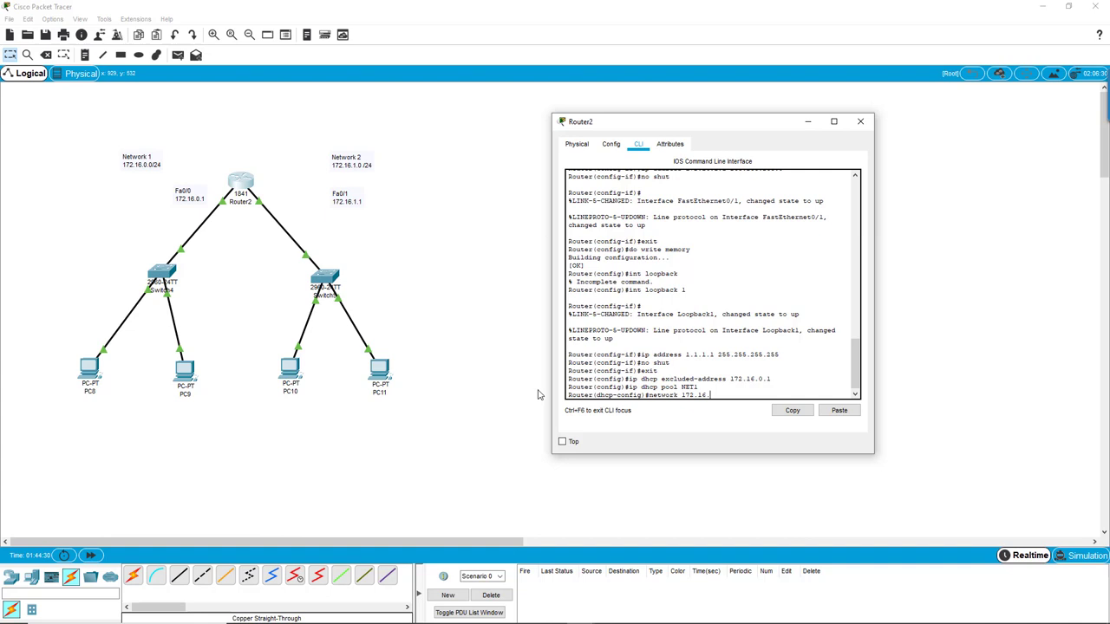
text(.0.0)
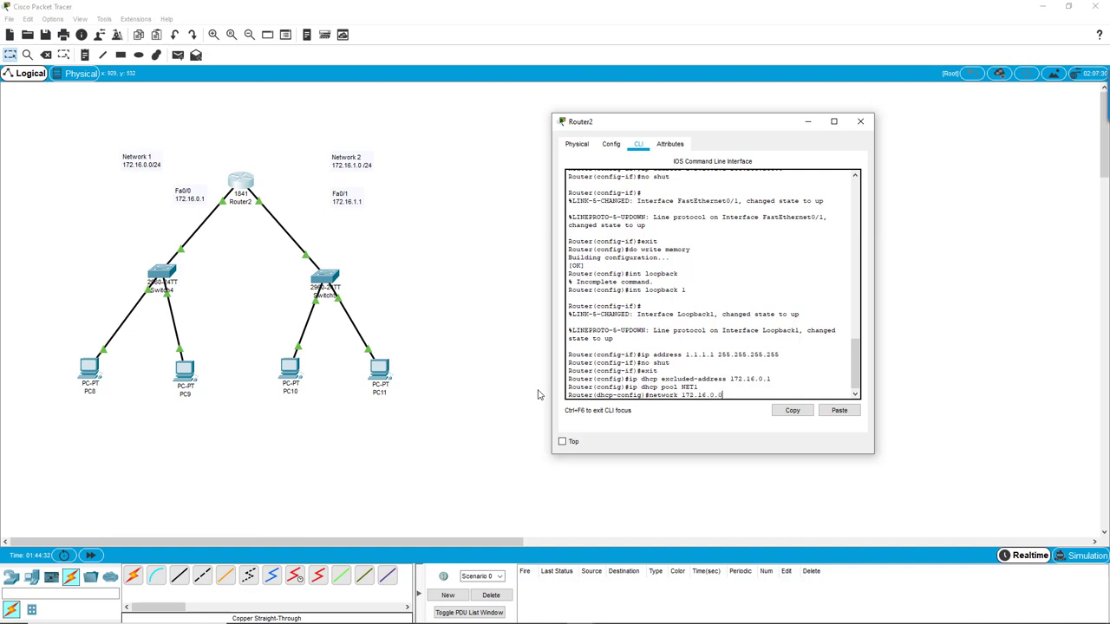
text(255.255.255.0)
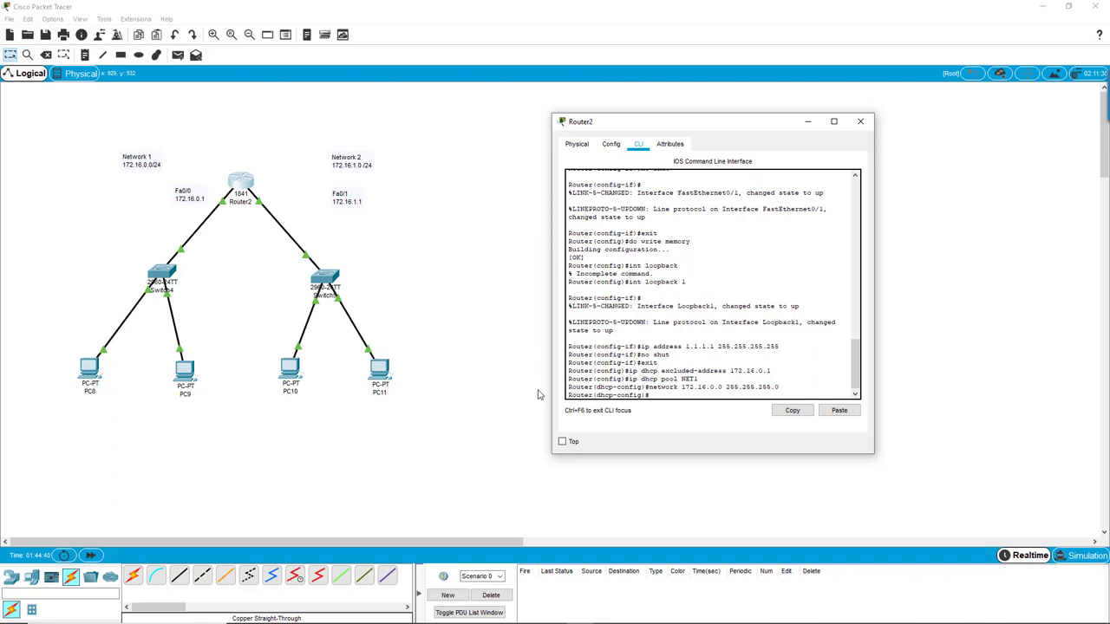
- Set the NET1 pool's DNS server to 8.8.8.8
text(dns)
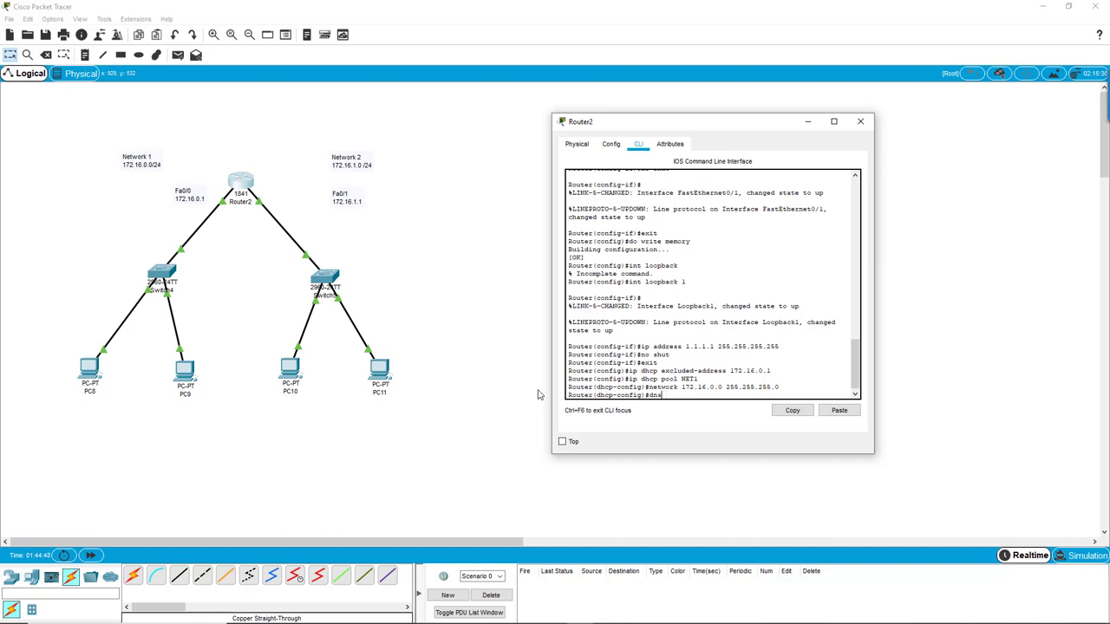
text(-server)
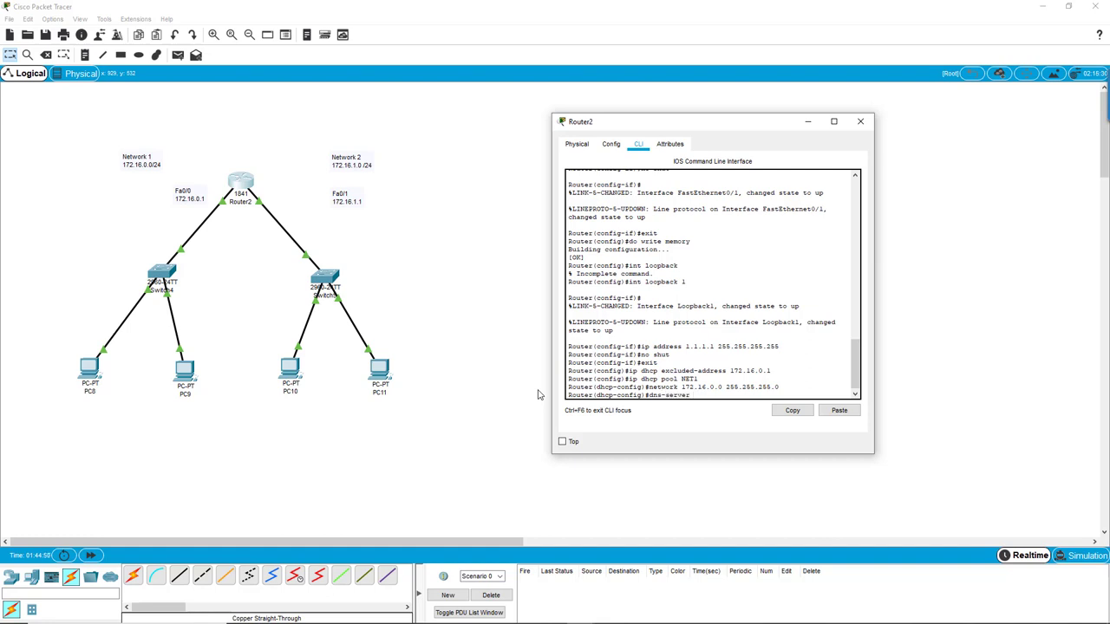
text(8.8.8.8)
text(exit)
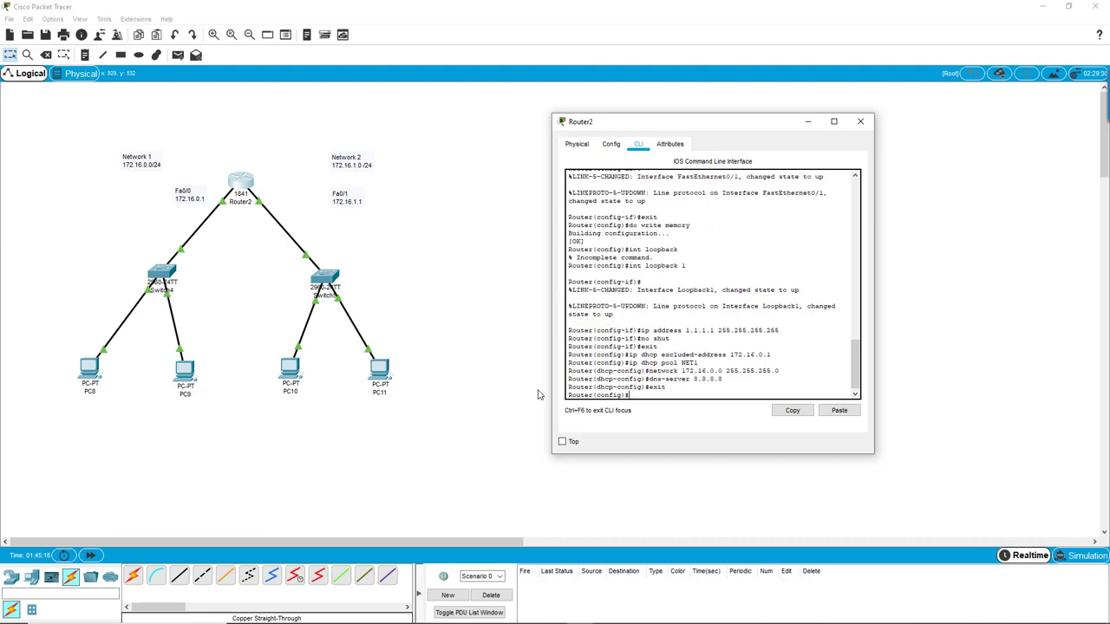
- Exclude 172.16.1.1 from DHCP with ip dhcp excluded-address
text(ip)
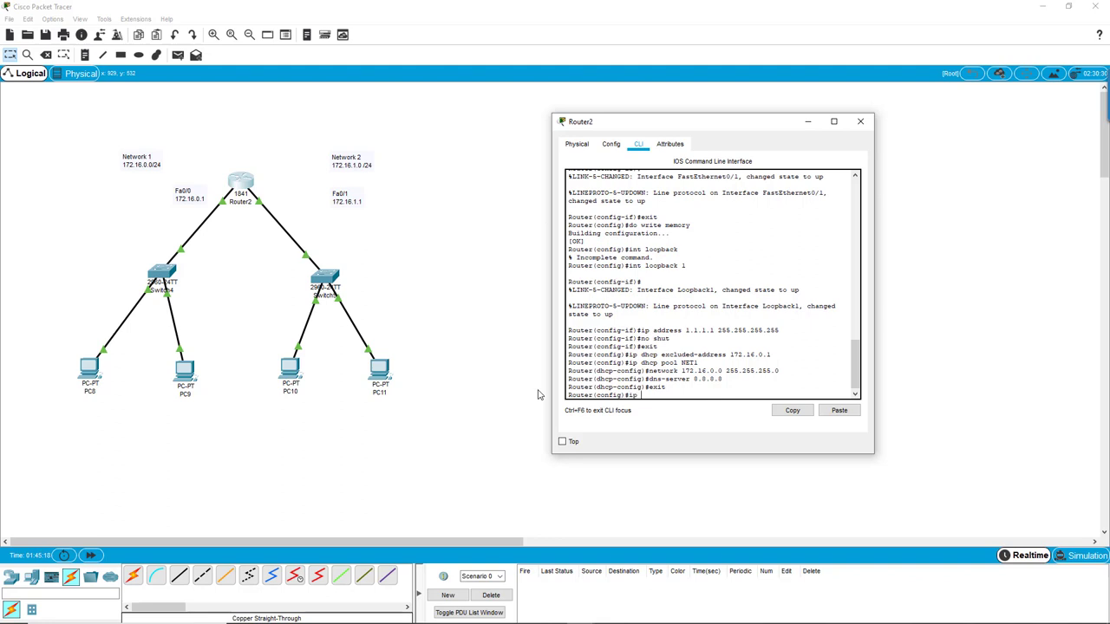
text(dhcp excluded-address)
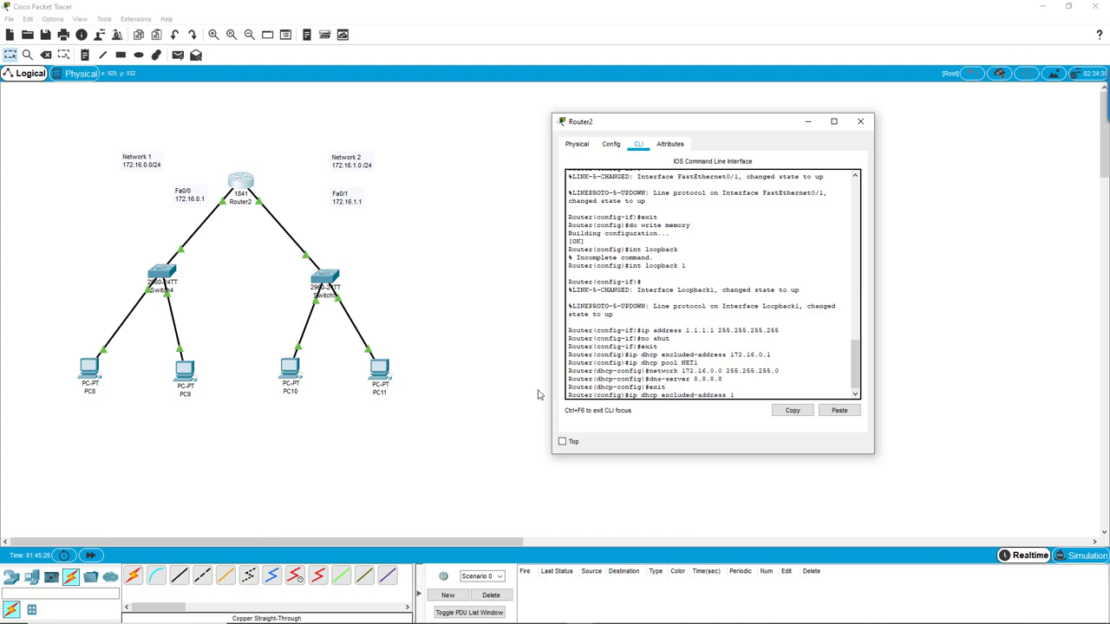
text(172.16.1.1)
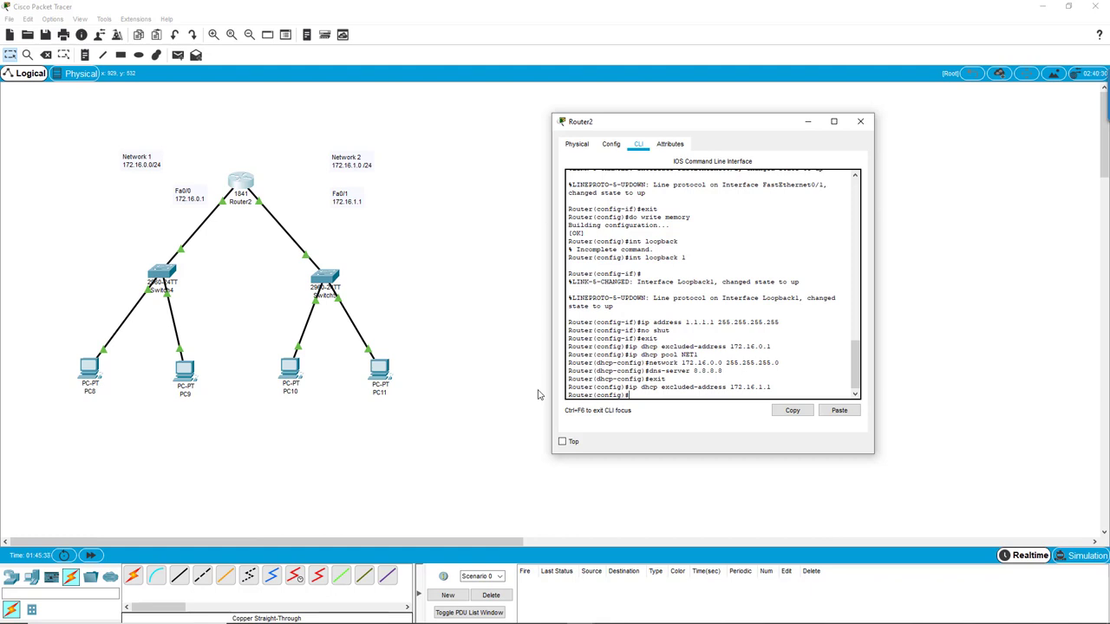
- Create DHCP pool NET2 serving network 172.16.1.0 255.255.255.0
text(ip)
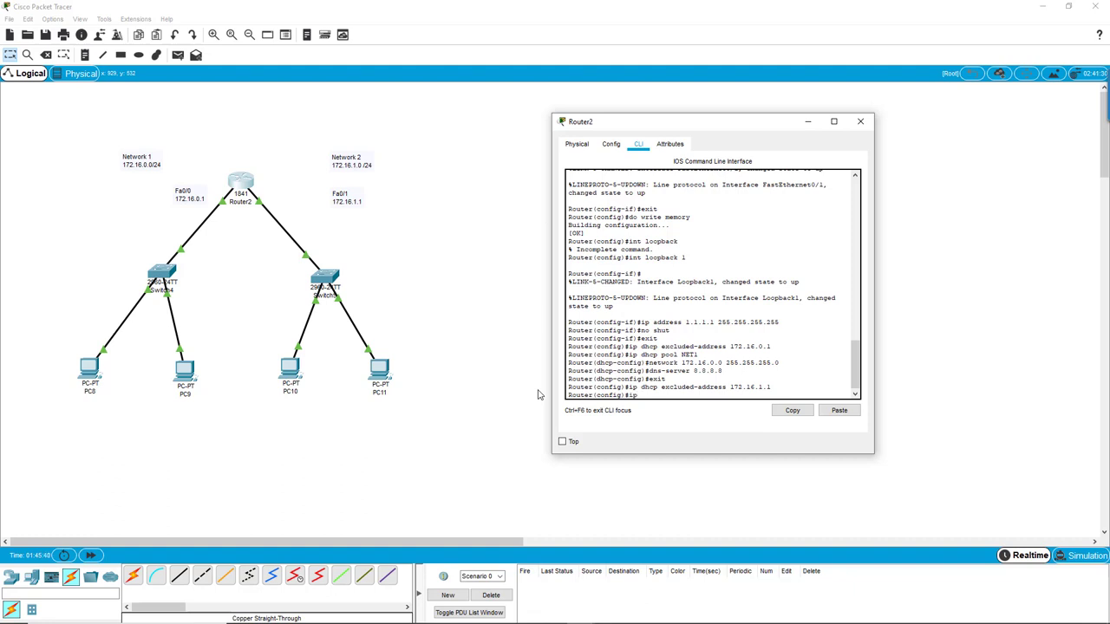
text(dhcp)
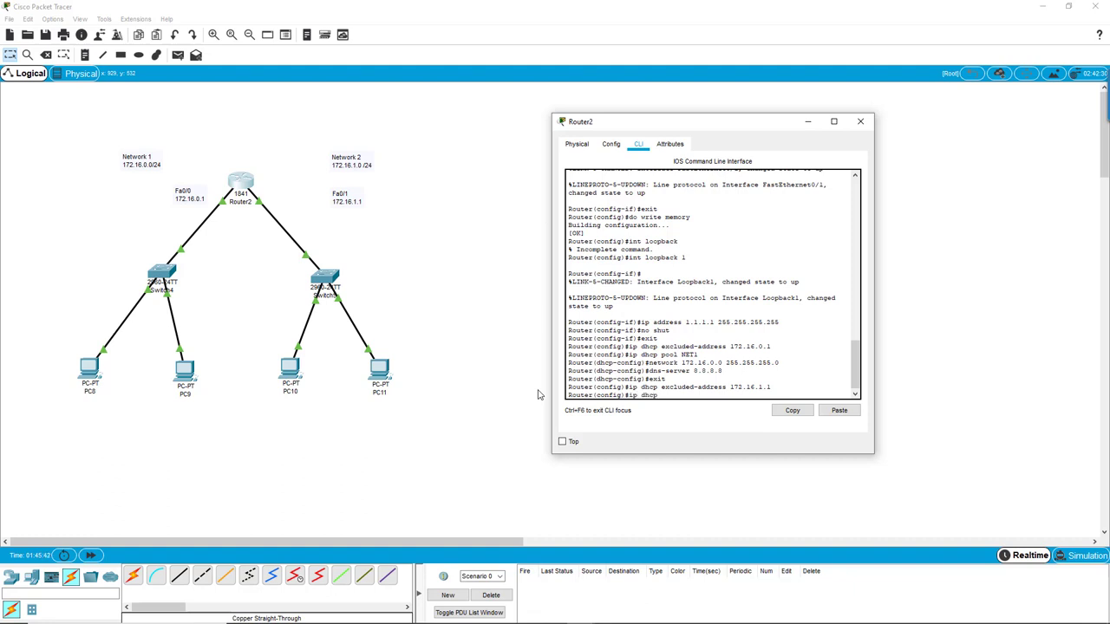
text(pool)
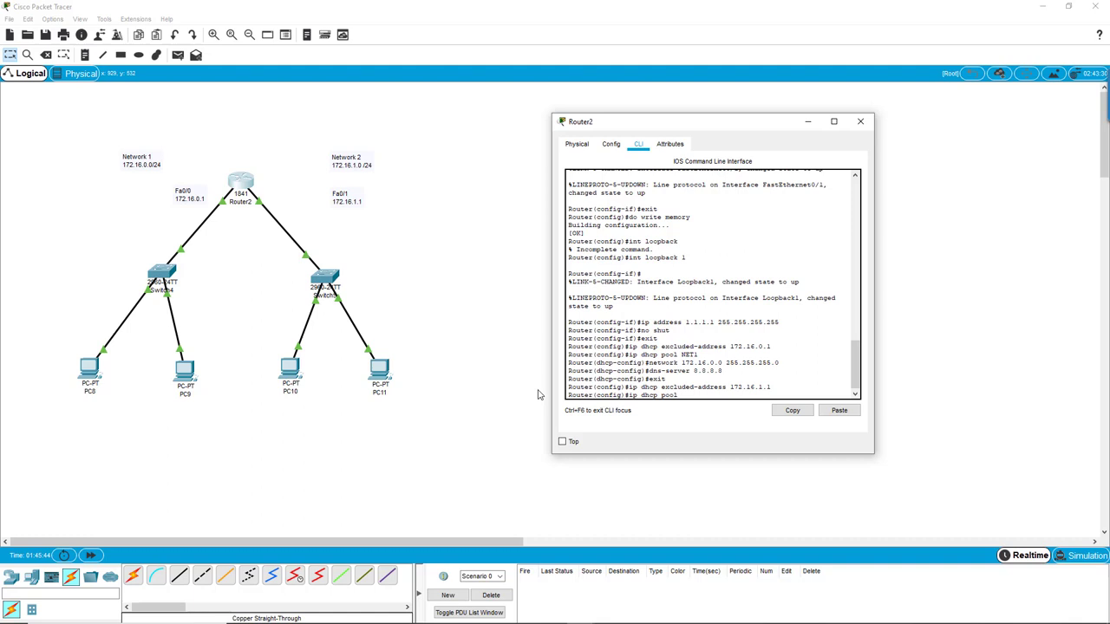
text(NET2)
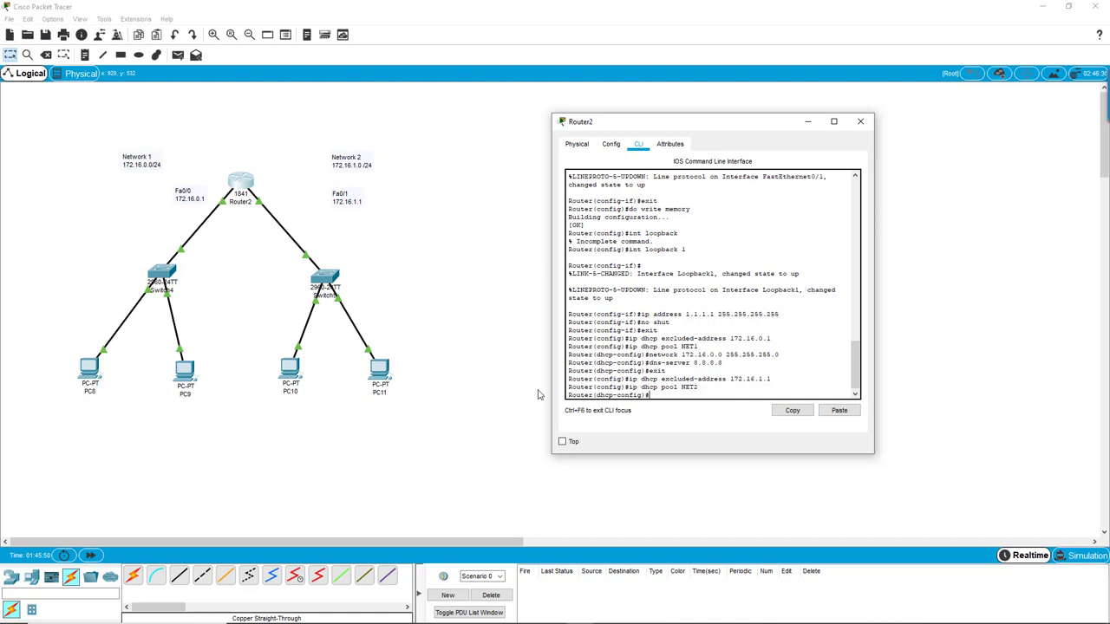
text(network)
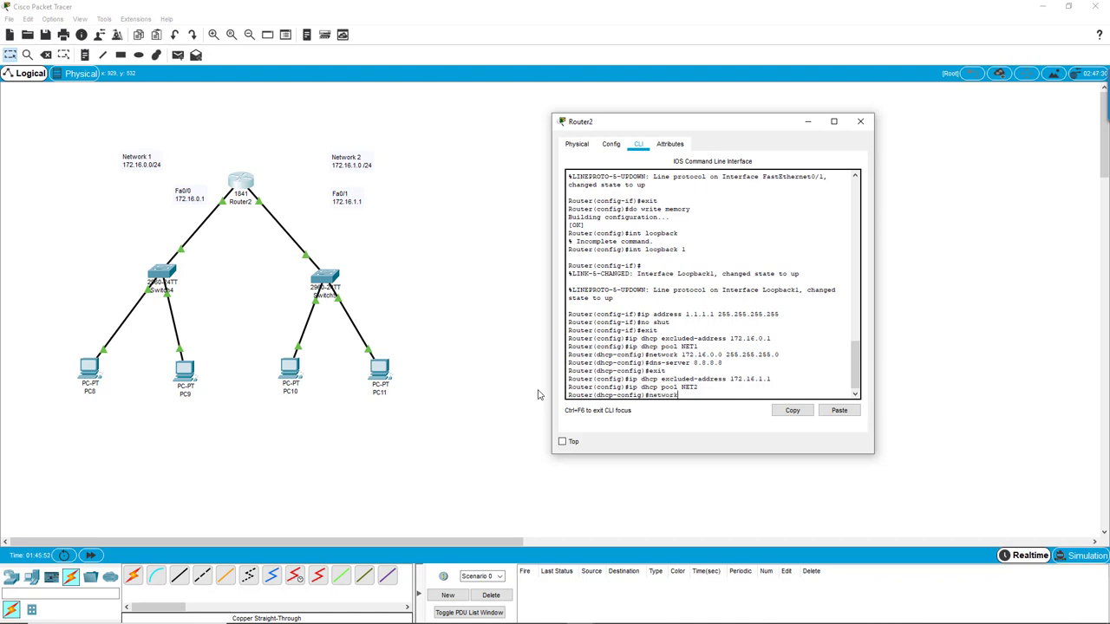
text(172.16.1.0)
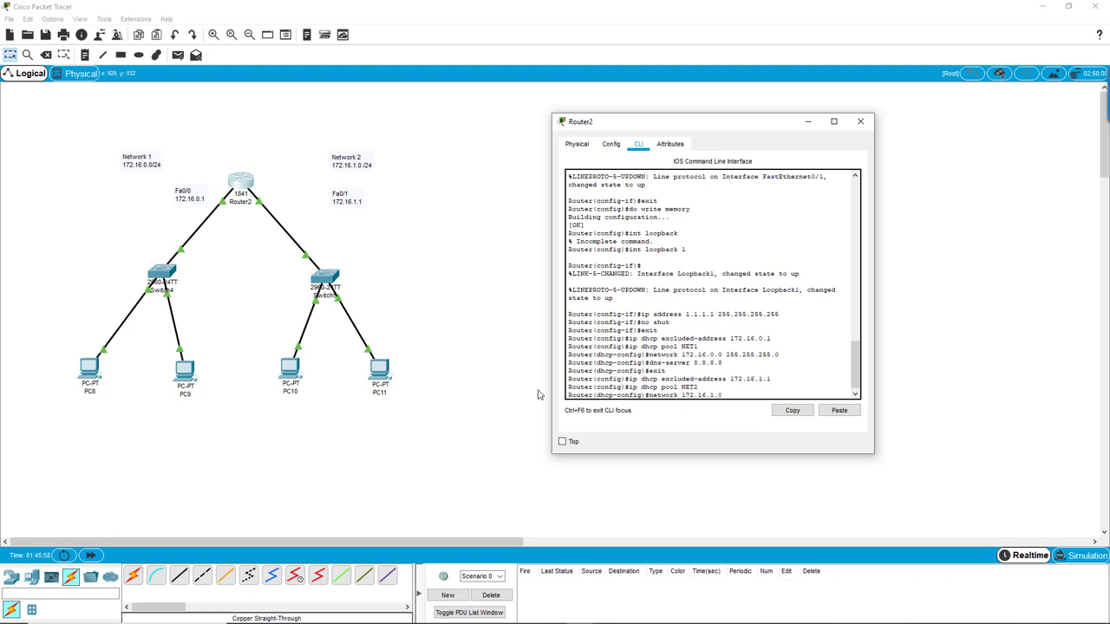
mouse_move(538, 250)
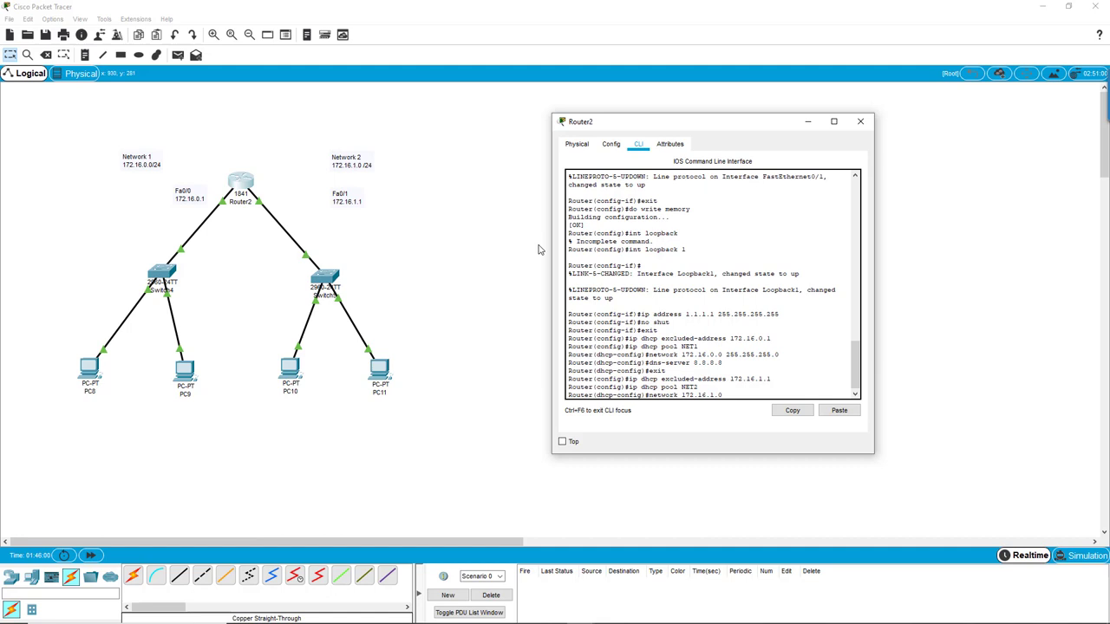
text(255.255.255.0)
text(default-router)
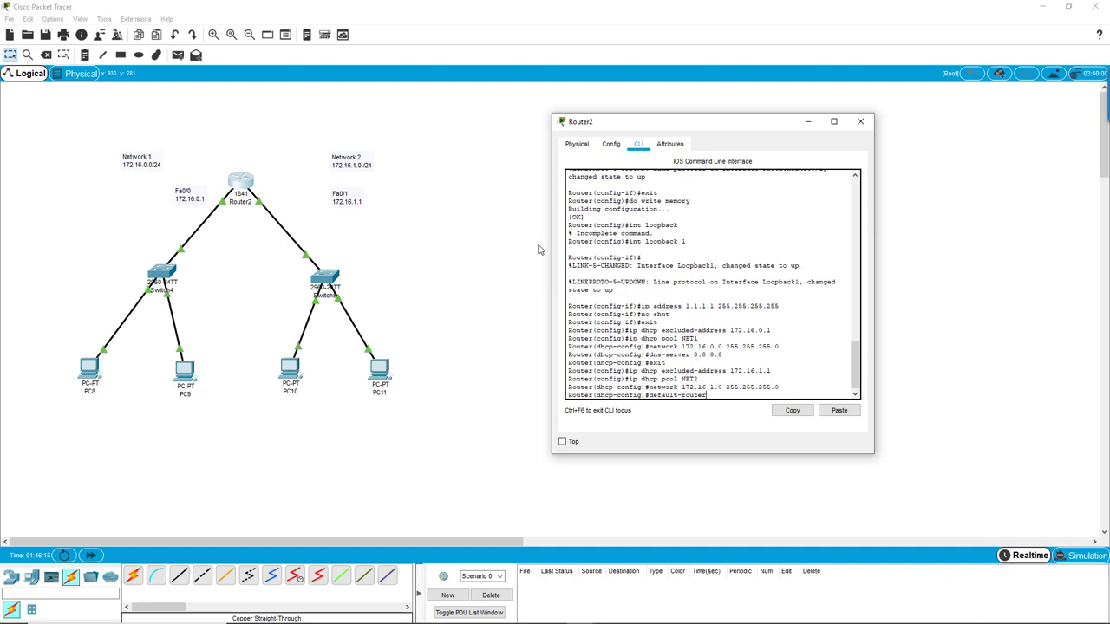
- Set the NET2 pool's default router and DNS server 8.8.8.8
text(1.1.1.1)
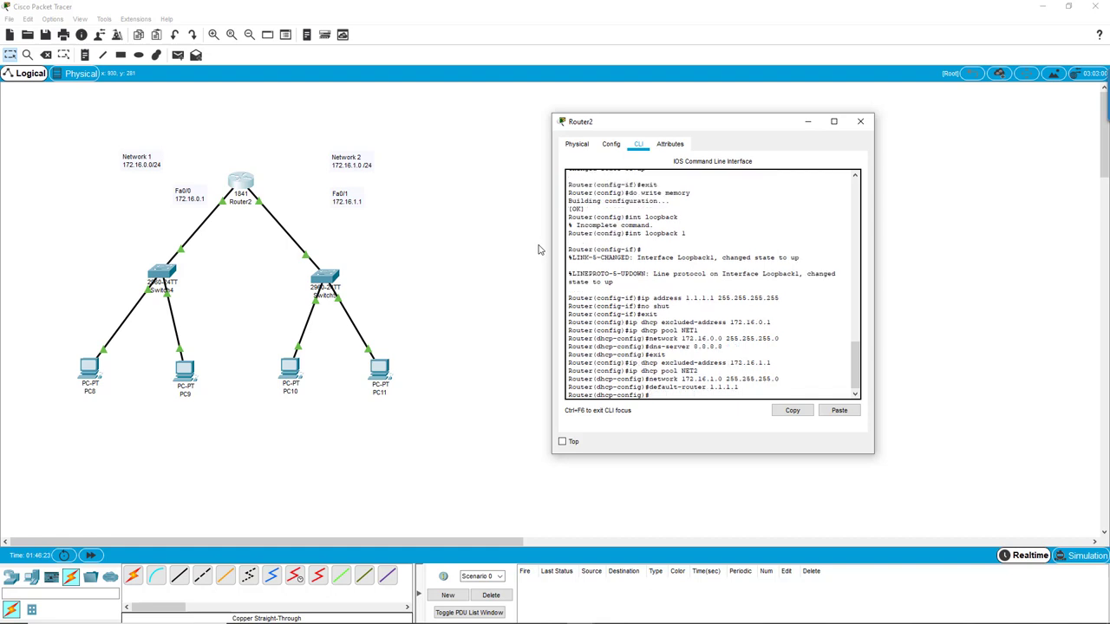
text(dns)
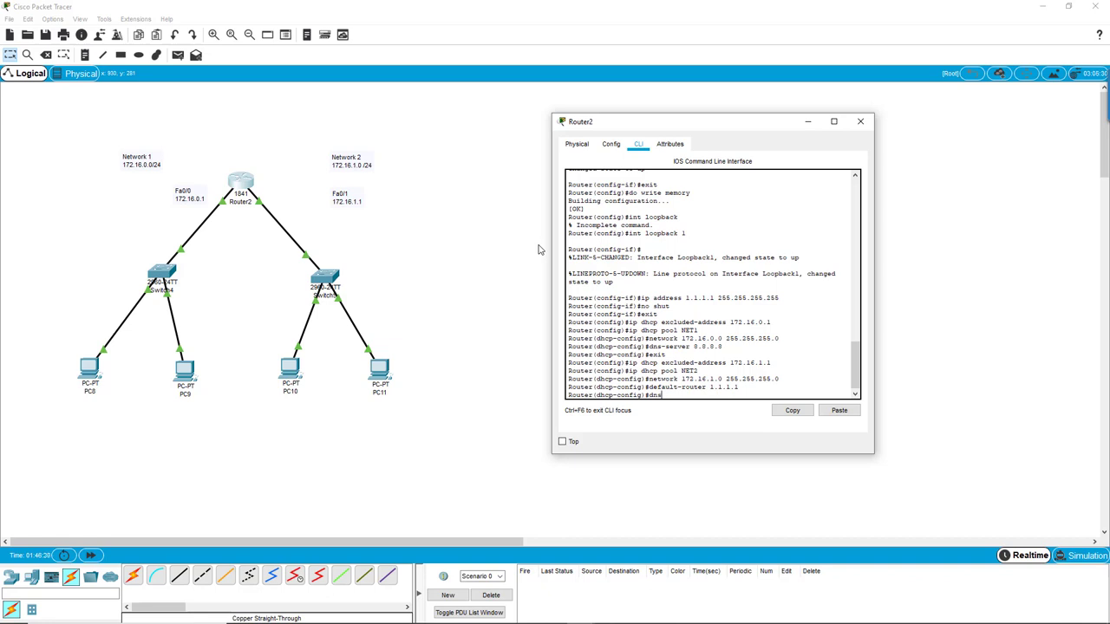
text(-server)
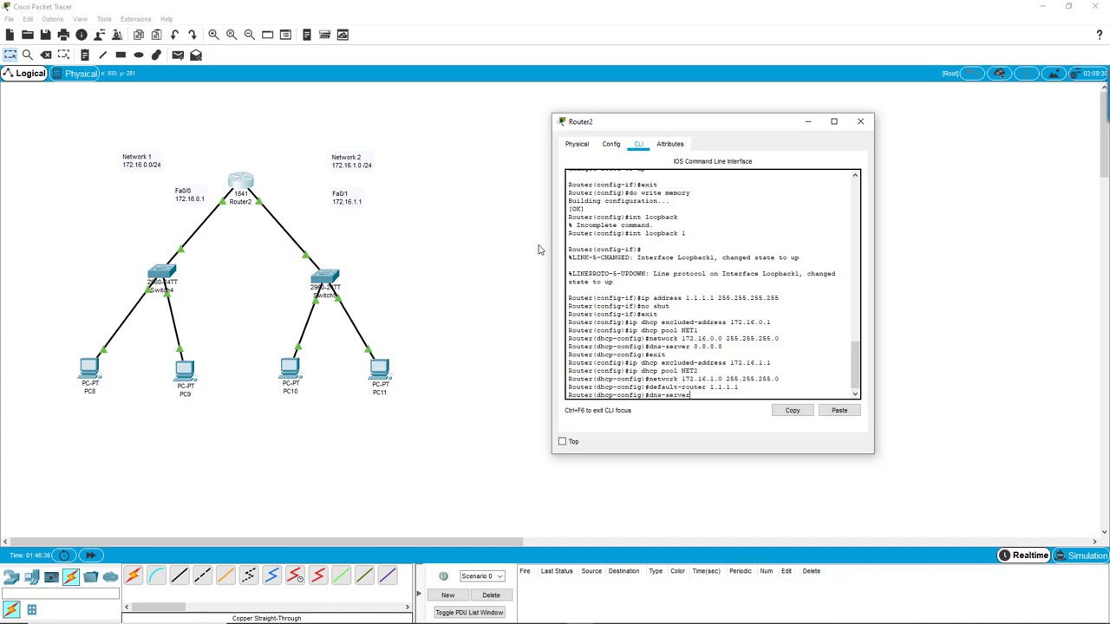
text(8.8.8.8)
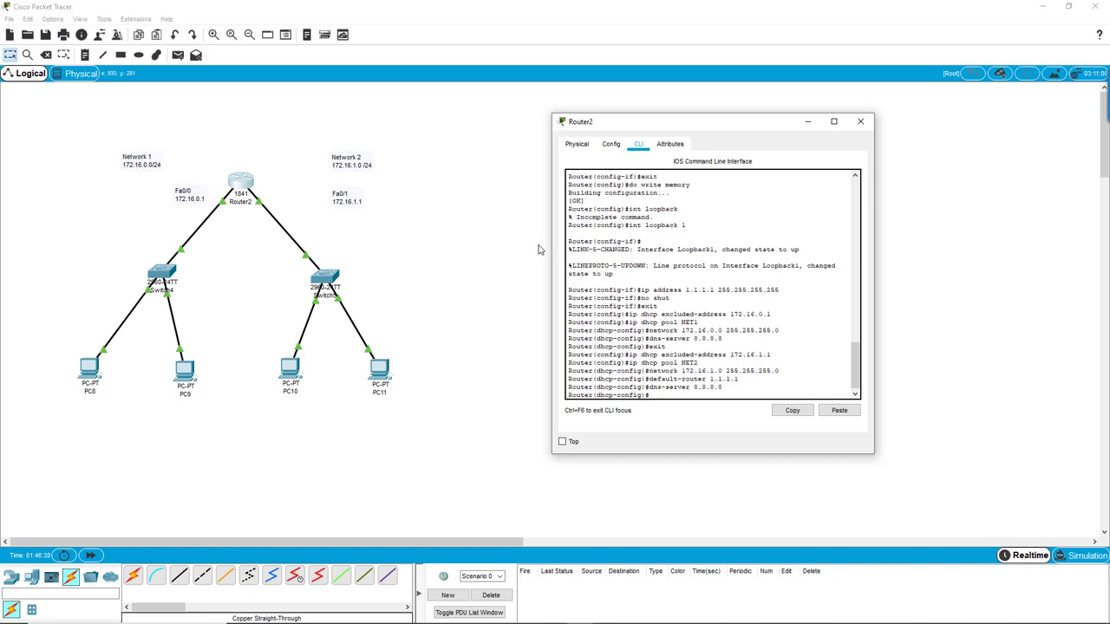
- Leave the NET2 dhcp-config mode with exit, returning Router2 to global configuration
text(exit)
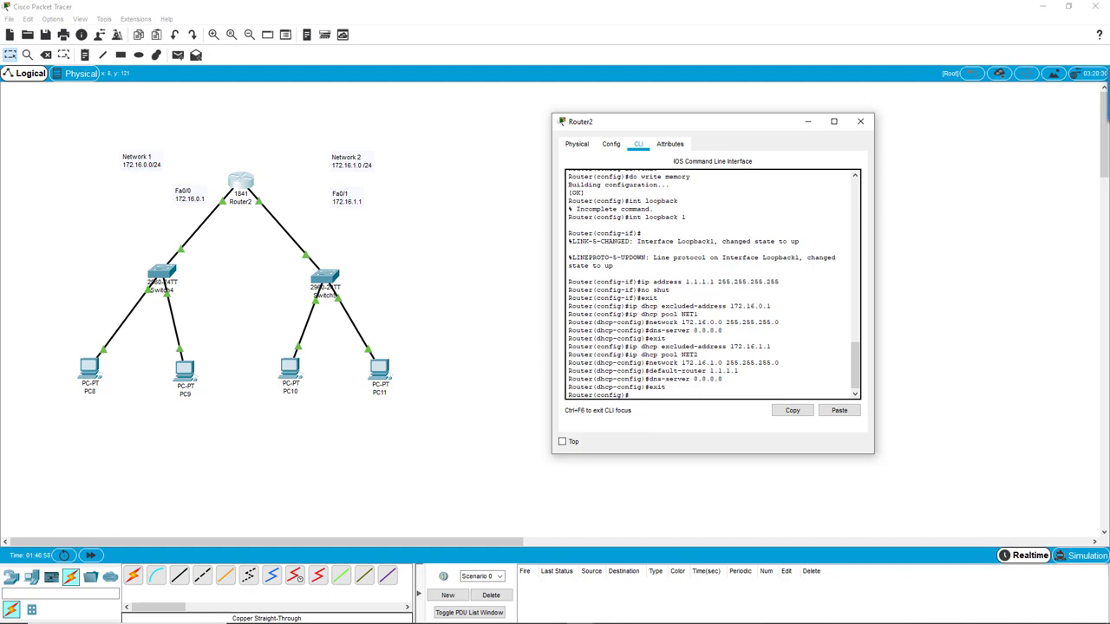
mouse_move(159, 218)
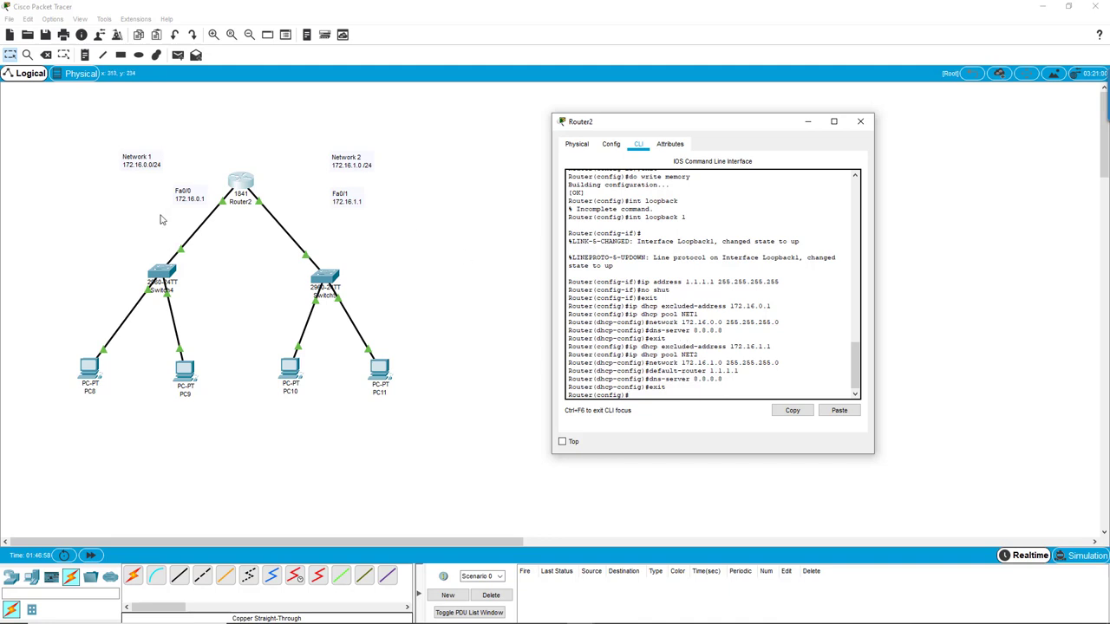
mouse_move(208, 233)
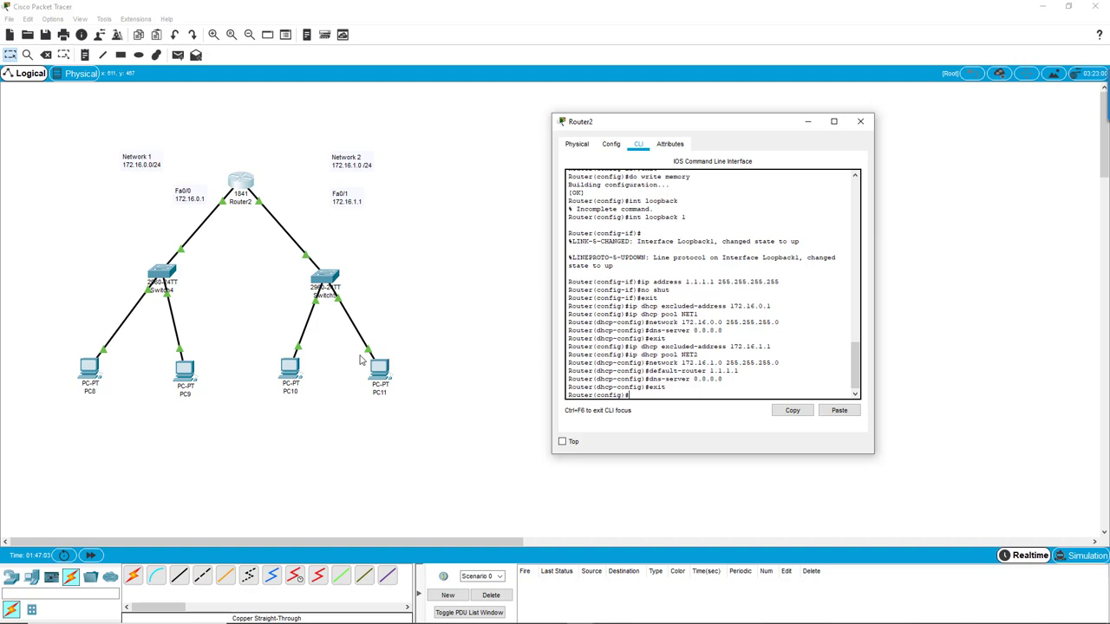
mouse_move(139, 310)
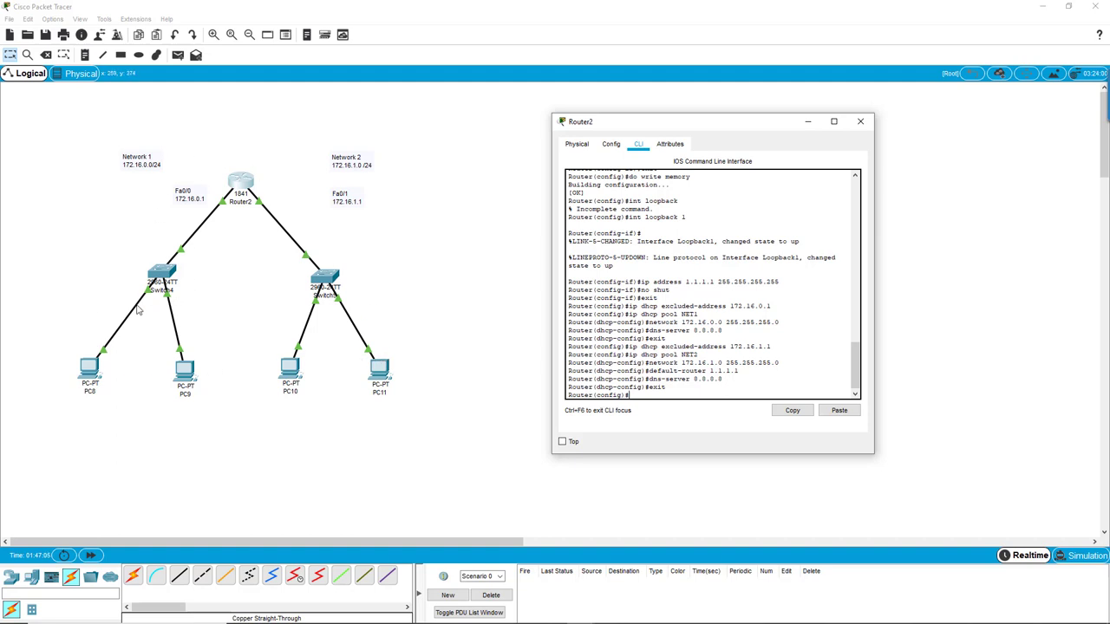
mouse_move(182, 189)
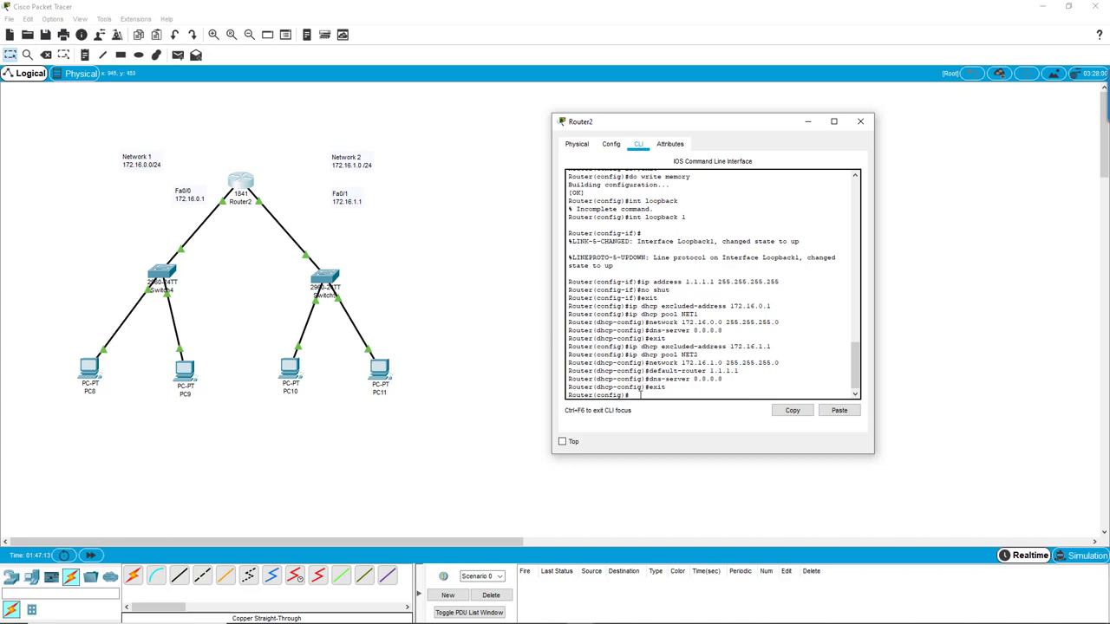
mouse_move(812, 373)
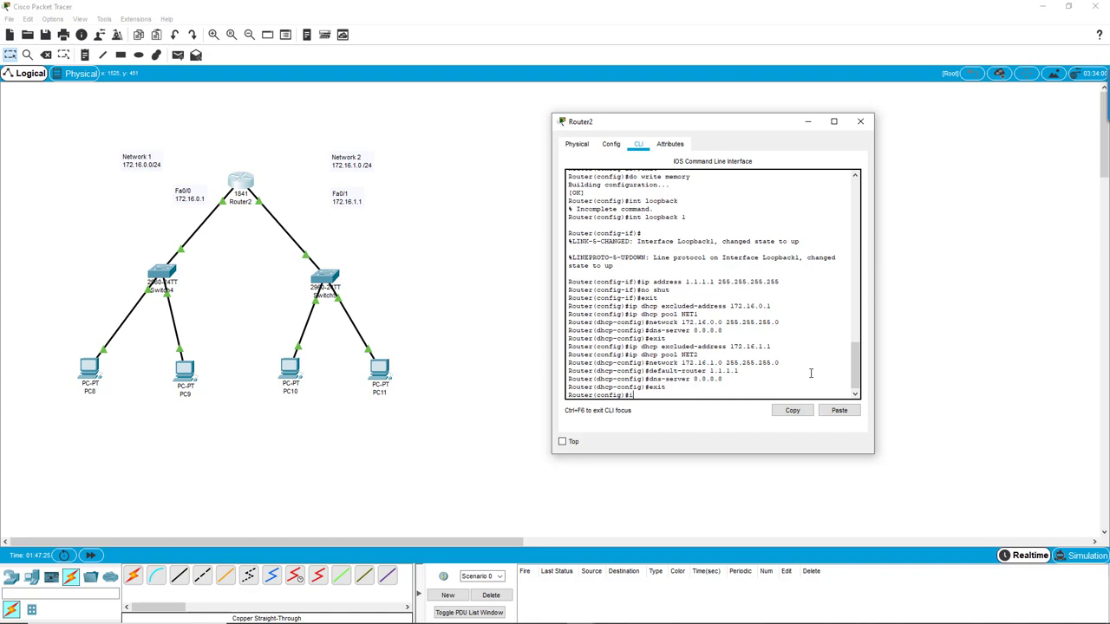
- On Router2's Fa0/0 interface, set ip helper-address 1.1.1.1 to relay DHCP requests
text(int fa)
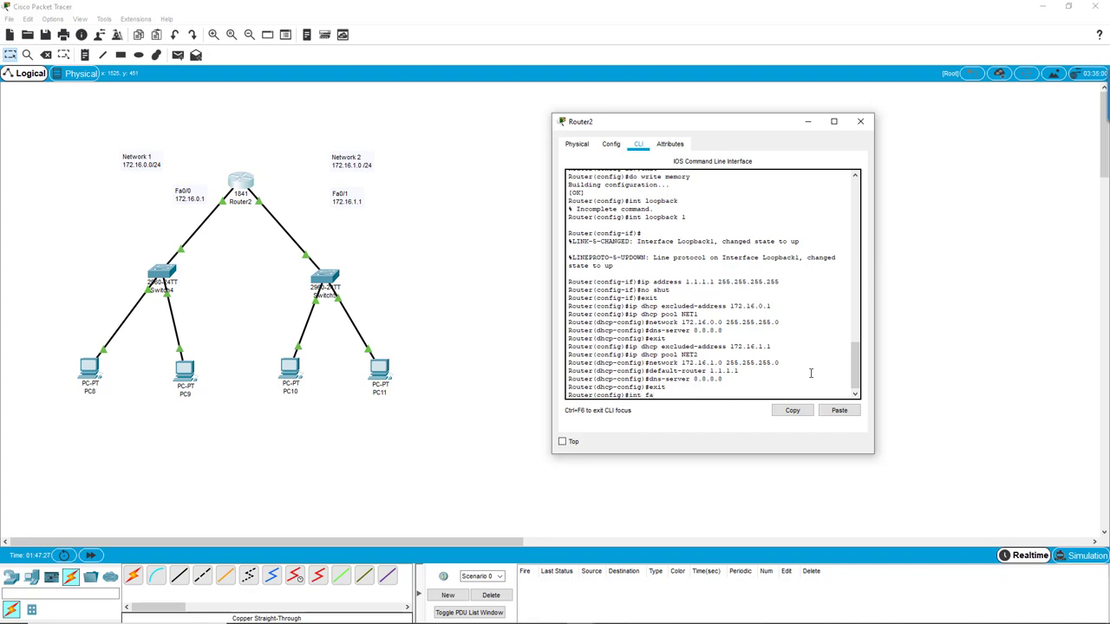
text(/0)
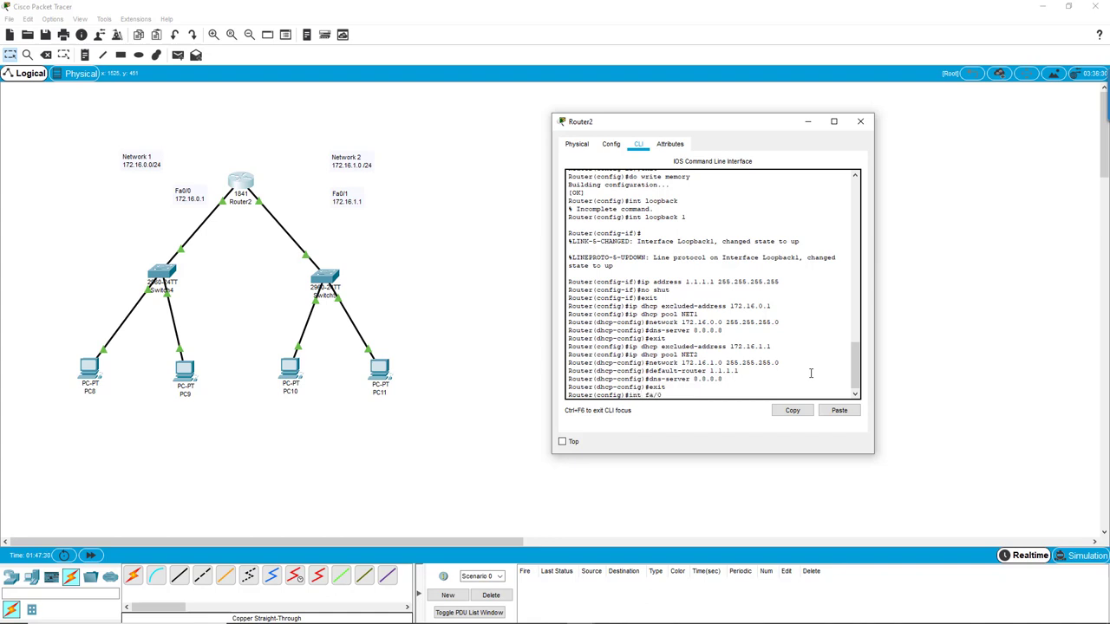
key(BackSpace)
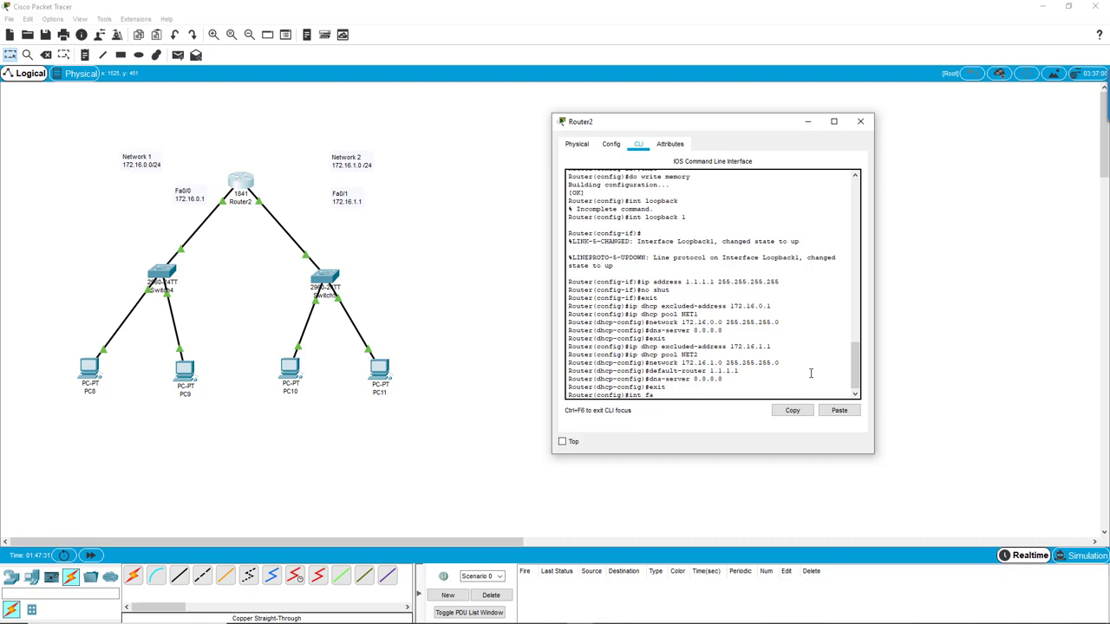
text(0/0)
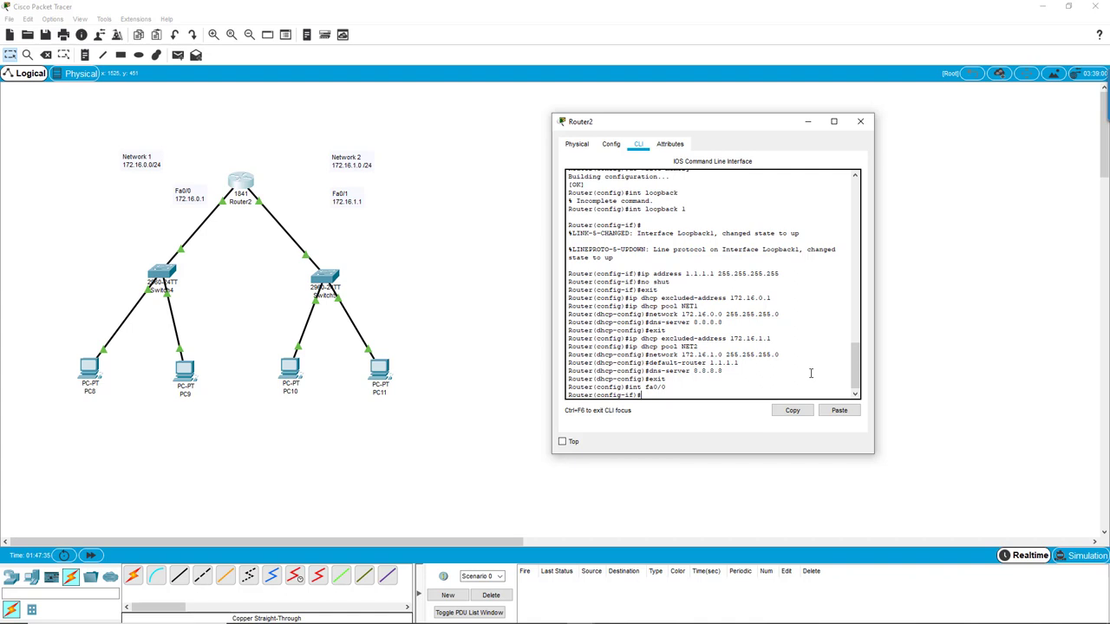
text(ip)
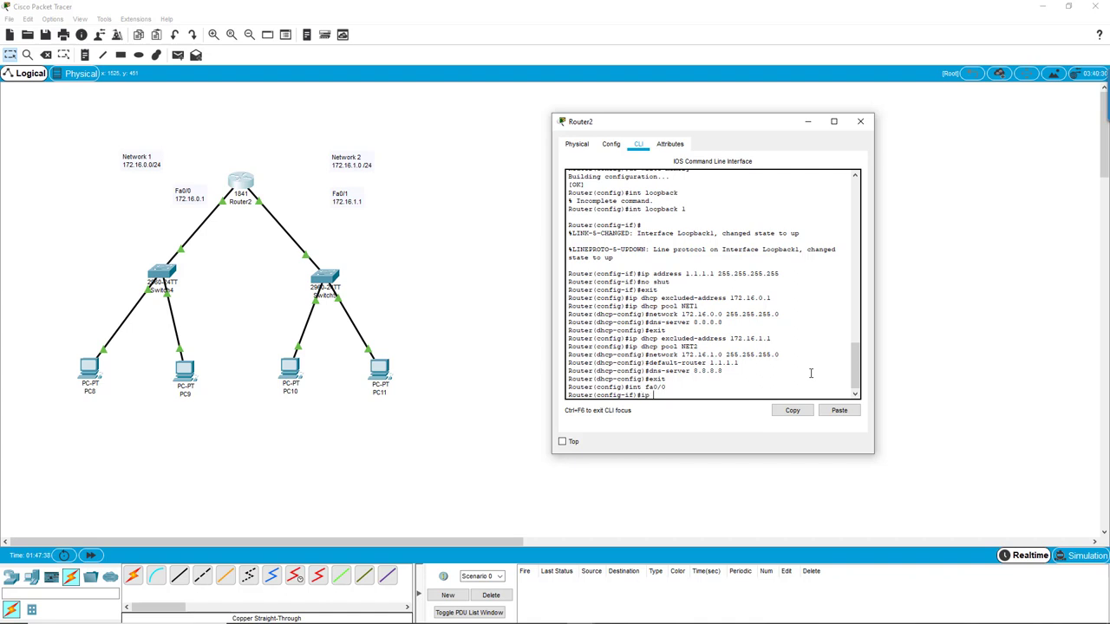
text(helper-a)
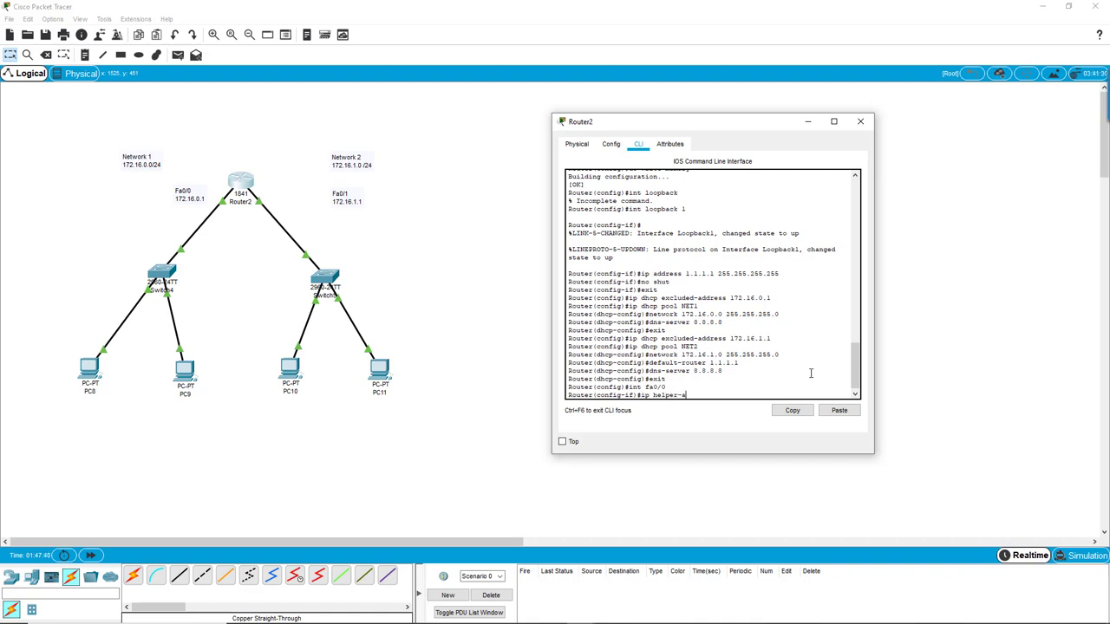
text(ddress)
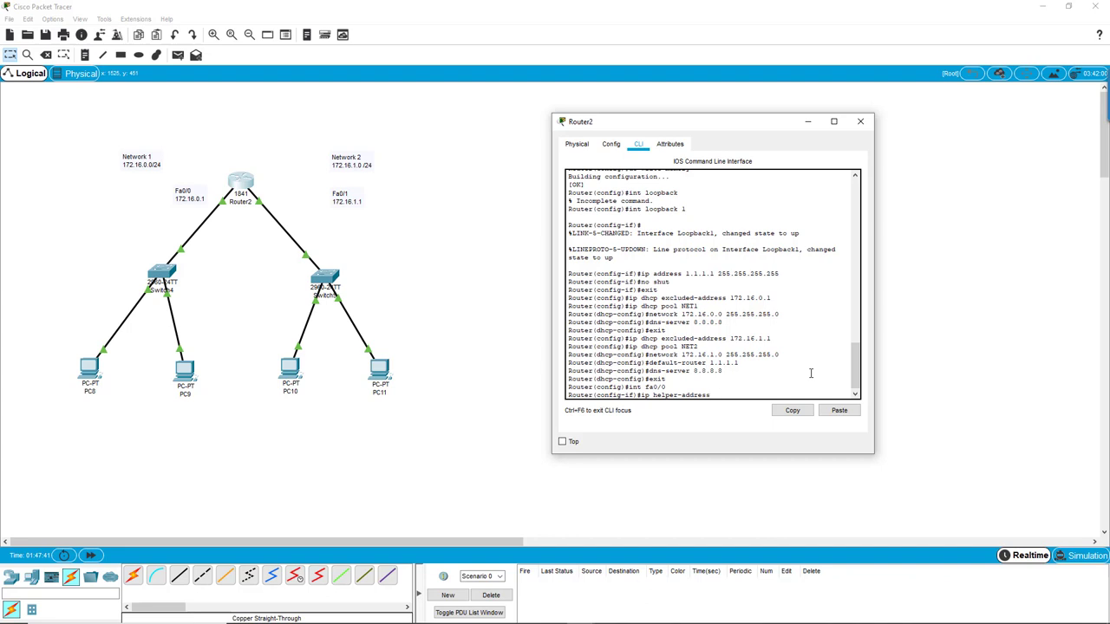
text(1.1.1.1)
text(exit)
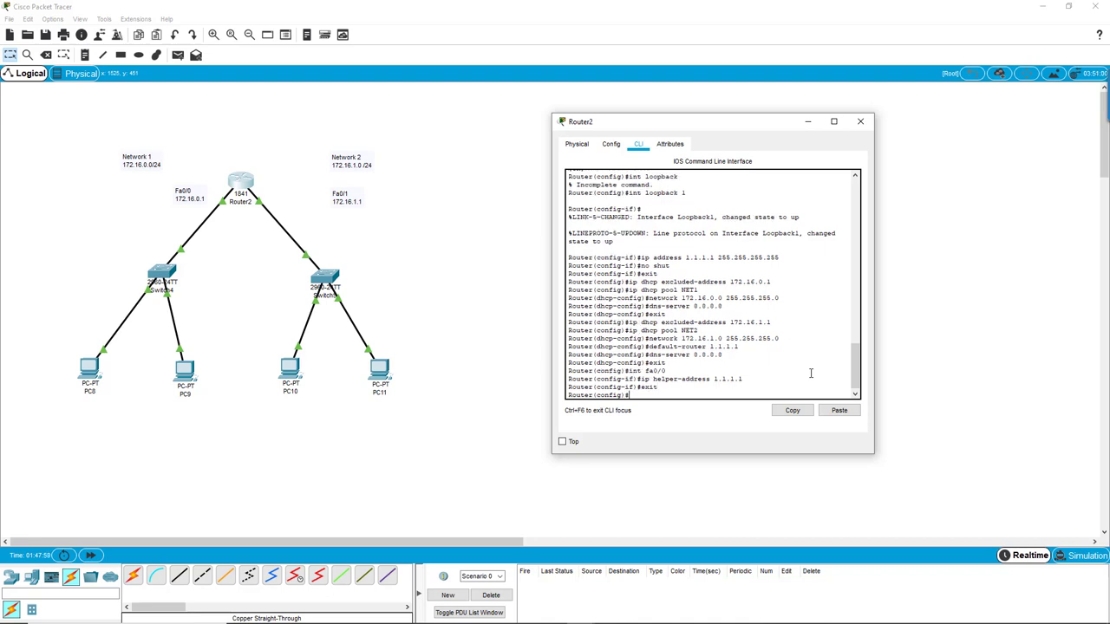
- Set ip helper-address 1.1.1.1 on Fa0/1 as well, then close the Router2 window
text(int fa)
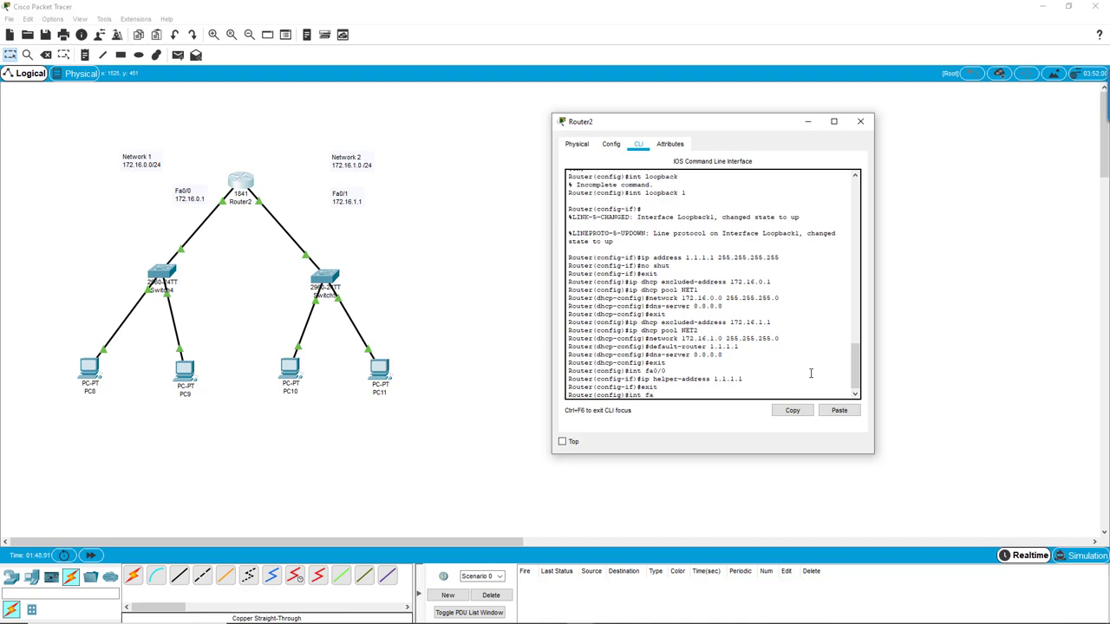
text(0/1)
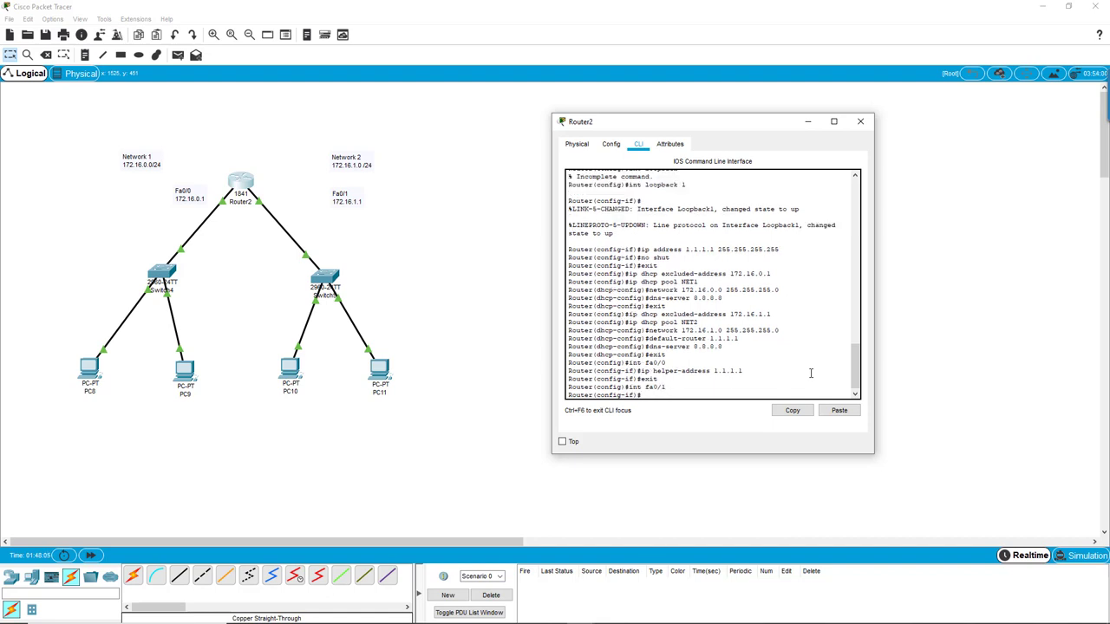
text(ip helper-addre)
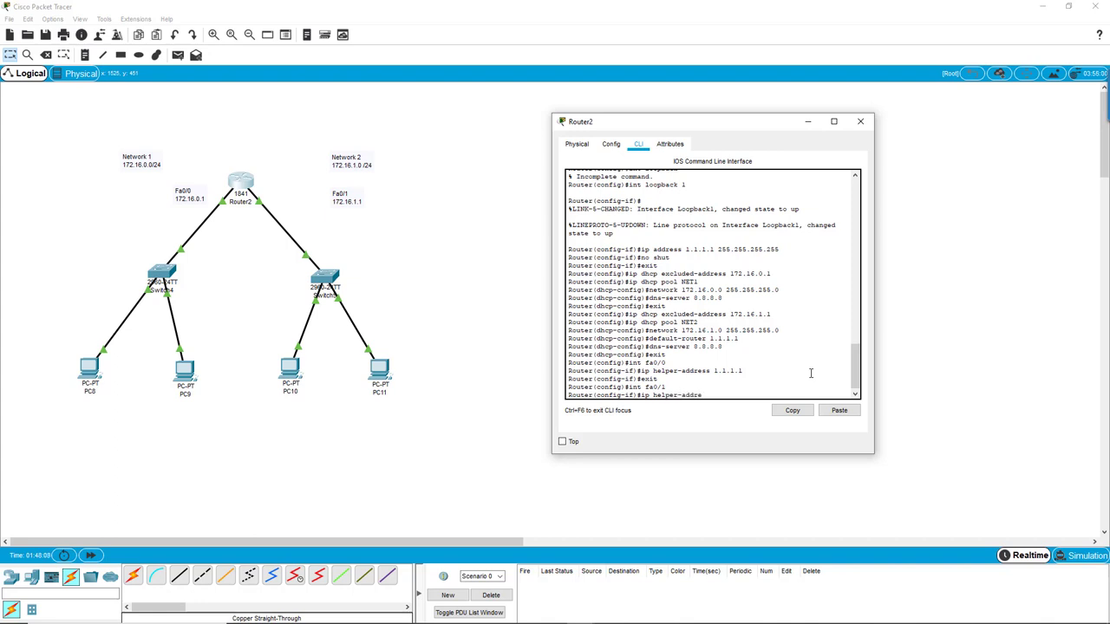
text(1.1.1.1)
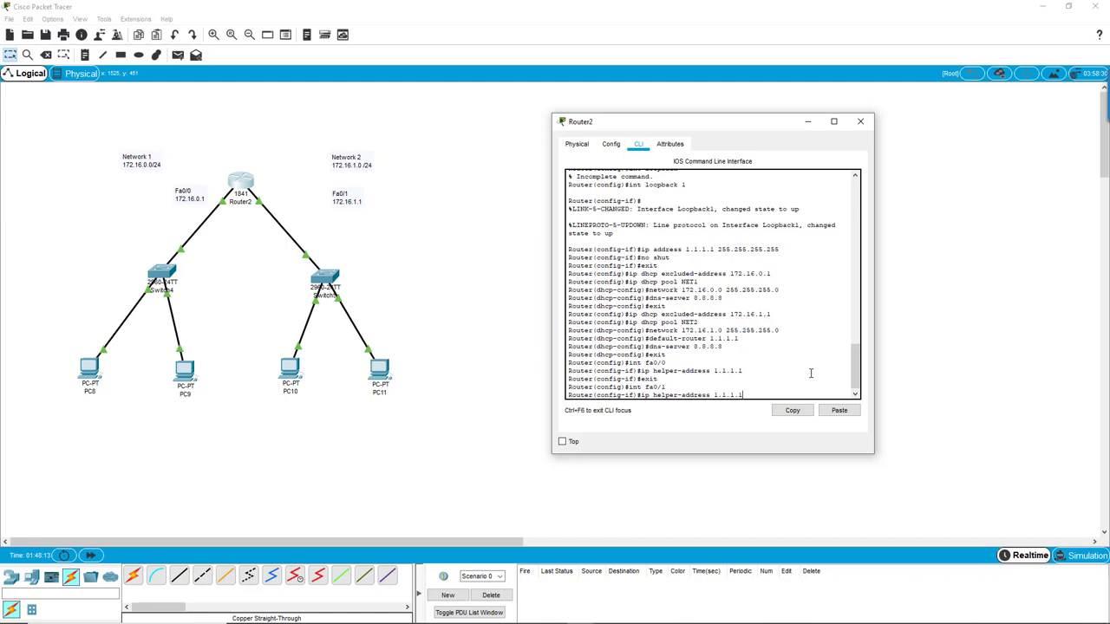
key(Return)
text(exit)
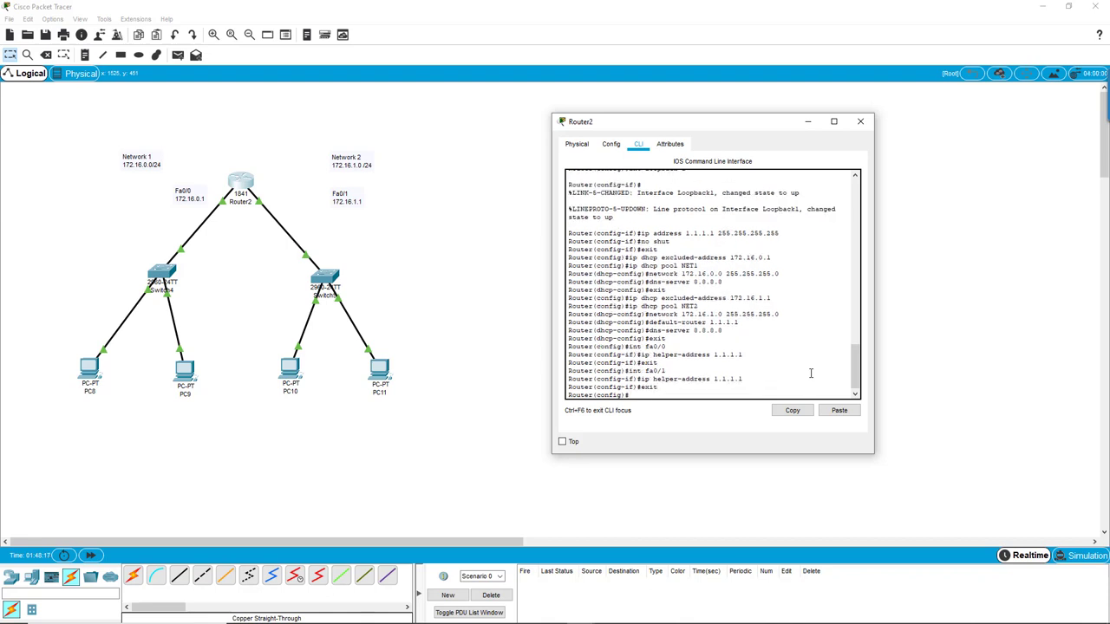
mouse_move(194, 324)
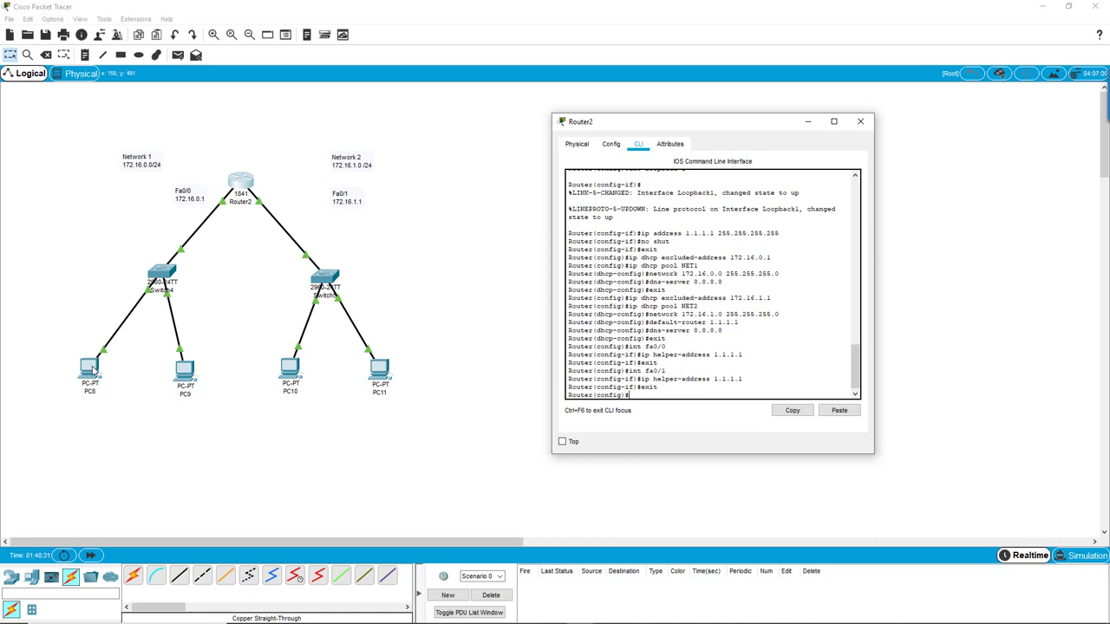
click(860, 122)
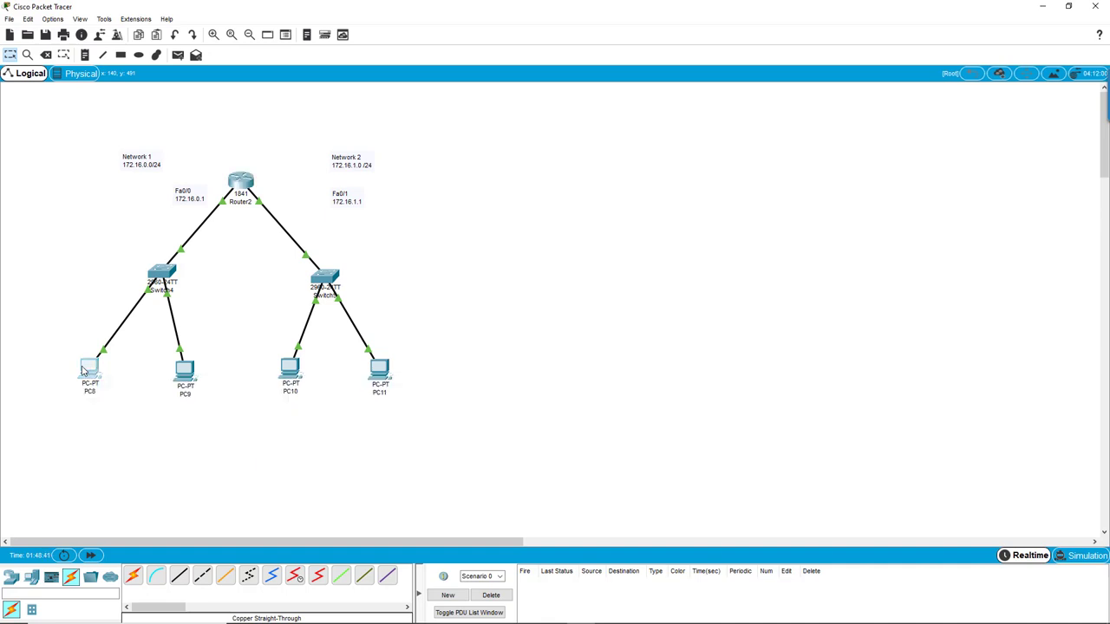
- Check PC8's IP Configuration to confirm it received a 172.16.0.x address via DHCP
double_click(90, 368)
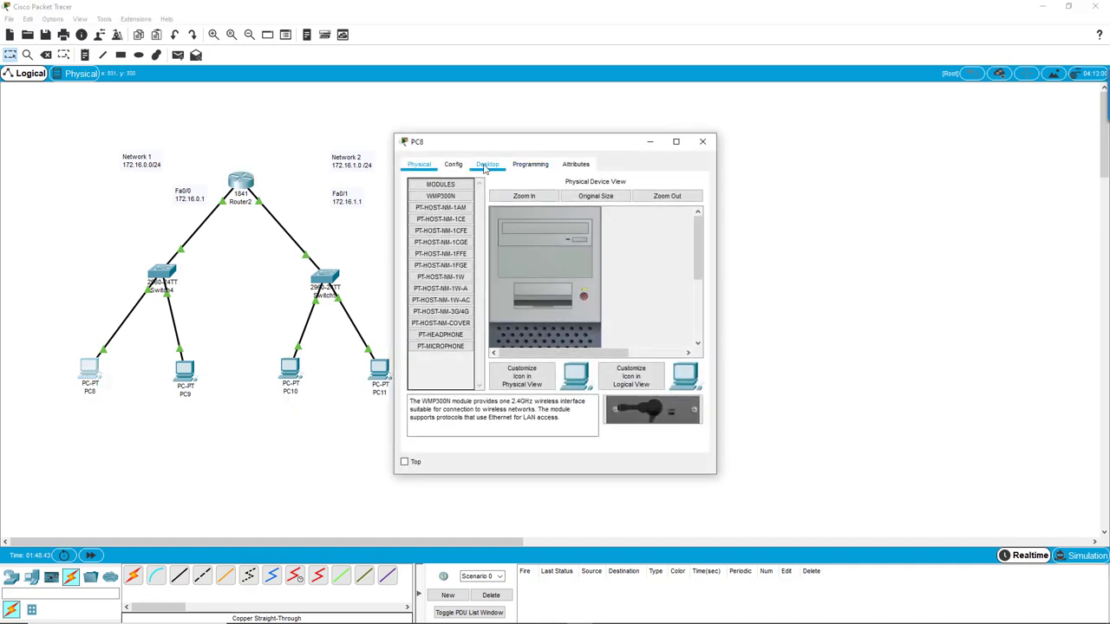
click(485, 163)
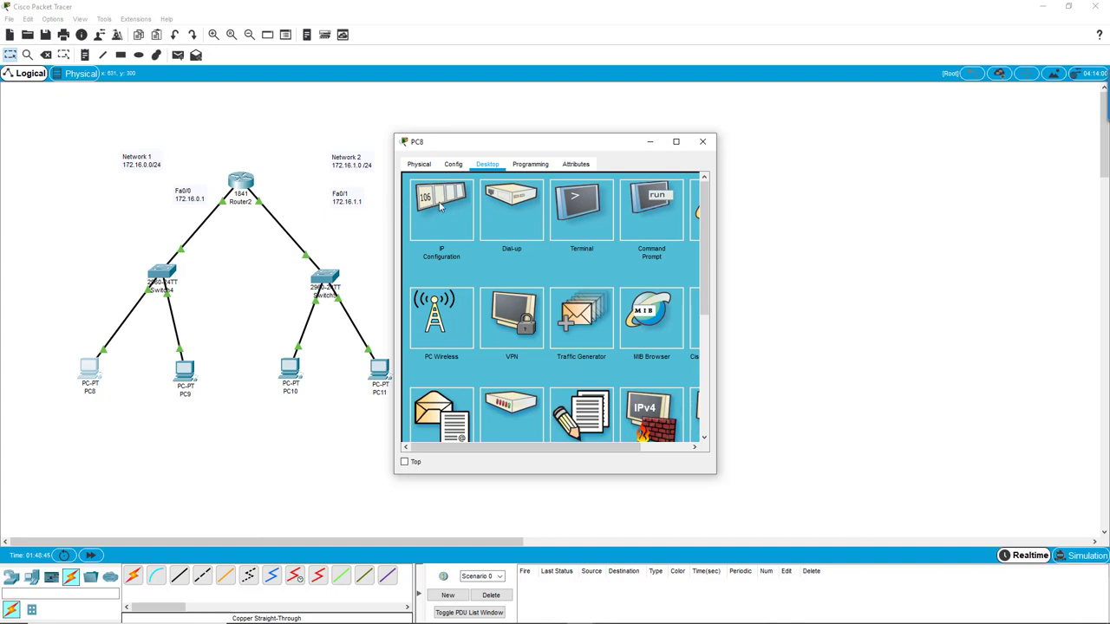
click(440, 205)
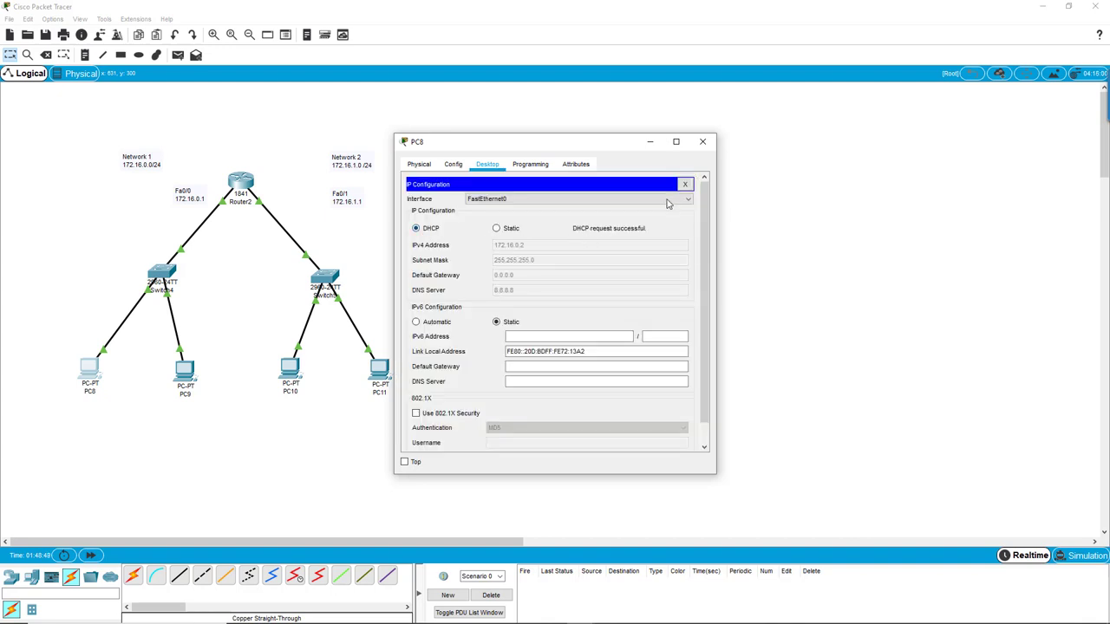
click(683, 184)
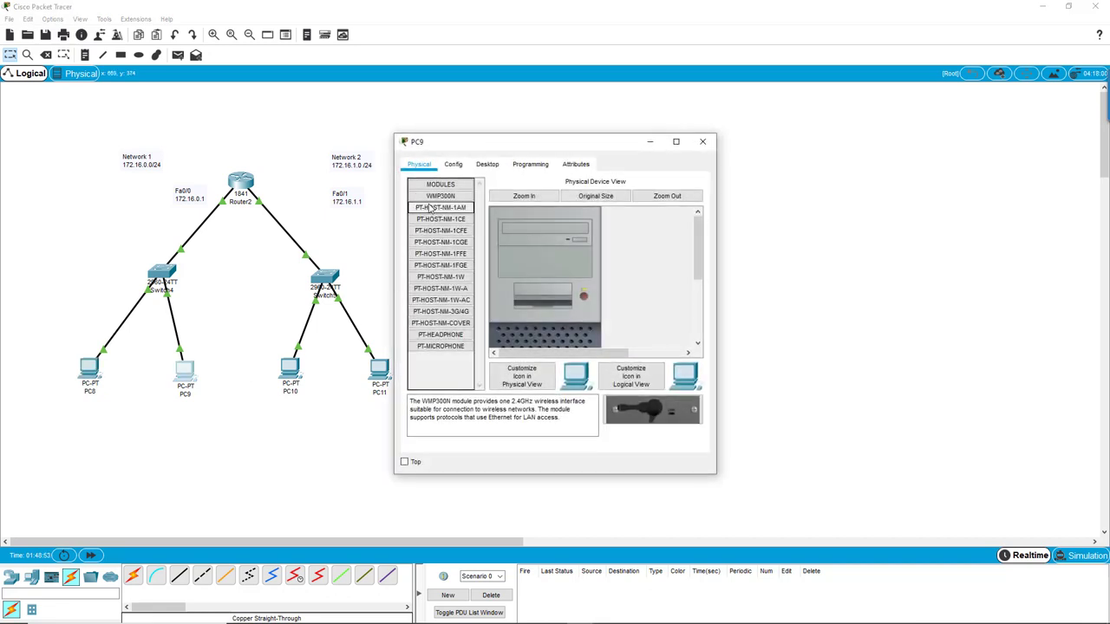
- Switch PC9's IP Configuration to DHCP so it gets a 172.16.0.x address, then close it
click(486, 163)
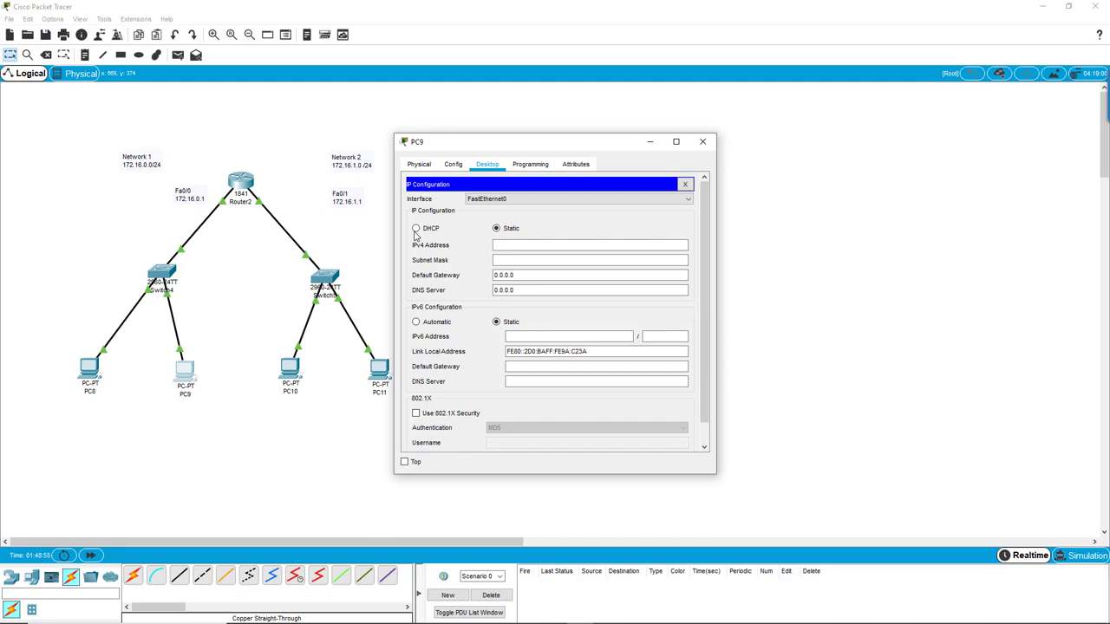
click(416, 229)
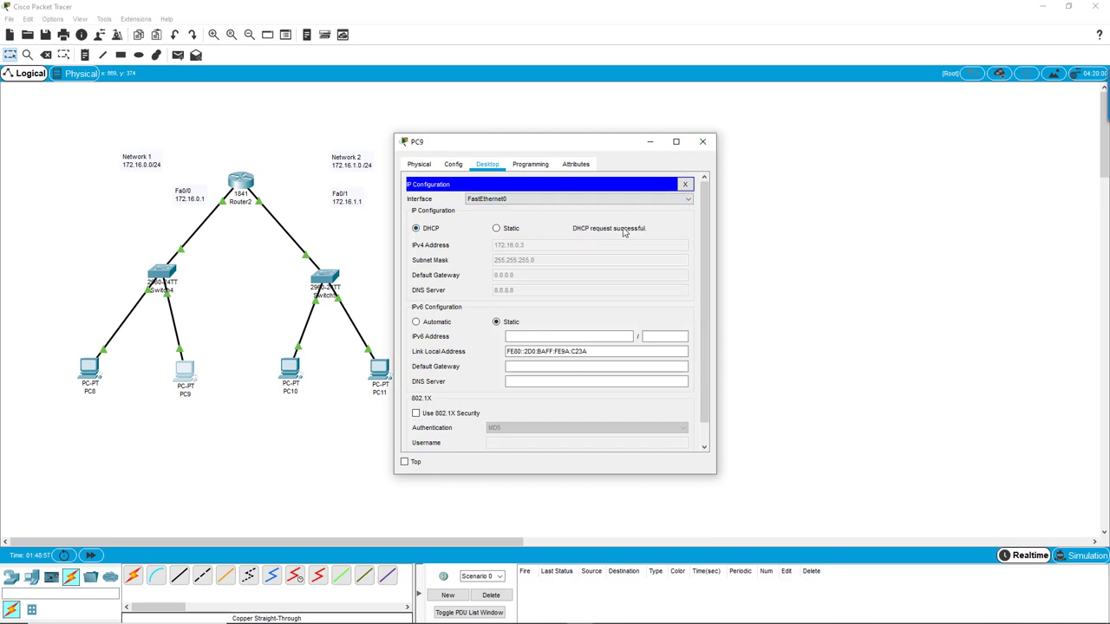
mouse_move(520, 253)
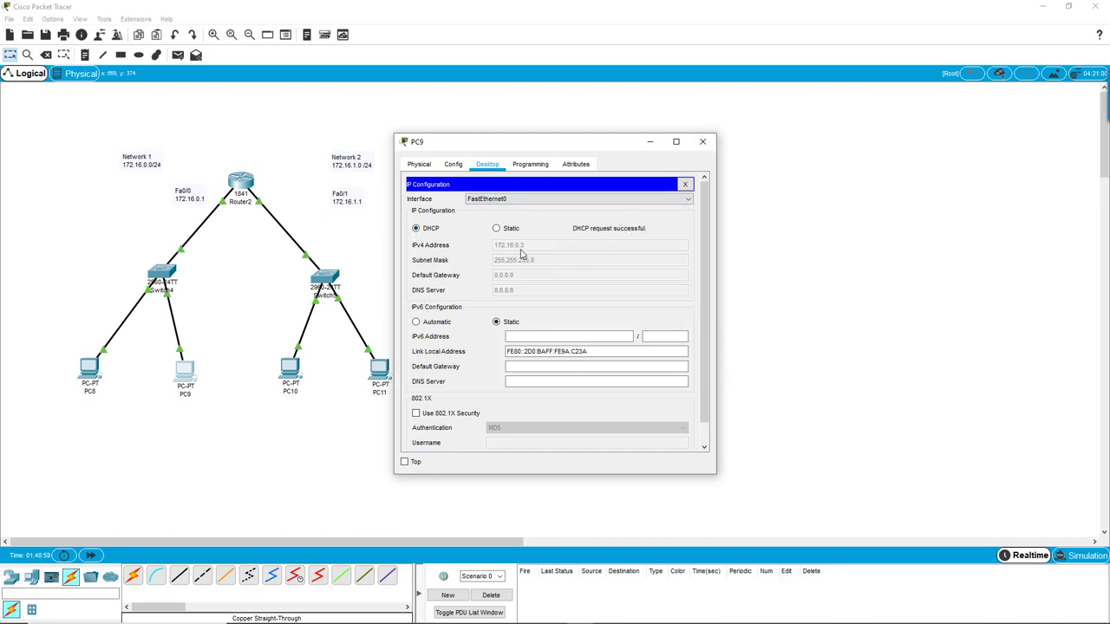
click(702, 142)
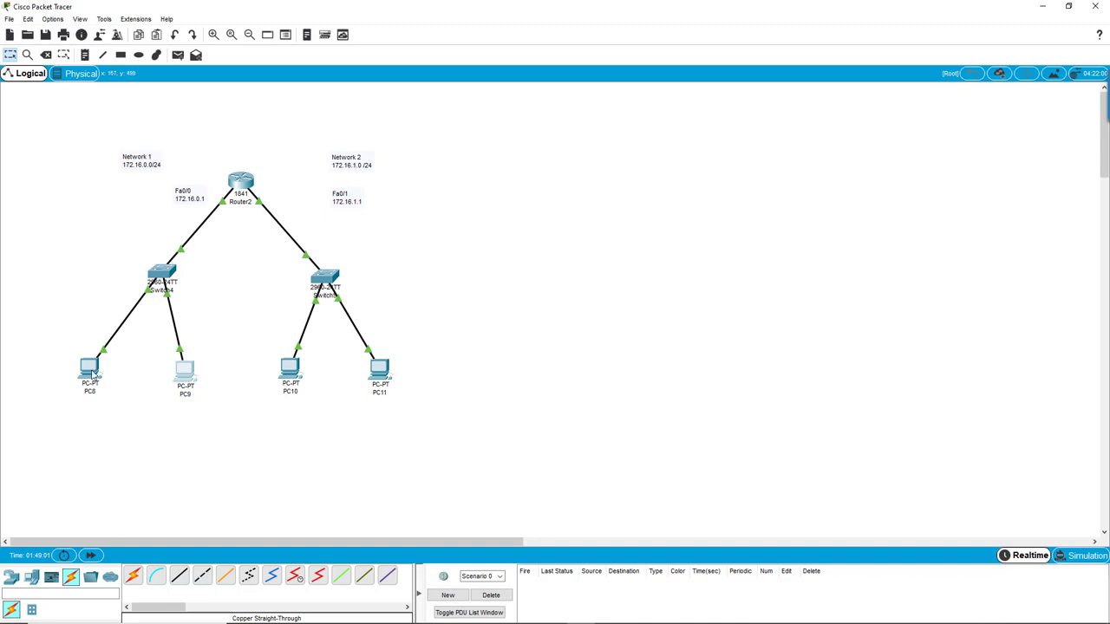
mouse_move(90, 368)
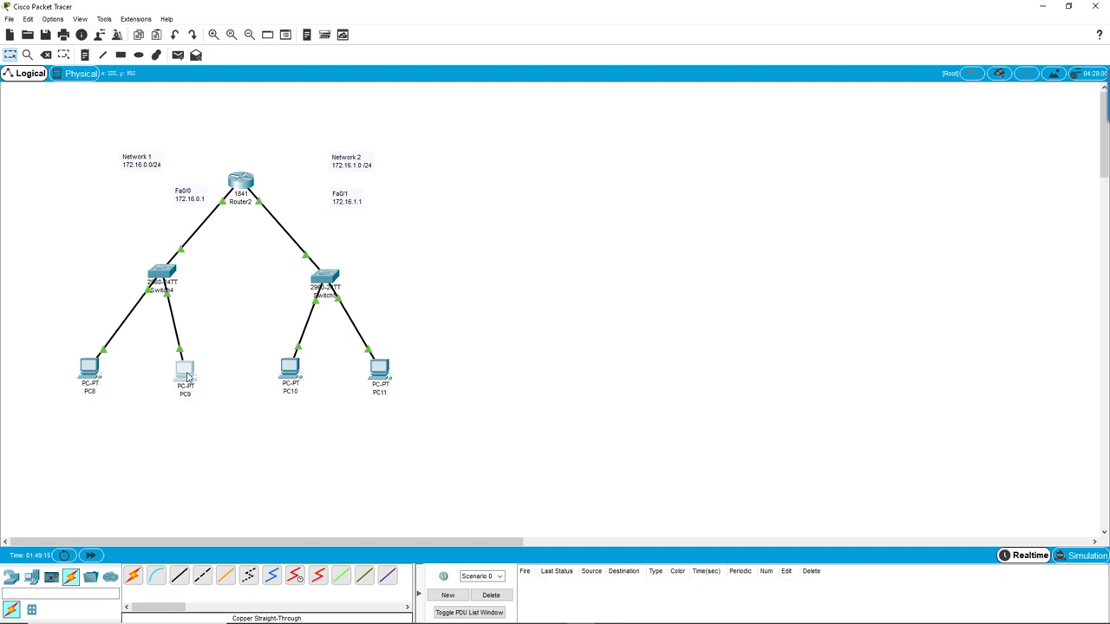
mouse_move(184, 371)
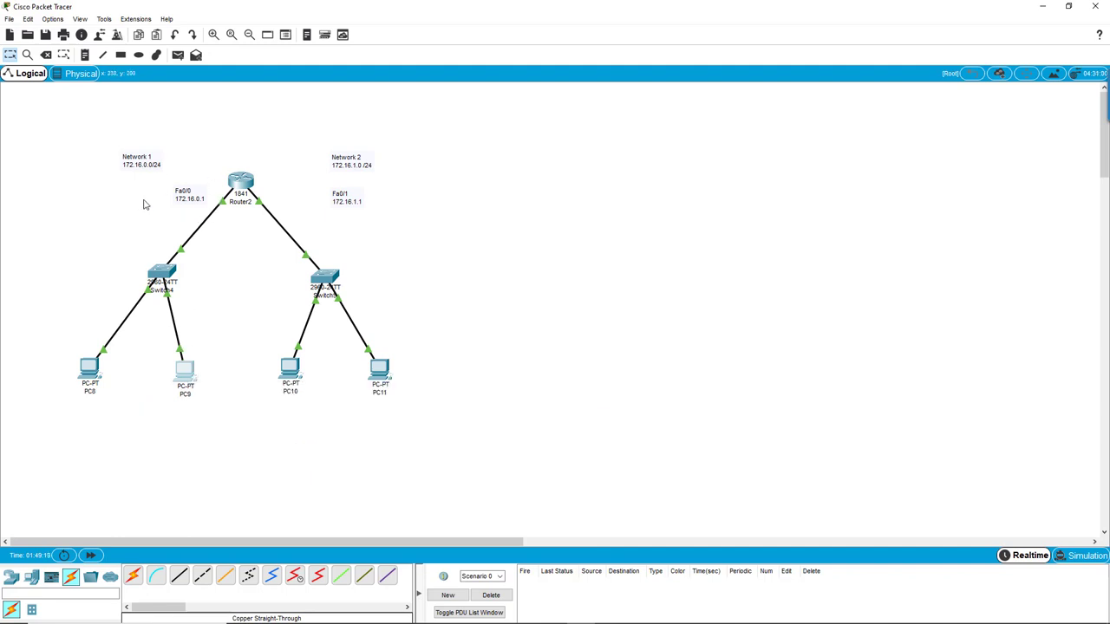
mouse_move(222, 229)
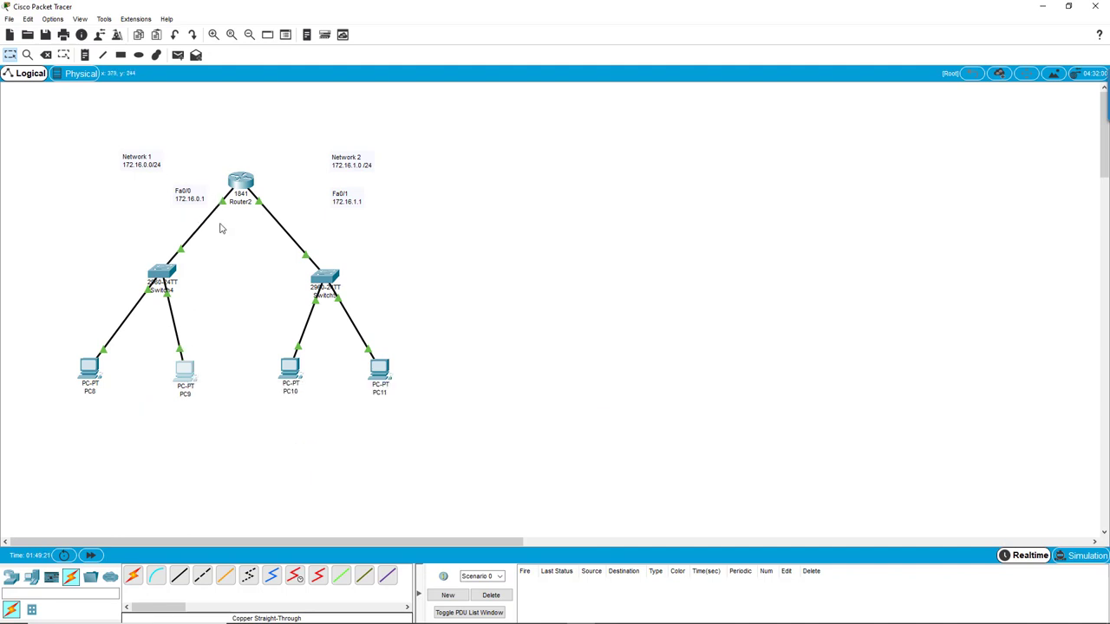
mouse_move(139, 348)
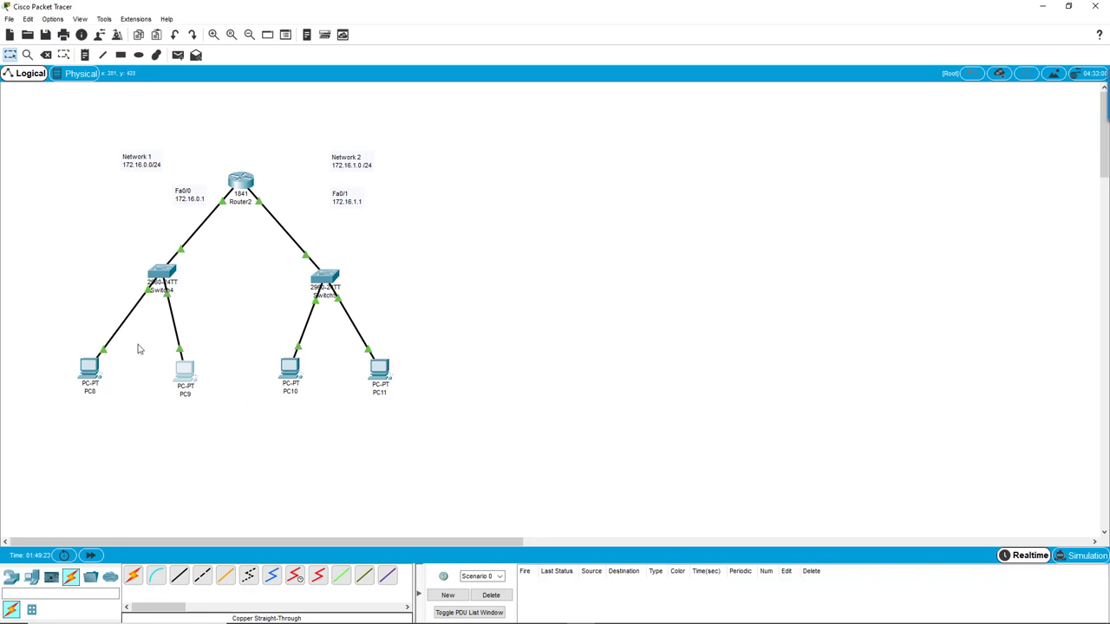
mouse_move(104, 386)
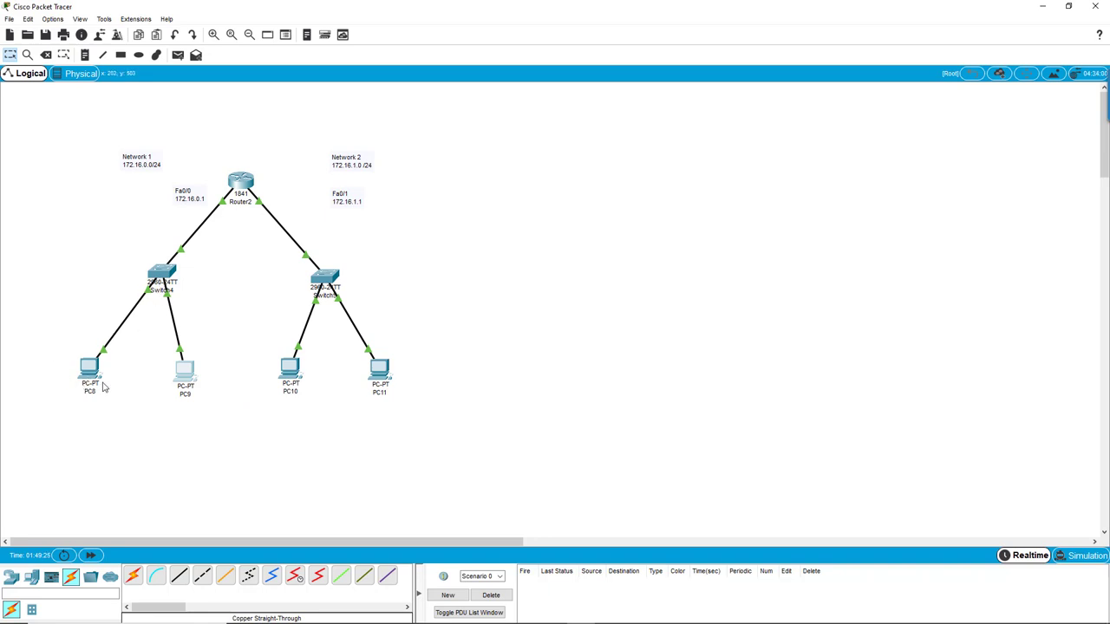
mouse_move(231, 208)
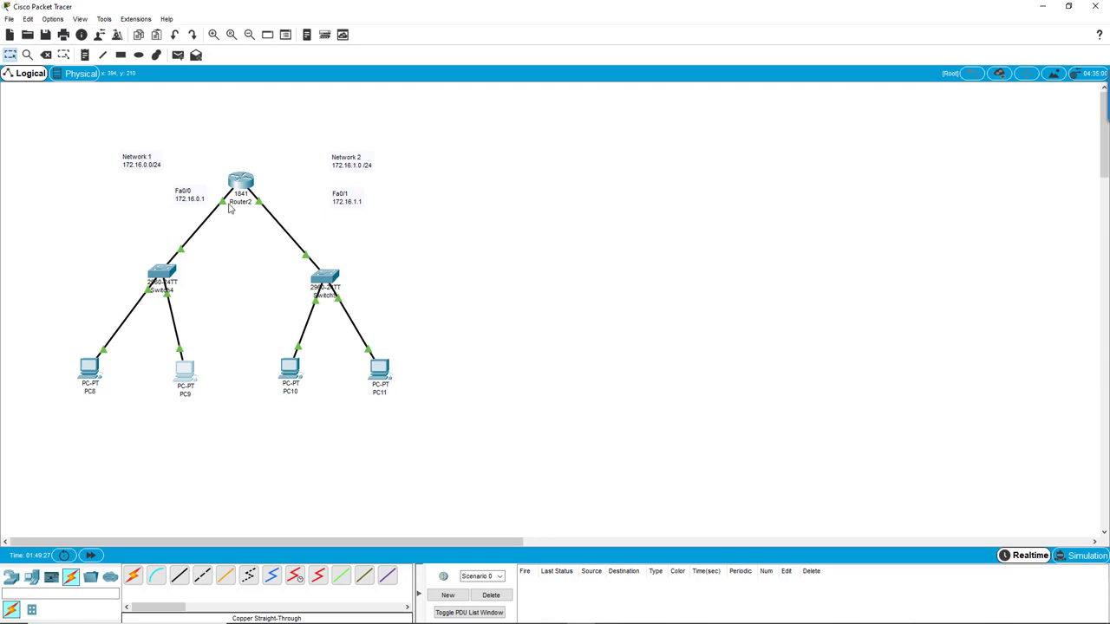
mouse_move(364, 295)
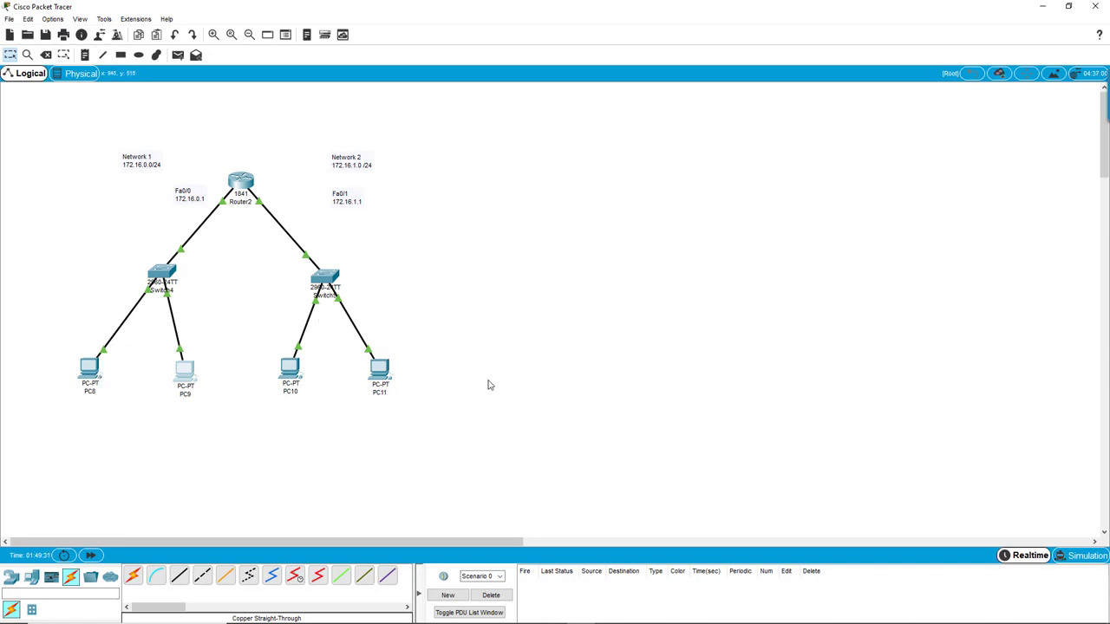
- Switch PC10 and PC11 to DHCP addressing in their IP Configuration panels
double_click(290, 368)
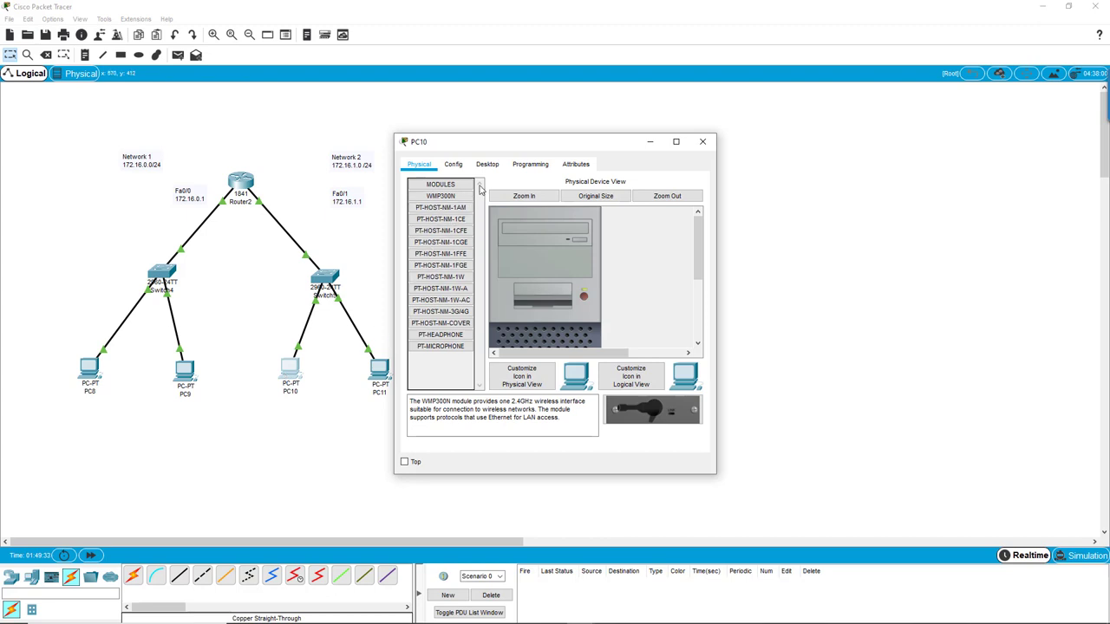
click(485, 163)
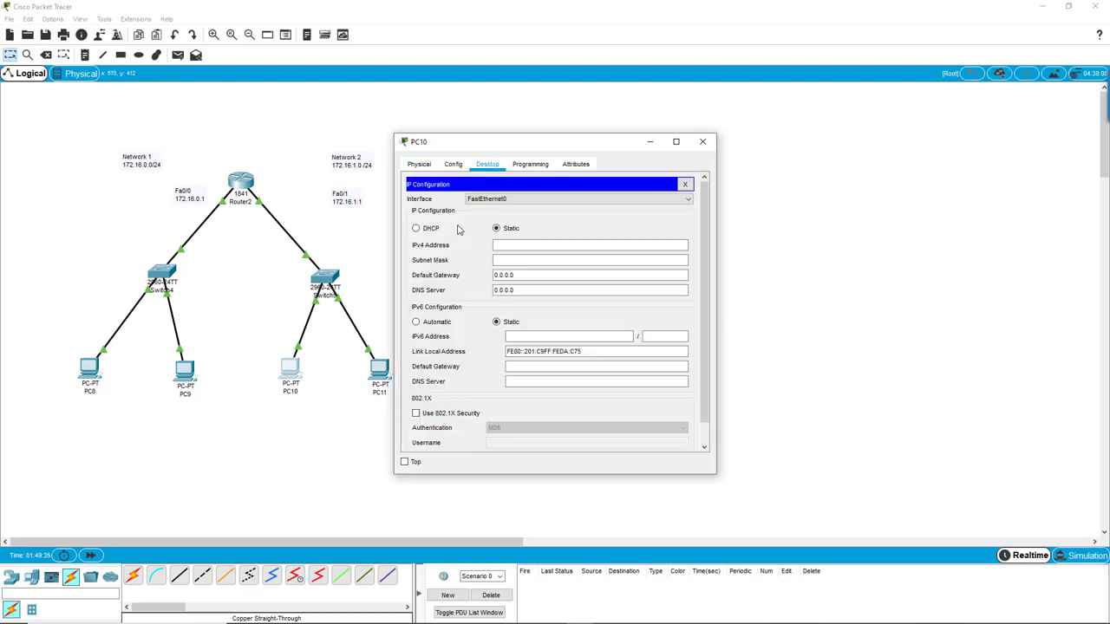
click(416, 229)
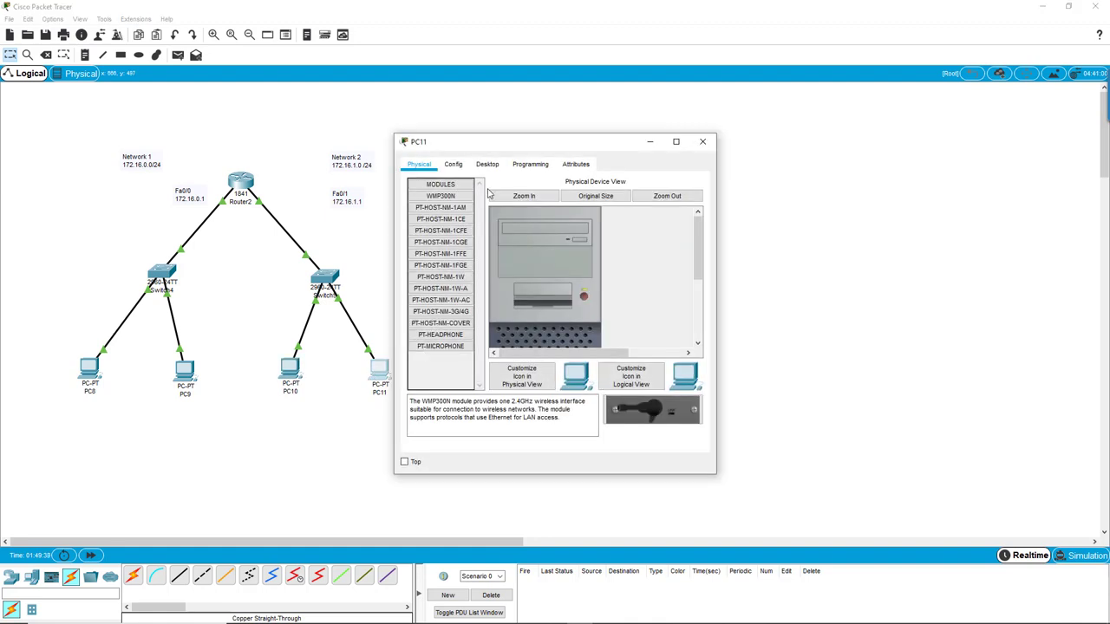
click(488, 163)
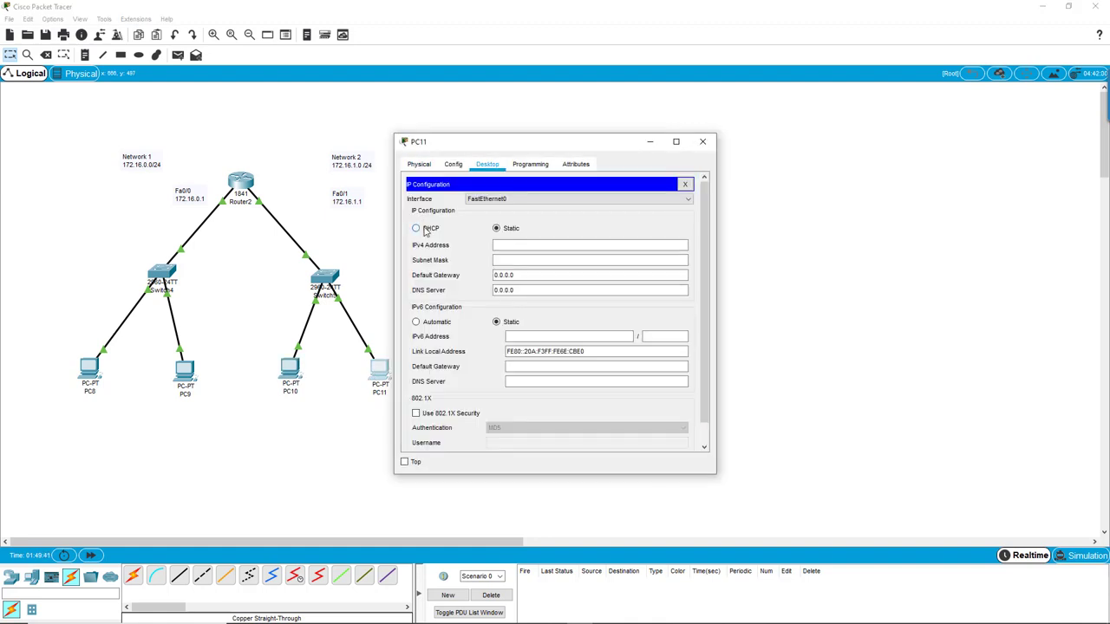
click(702, 143)
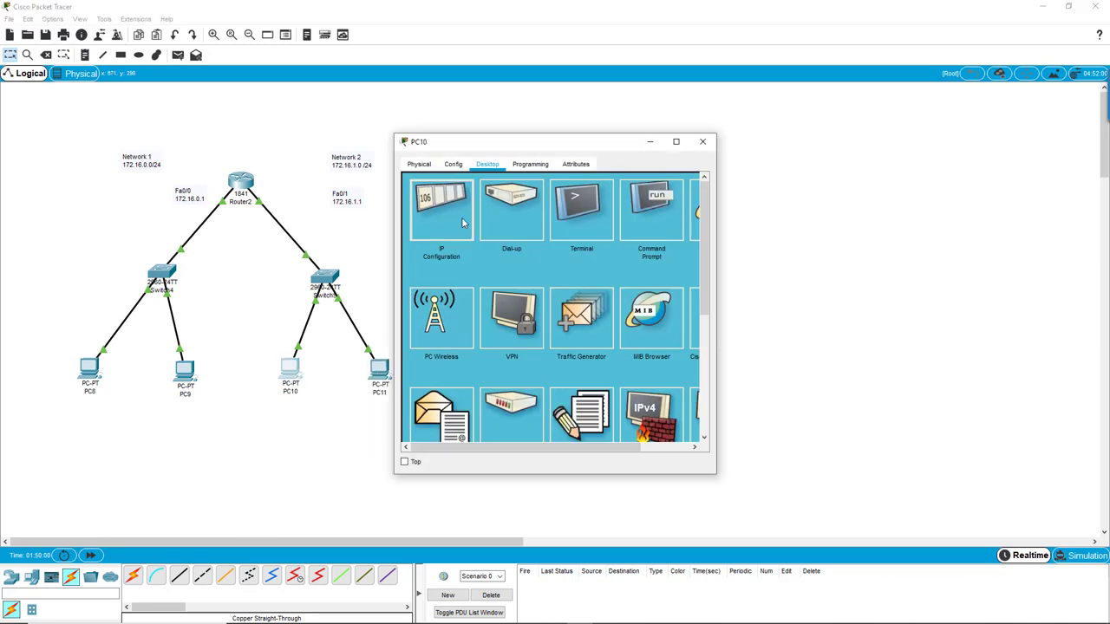
- Recheck PC10's IP Configuration until its DHCP request succeeds with 172.16.1.2, then close it
click(440, 208)
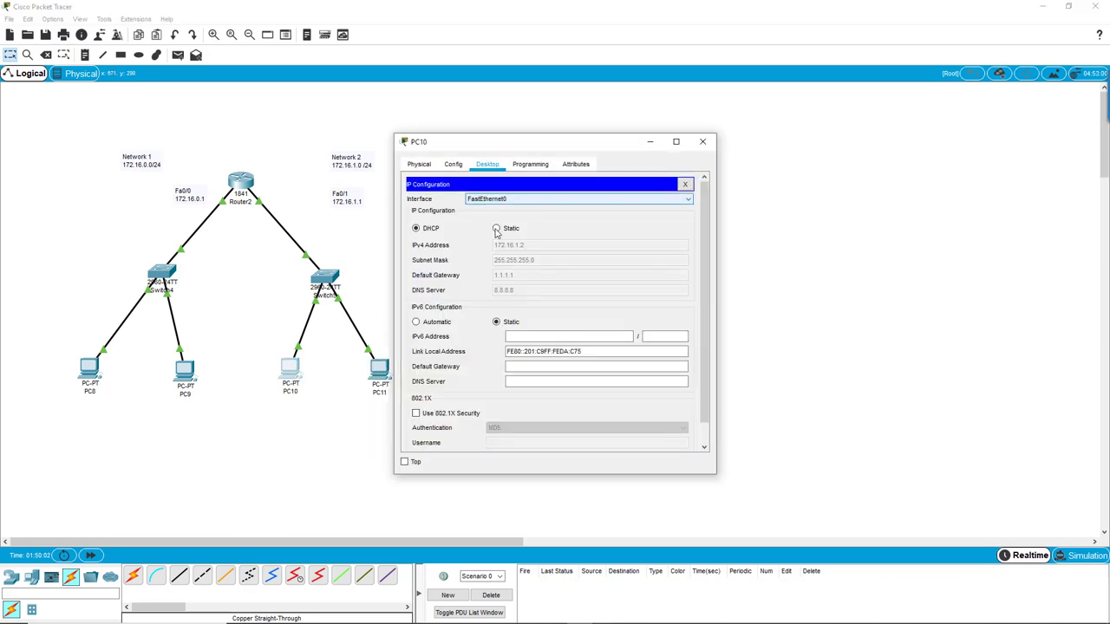
click(496, 229)
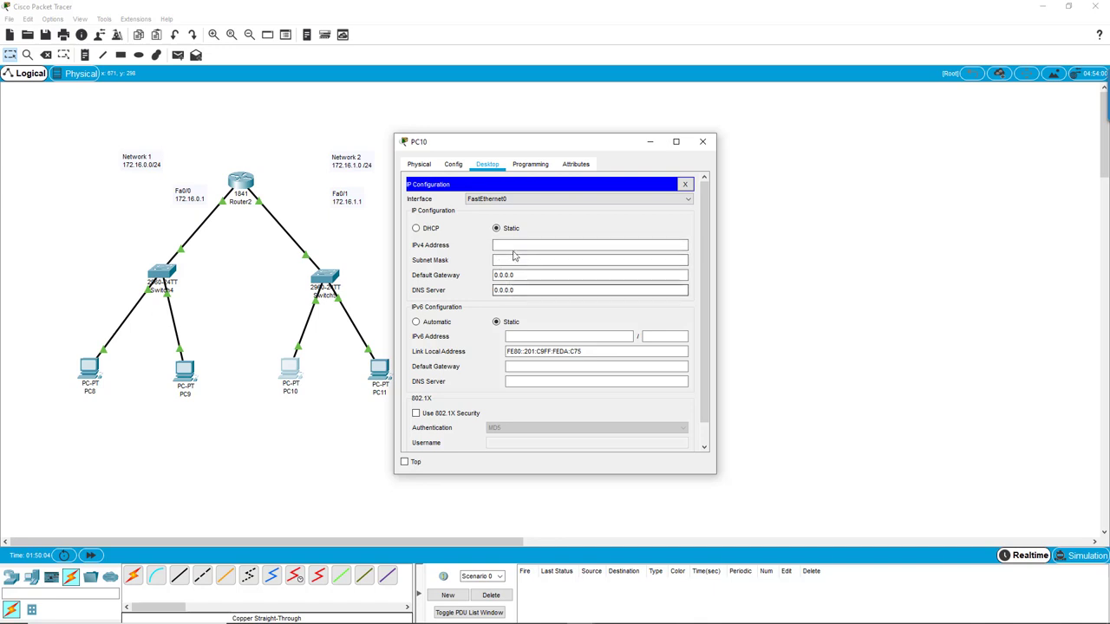
mouse_move(515, 251)
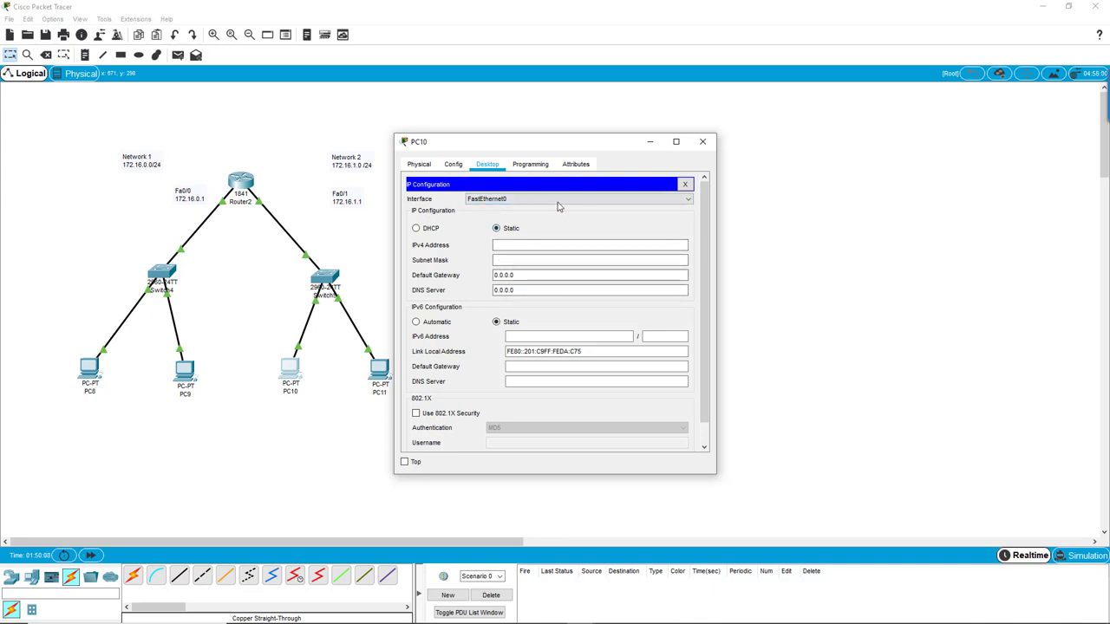
click(703, 142)
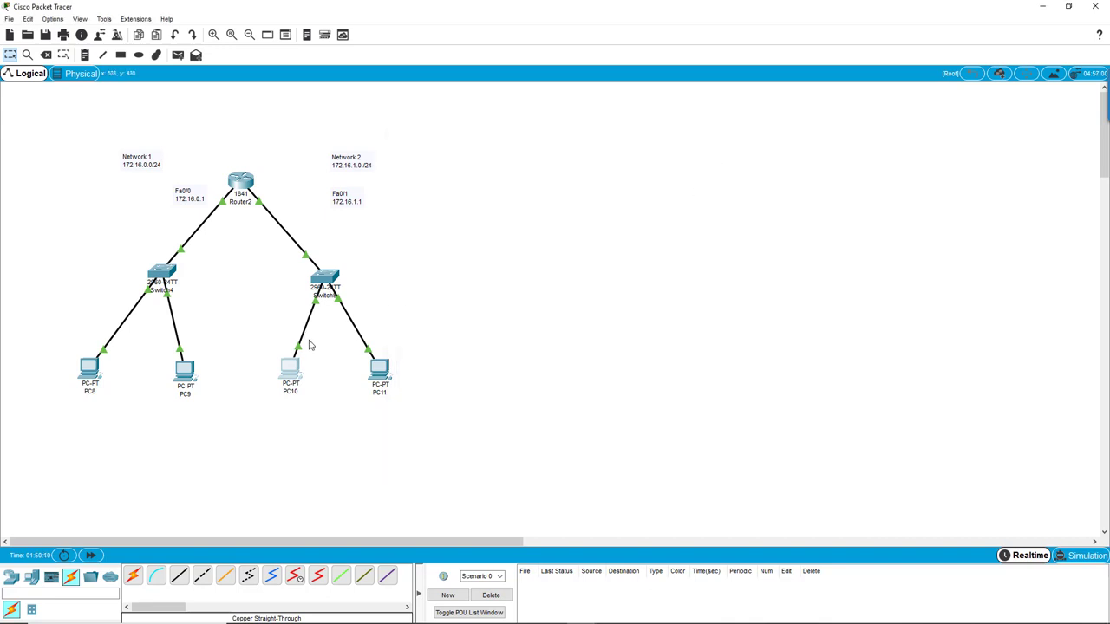
mouse_move(291, 367)
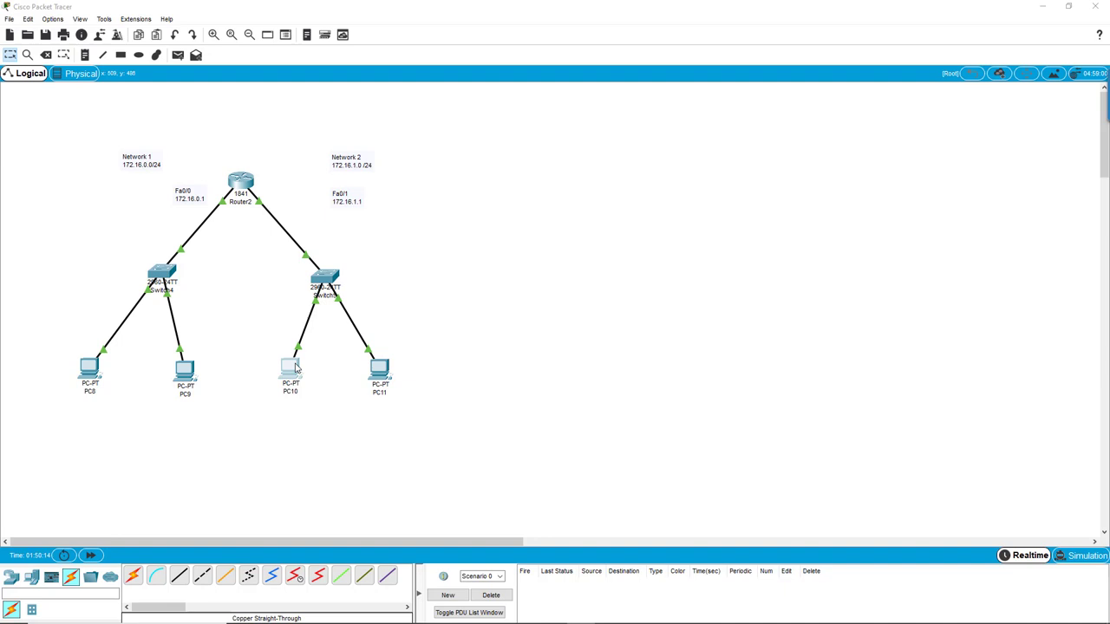
double_click(289, 368)
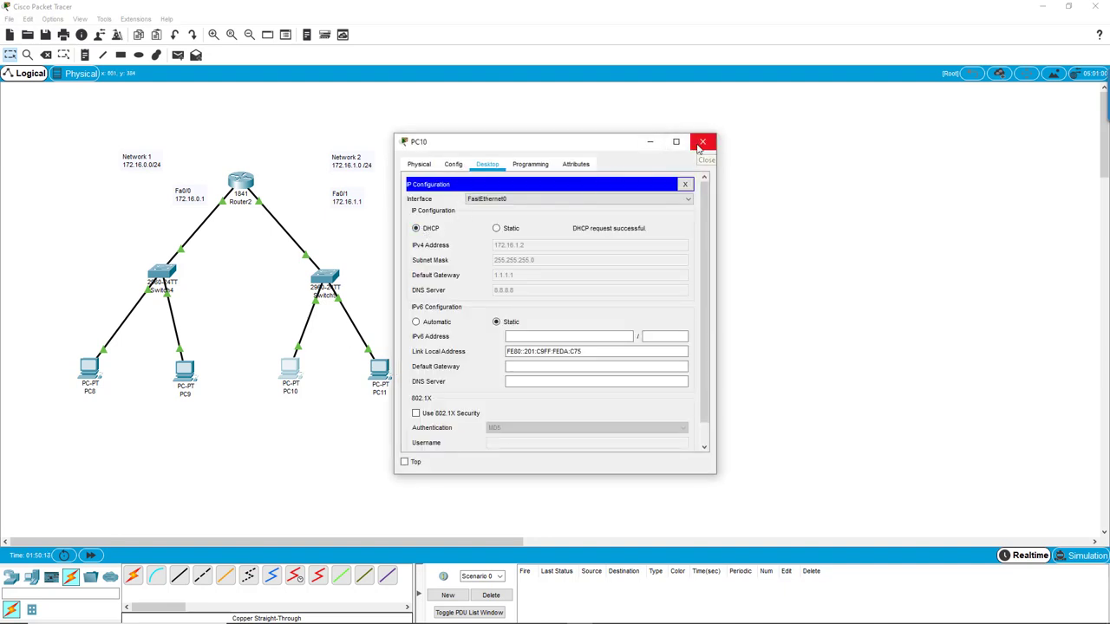
click(702, 142)
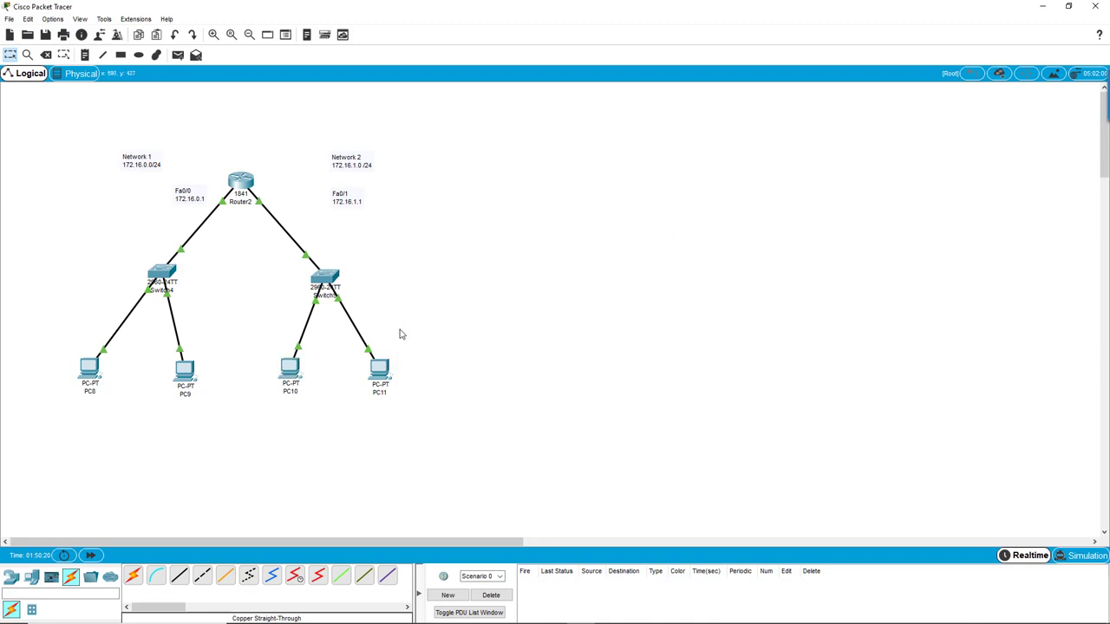
mouse_move(220, 83)
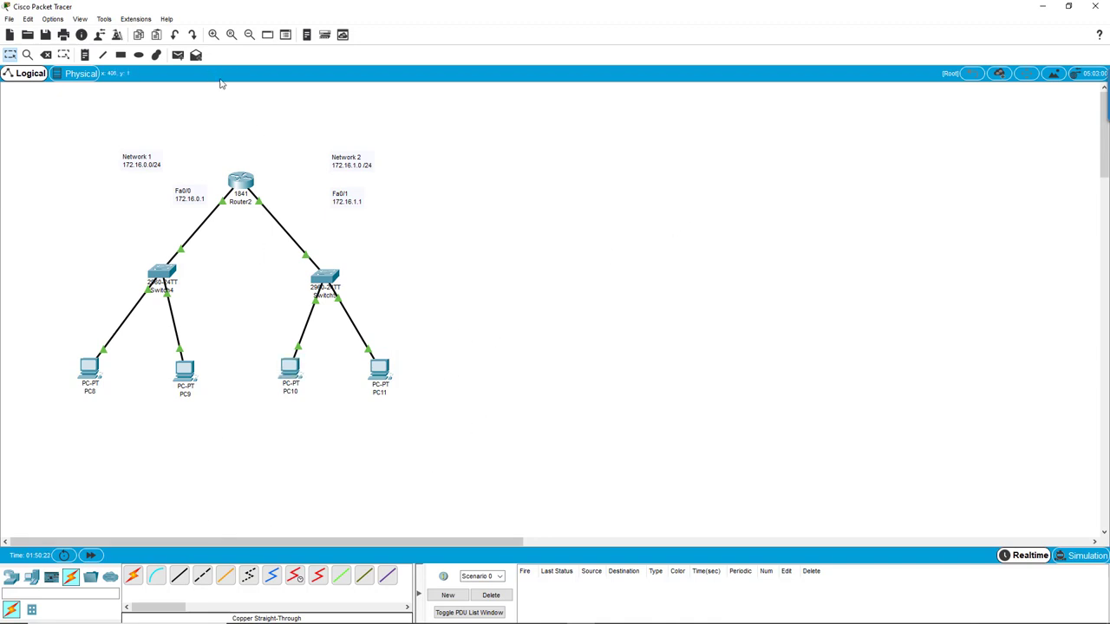
mouse_move(513, 243)
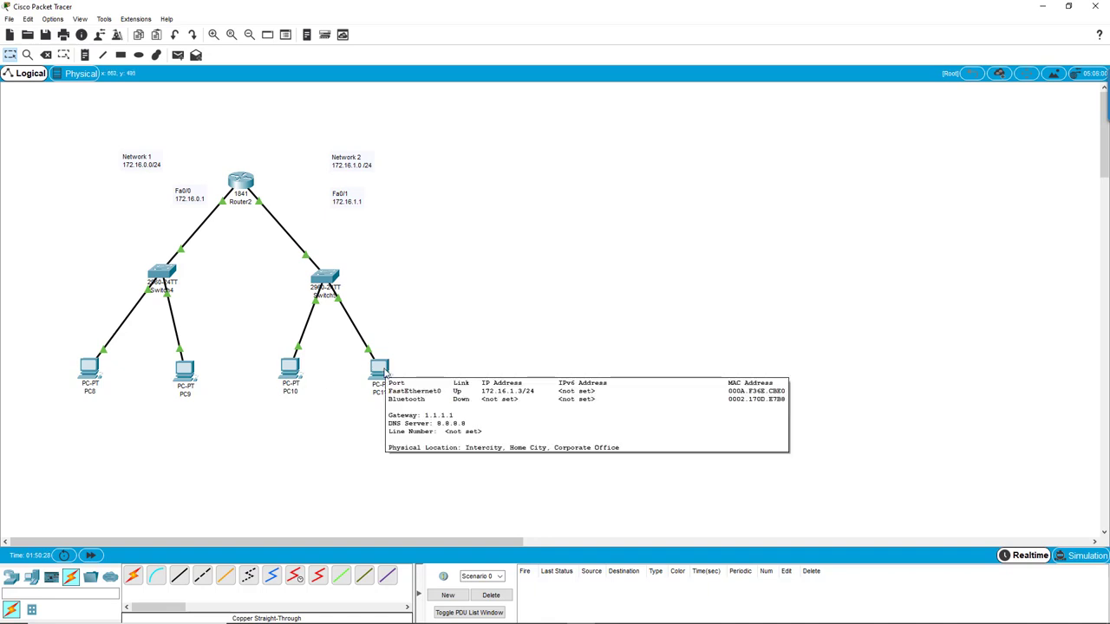
mouse_move(260, 309)
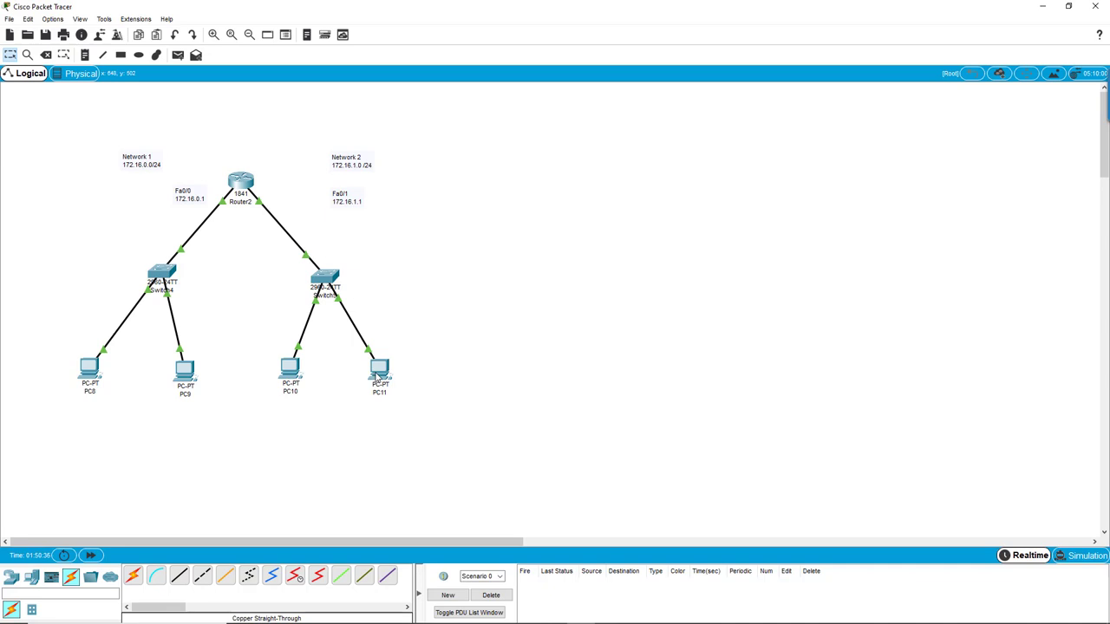
mouse_move(447, 357)
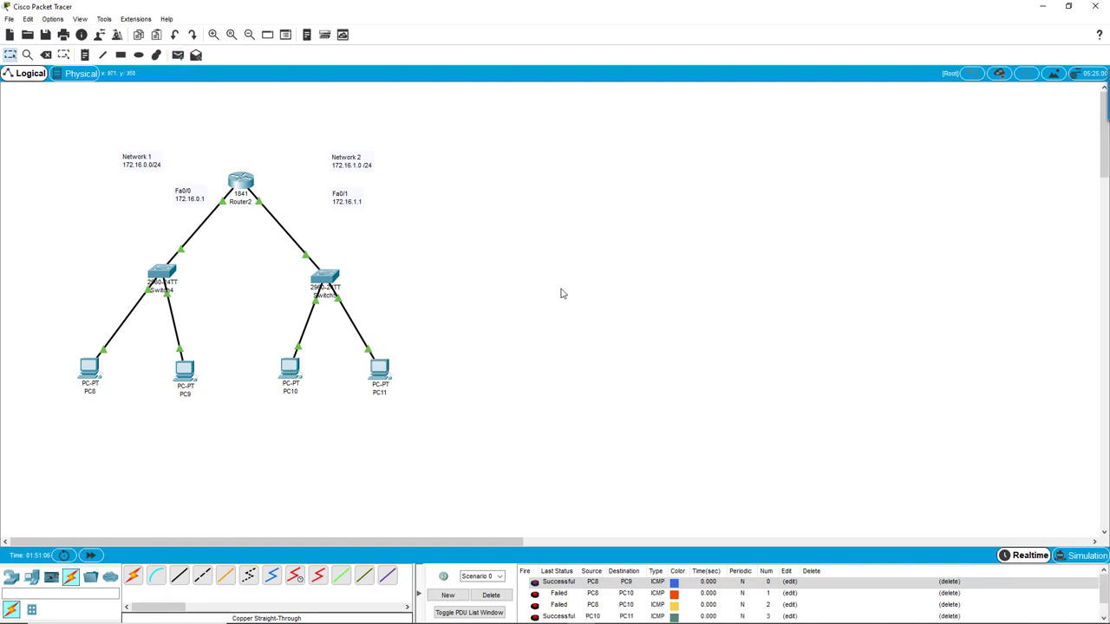
mouse_move(213, 311)
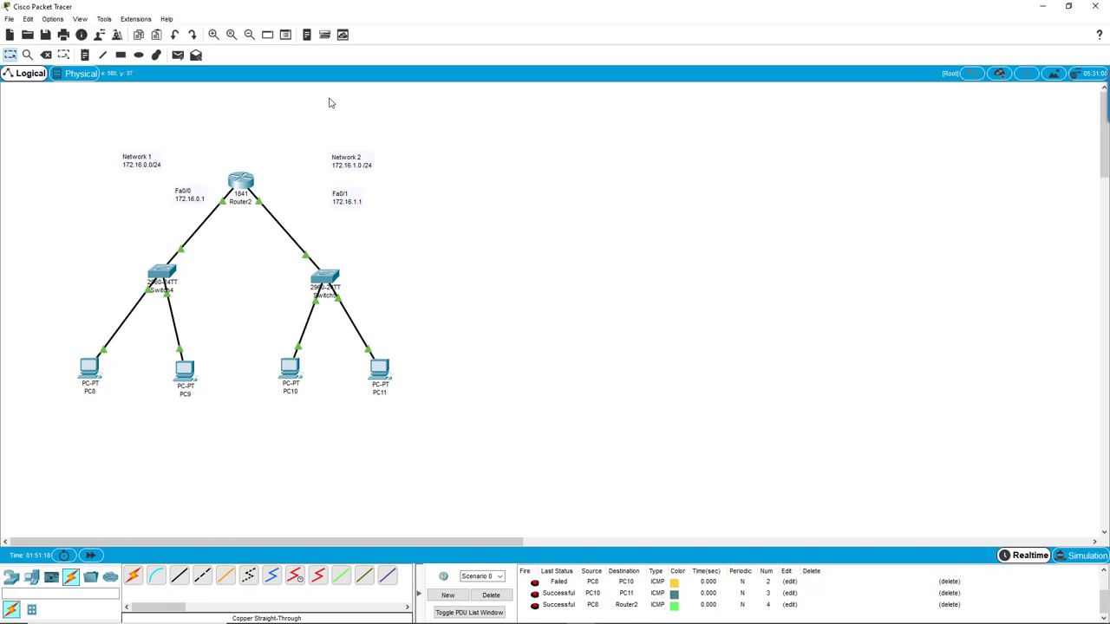
- Delete the failed ping entry, leaving only successful PDU tests in the list
click(291, 367)
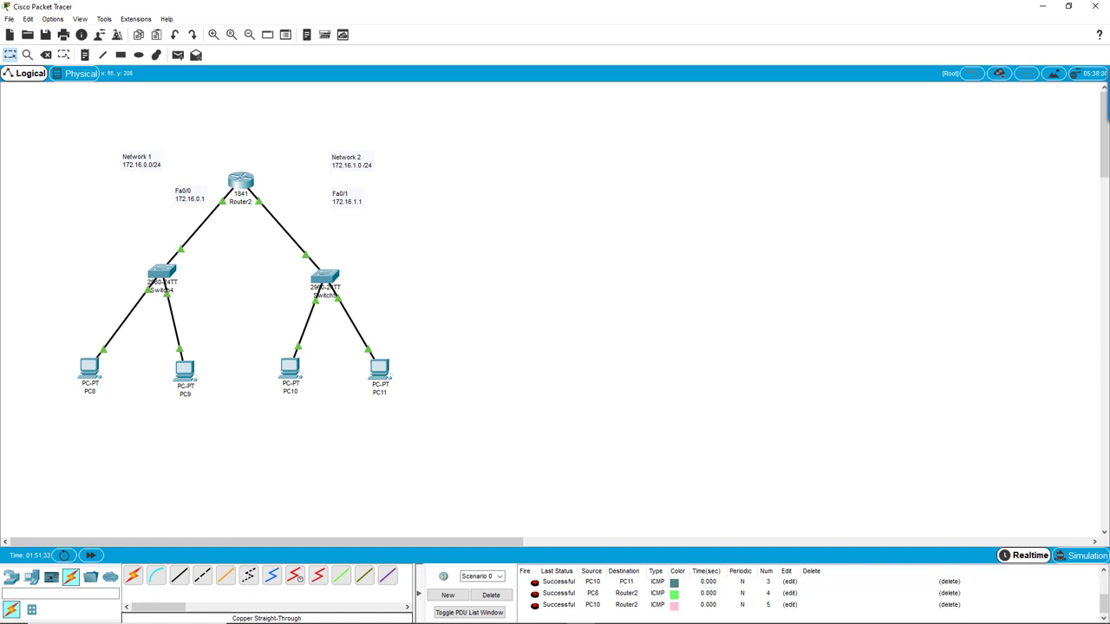
mouse_move(514, 184)
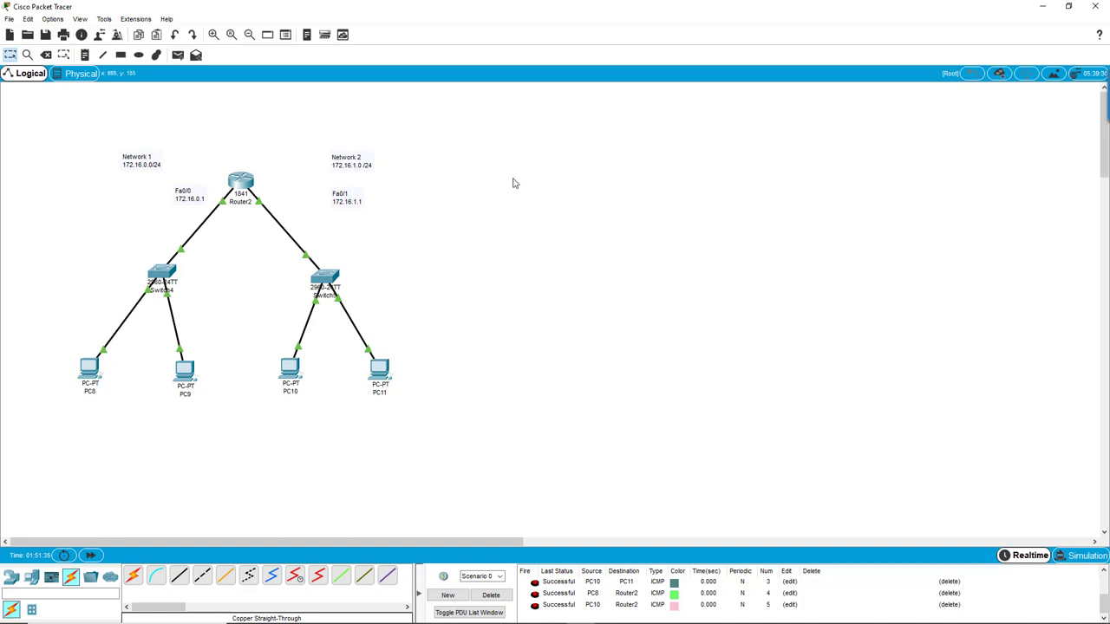